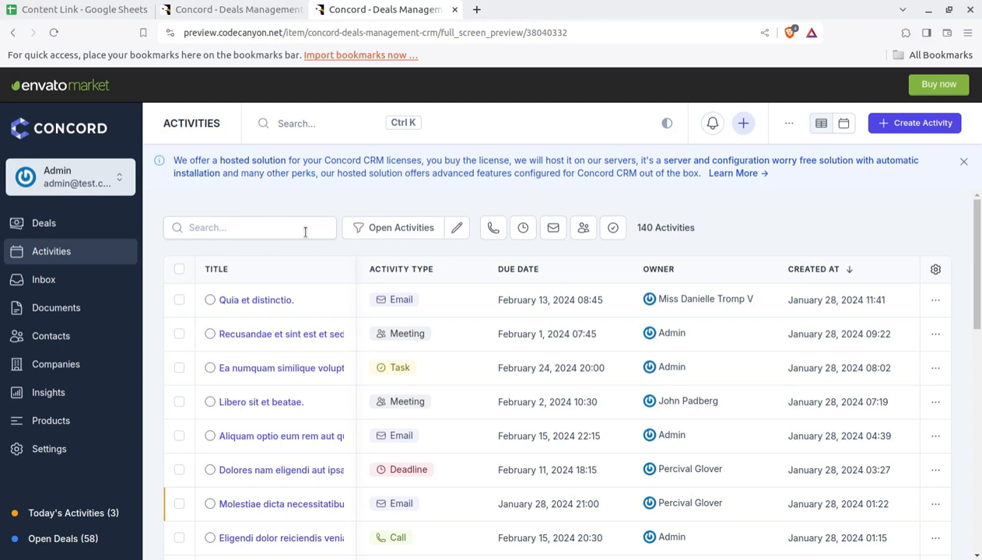
mouse_move(578, 102)
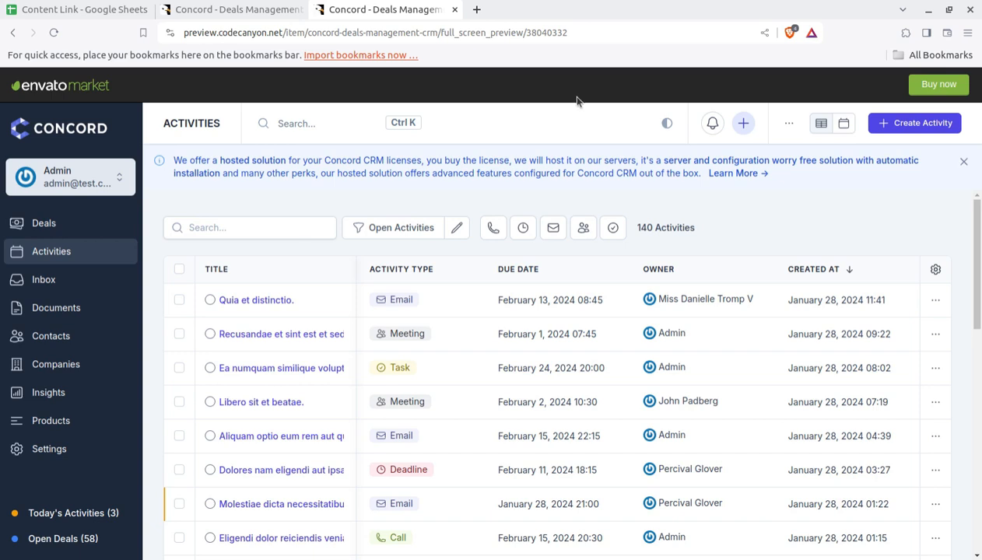
mouse_move(43, 224)
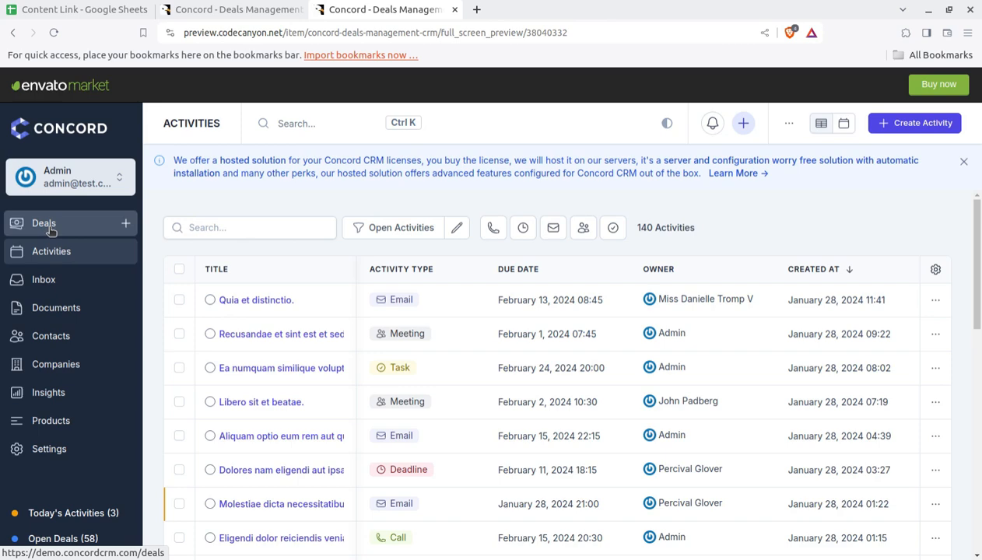
Show the Deals overview with stage and won-deals charts above the 58 open deals table
left_click(44, 224)
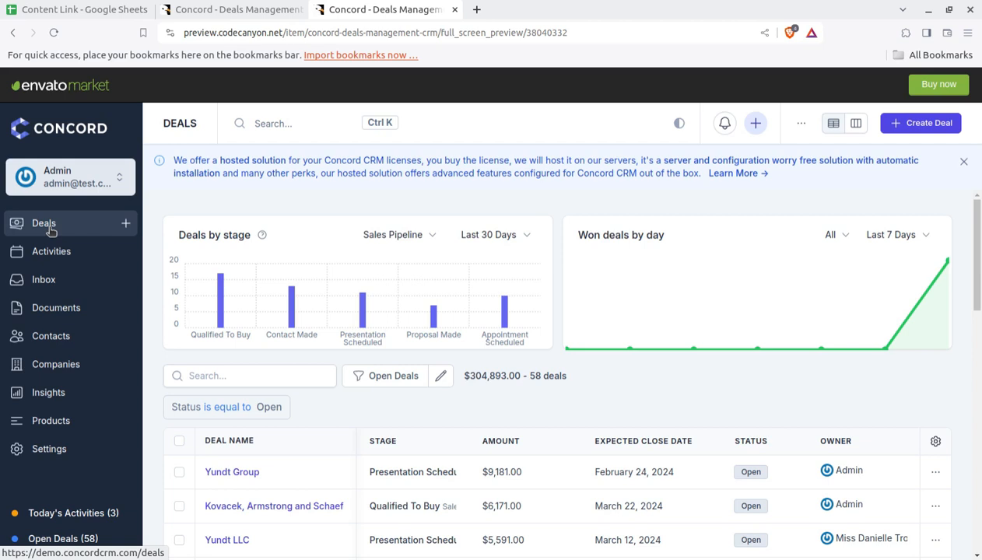
mouse_move(93, 234)
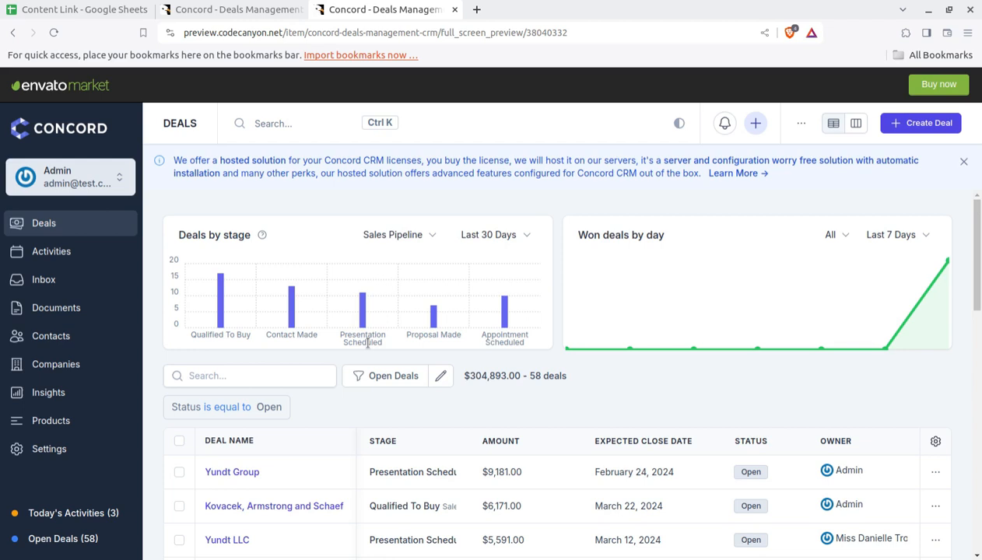
mouse_move(148, 296)
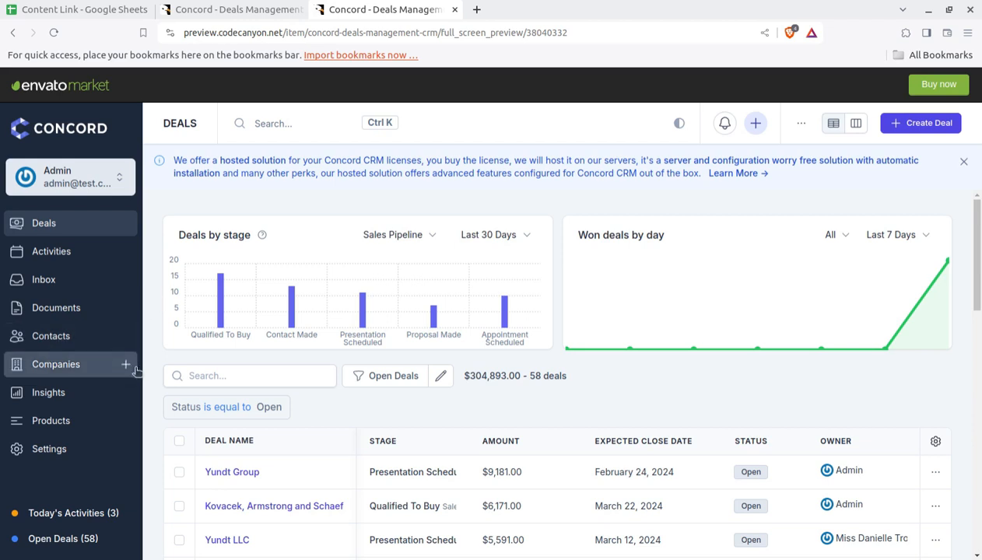
scroll("down", 3)
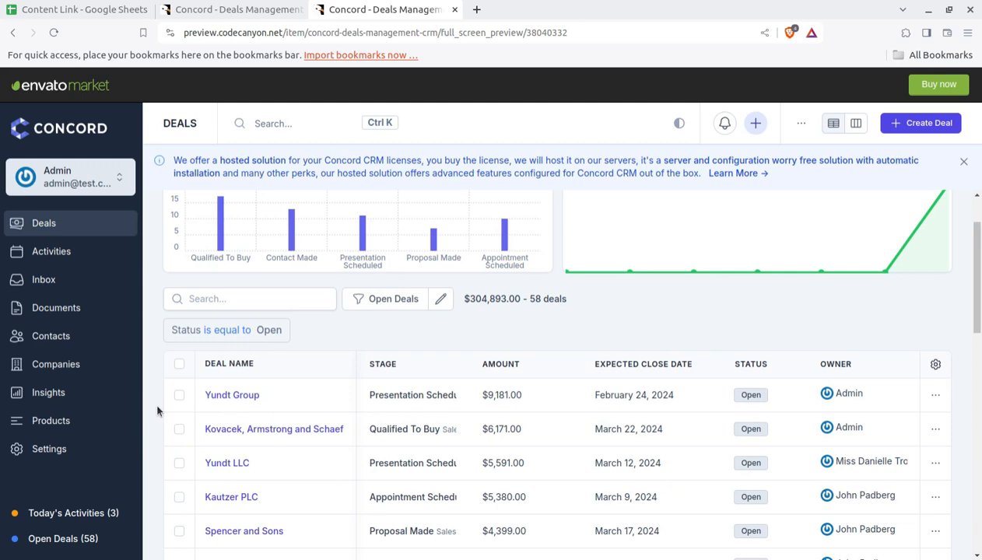
mouse_move(346, 367)
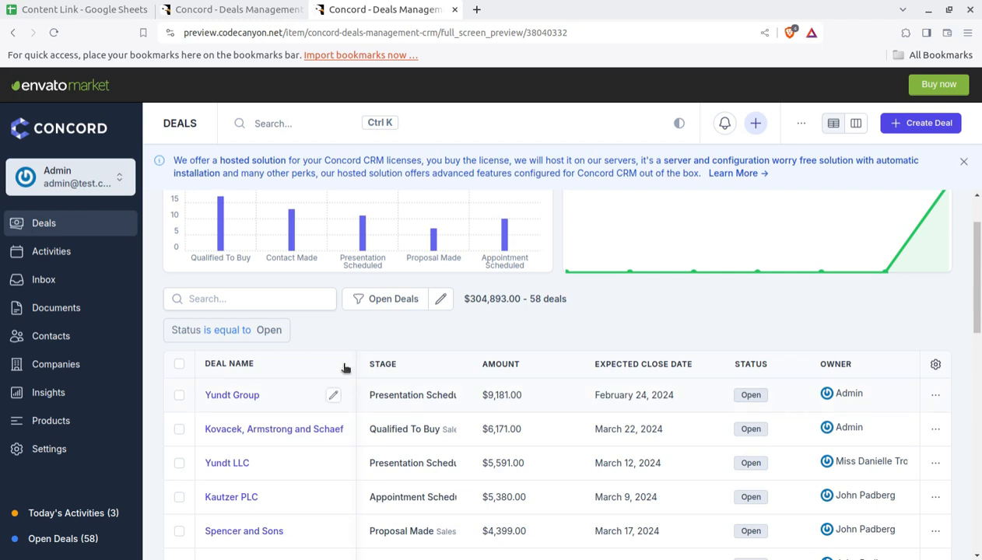
mouse_move(626, 328)
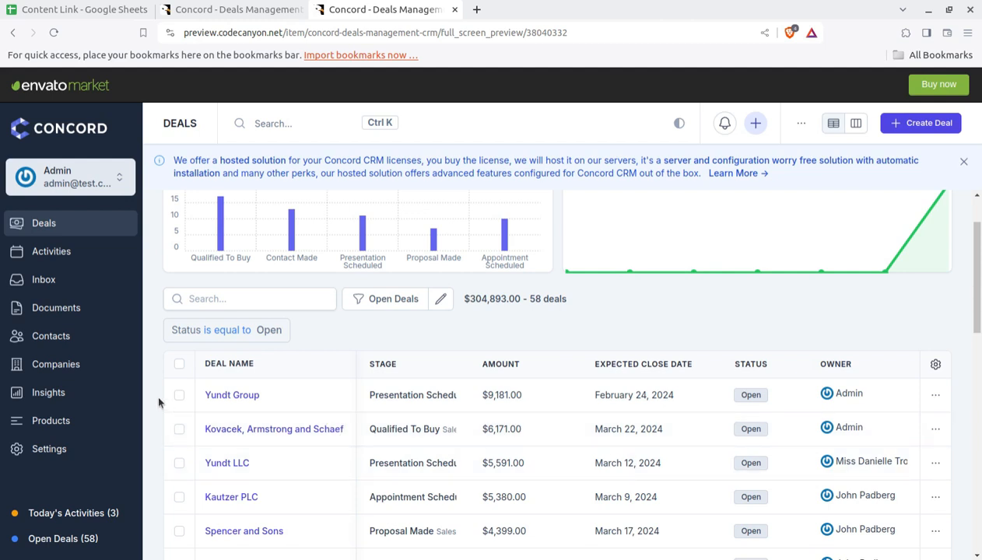
mouse_move(162, 364)
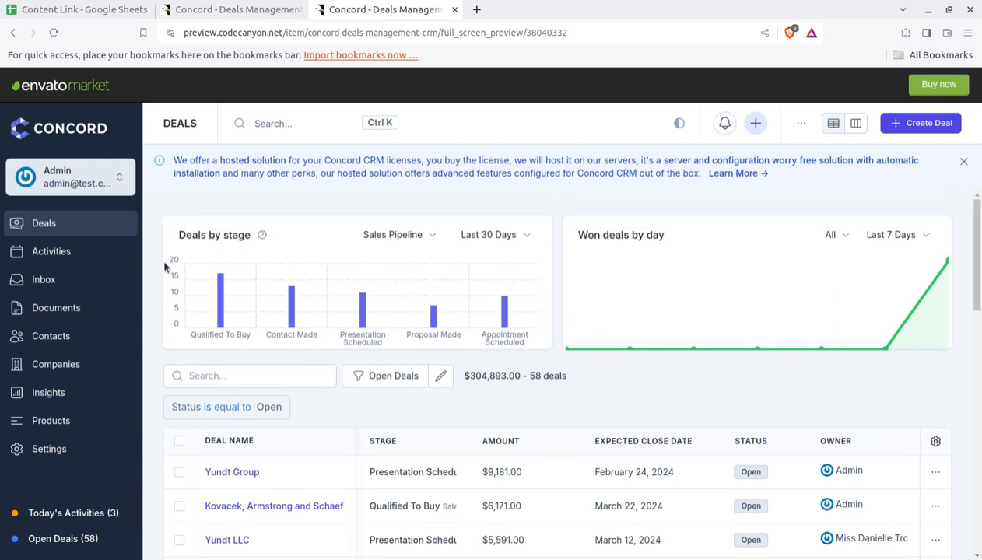
mouse_move(152, 264)
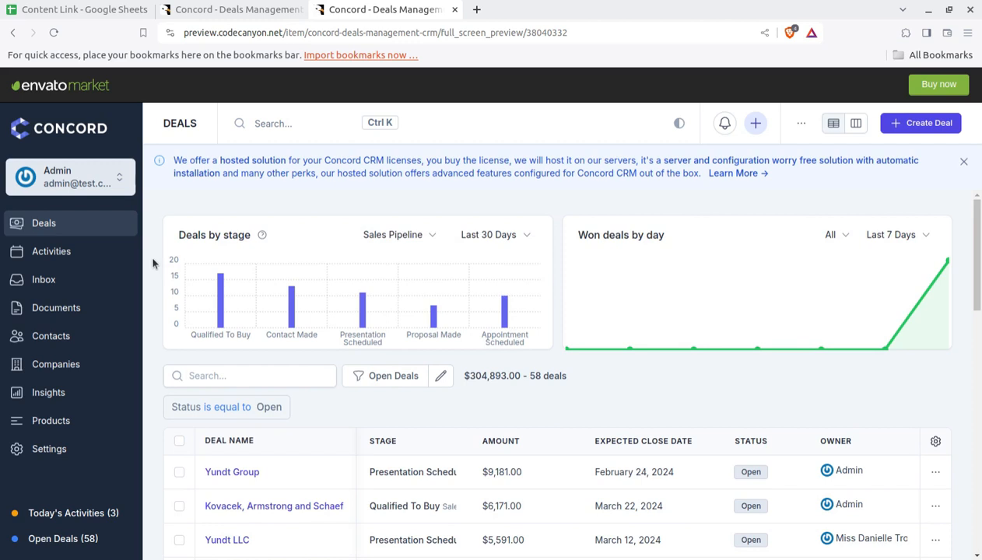
mouse_move(777, 205)
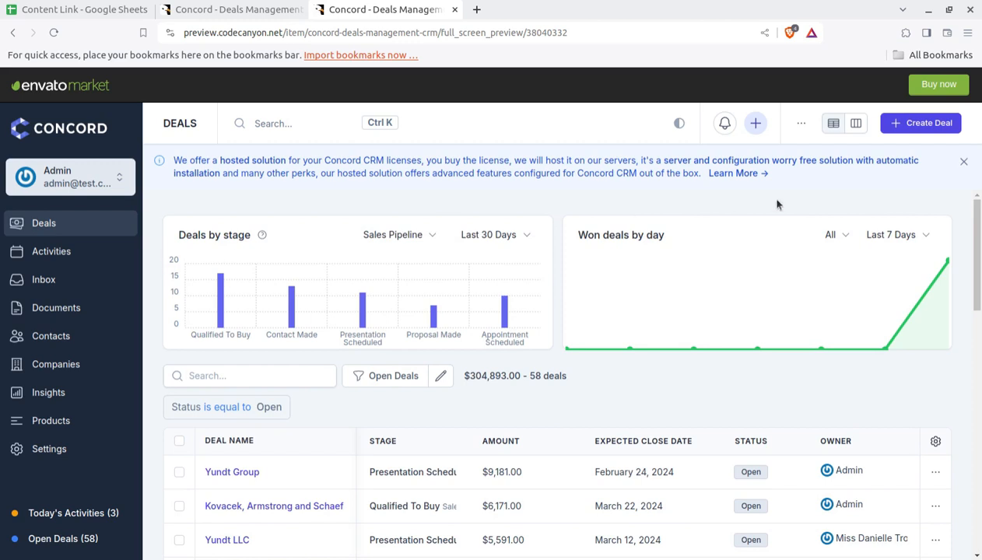
mouse_move(346, 212)
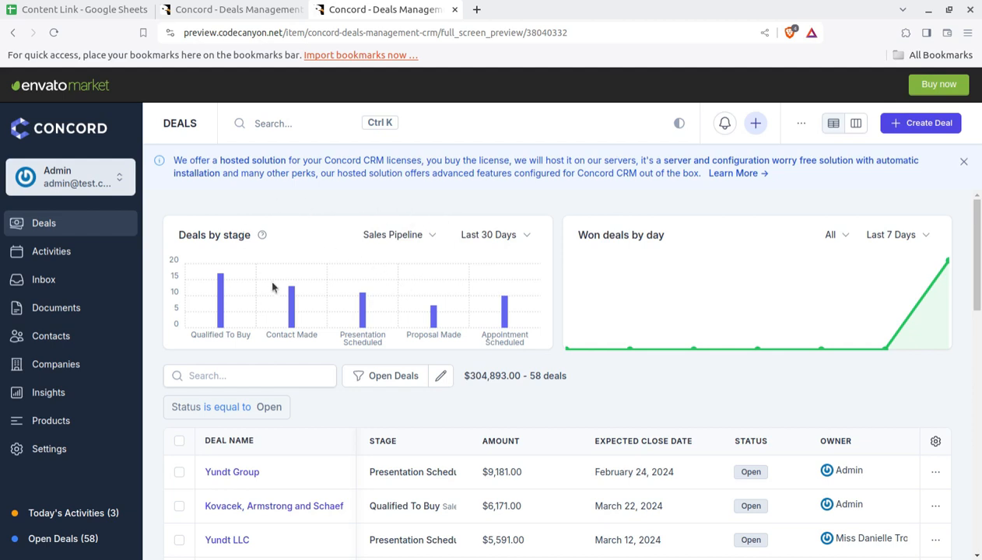
mouse_move(115, 238)
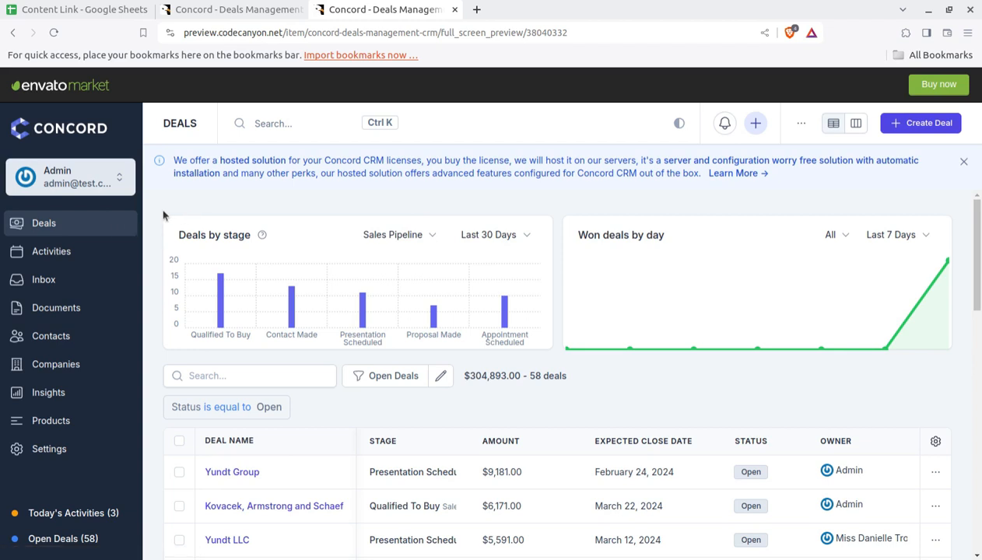
mouse_move(163, 193)
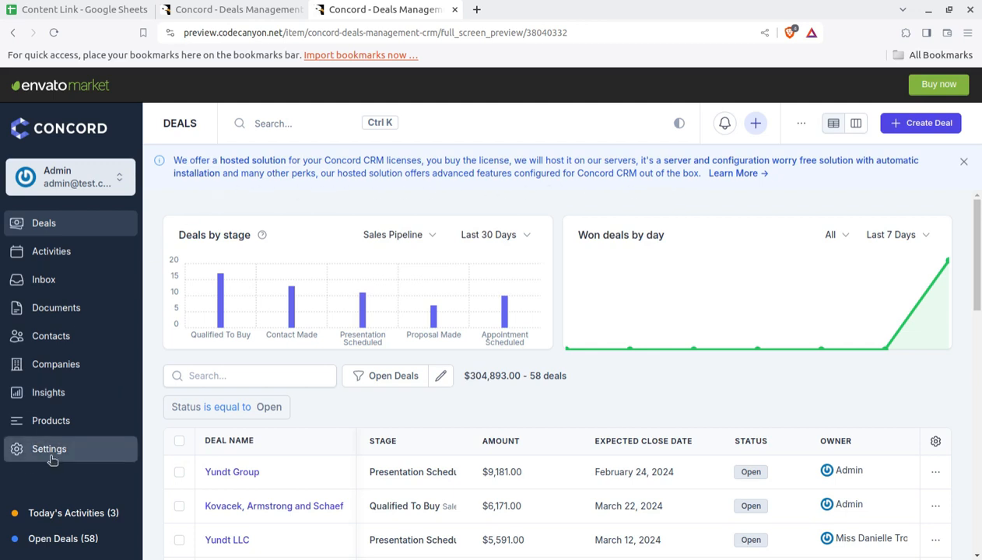
In General settings, change the CRM currency from USD to INR via the currency list
left_click(49, 448)
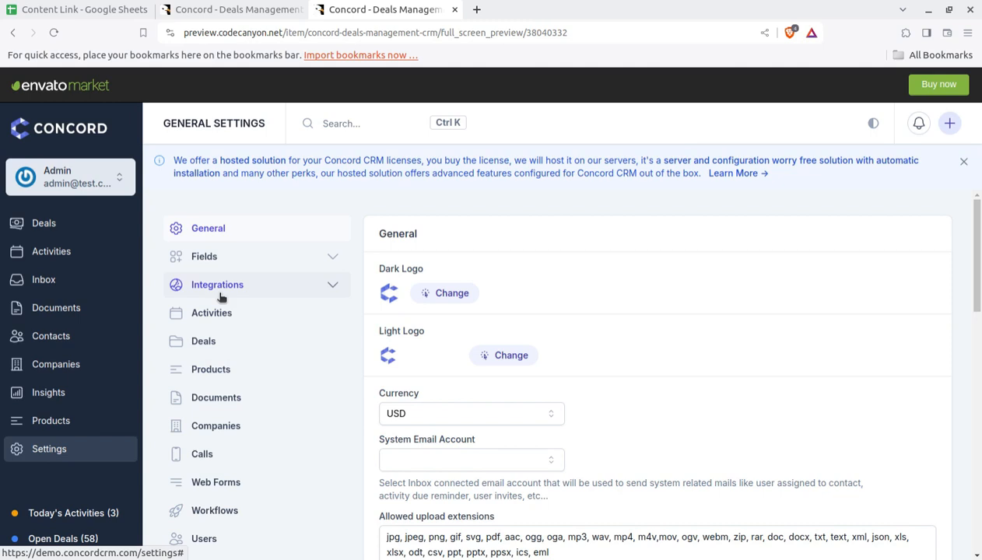
mouse_move(359, 252)
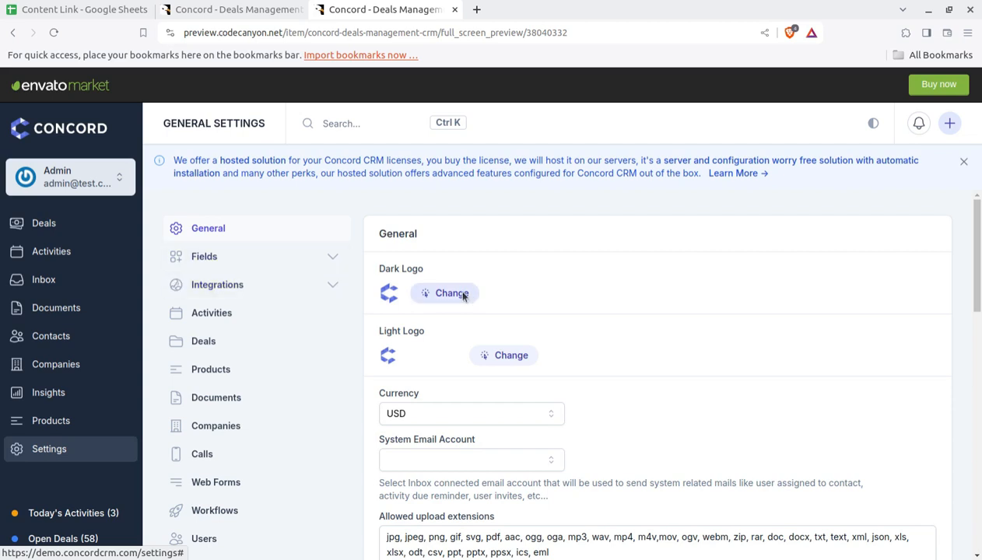
scroll("down", 3)
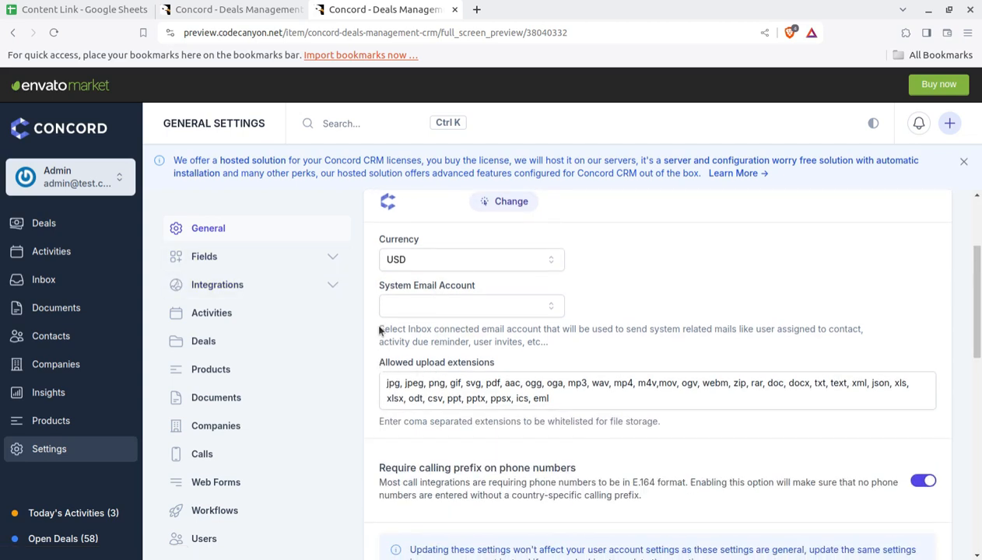
left_click(470, 259)
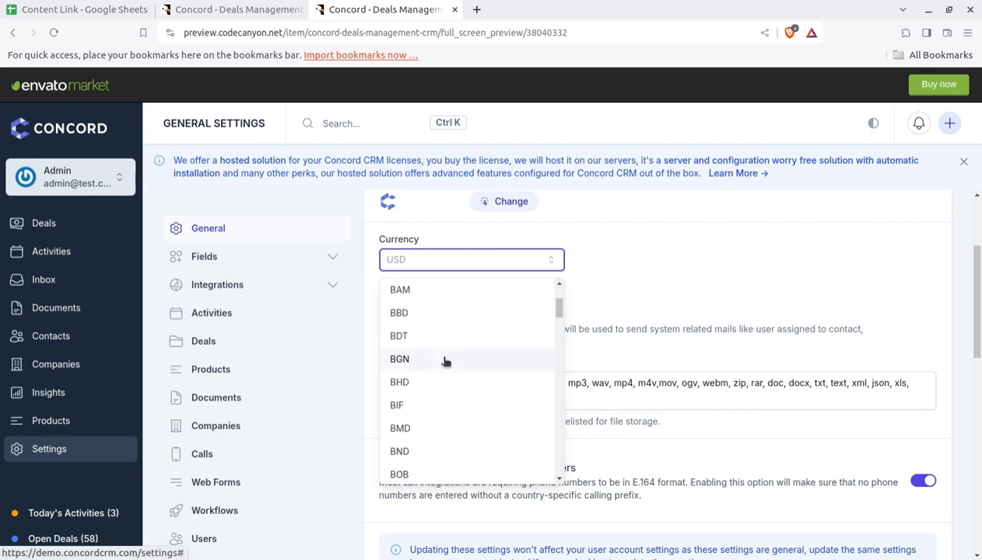
type("in")
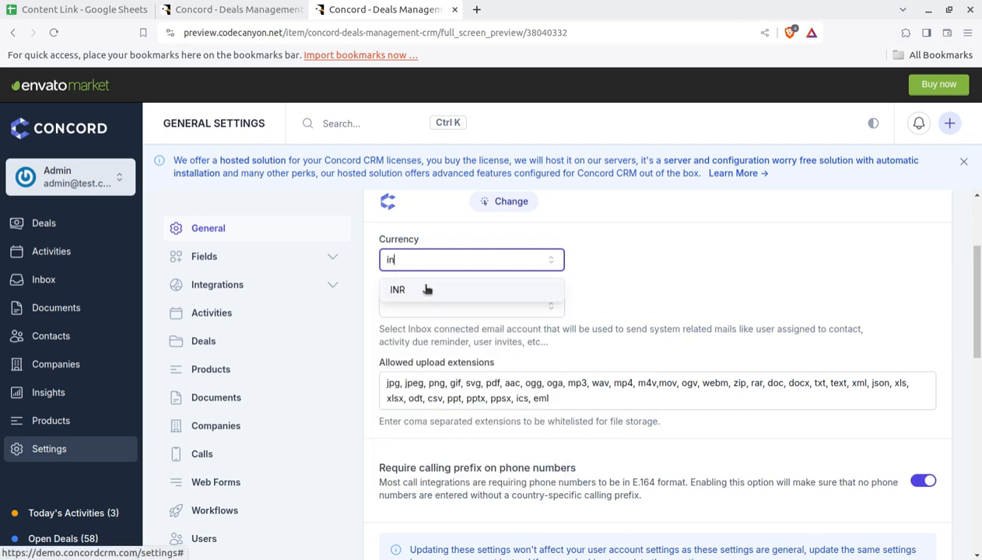
left_click(397, 289)
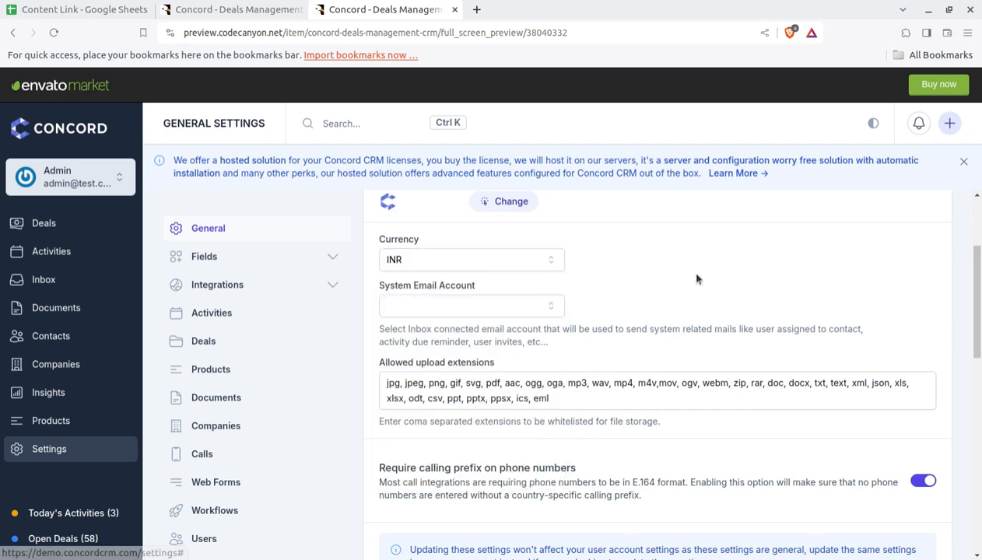
mouse_move(450, 325)
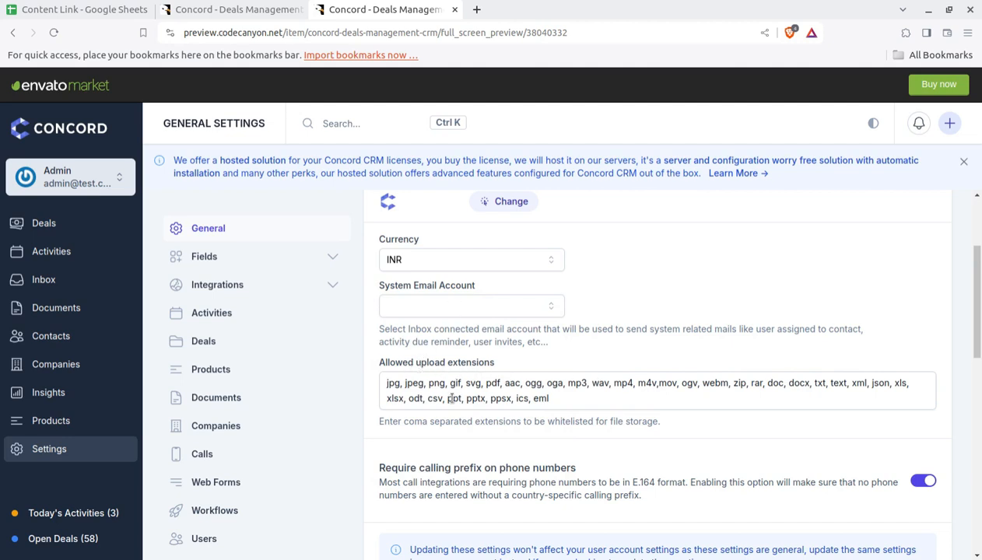
scroll("down", 3)
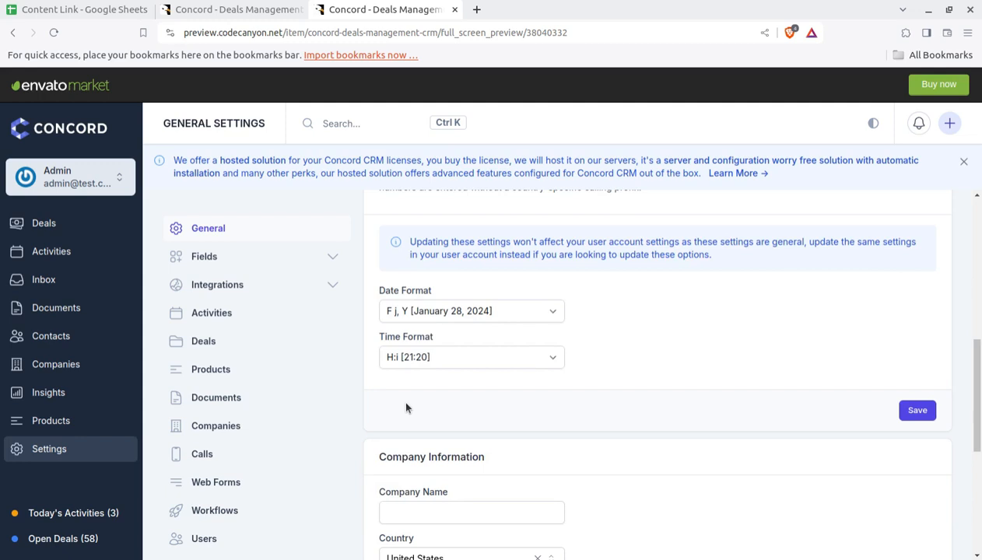
scroll("down", 3)
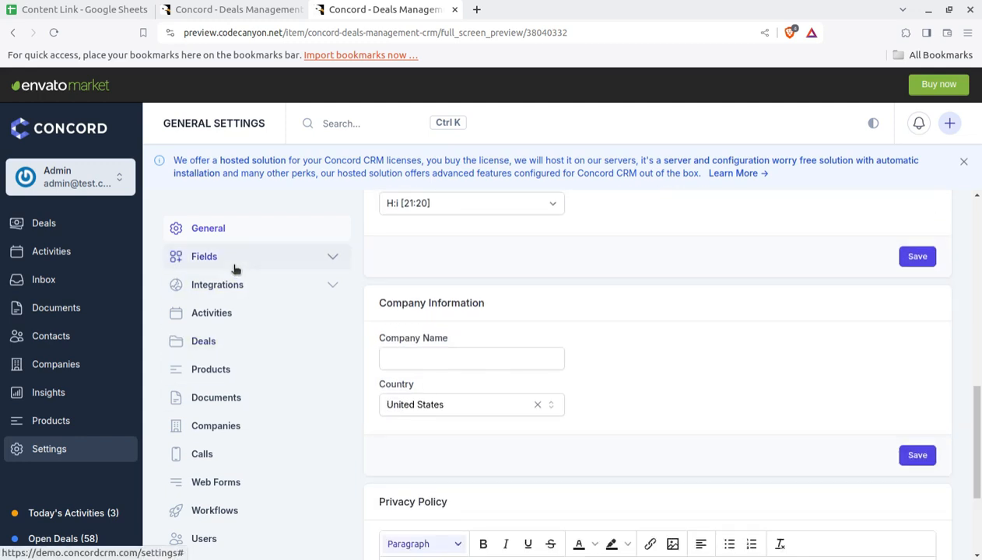
Browse custom fields for companies, deals and products, then reach the Pusher integration settings
left_click(204, 255)
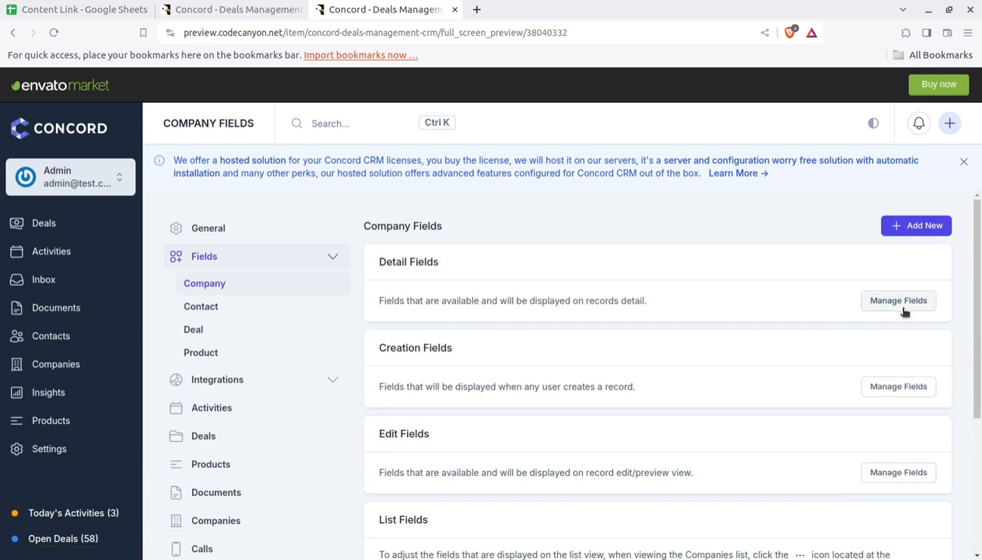
mouse_move(902, 313)
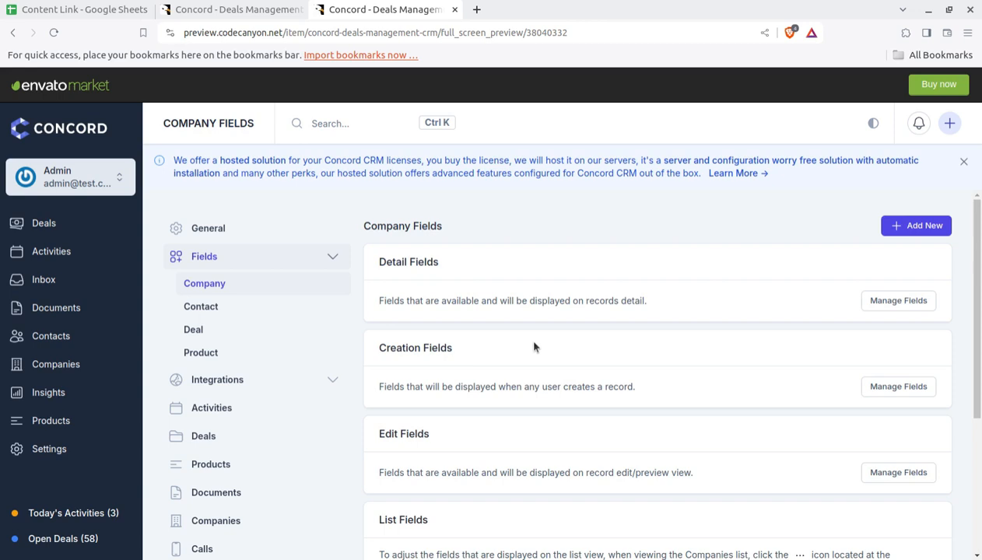
scroll("down", 3)
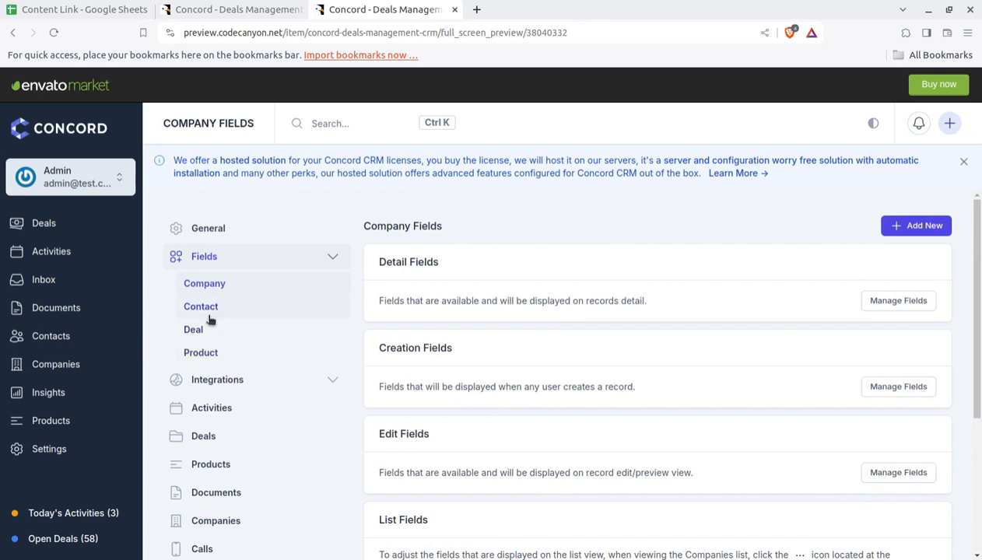
left_click(193, 330)
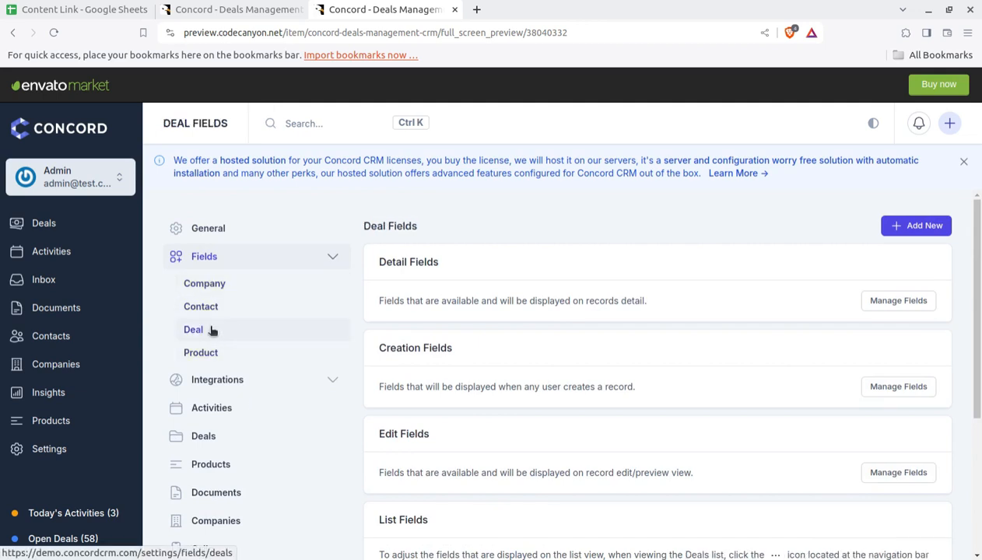
left_click(201, 352)
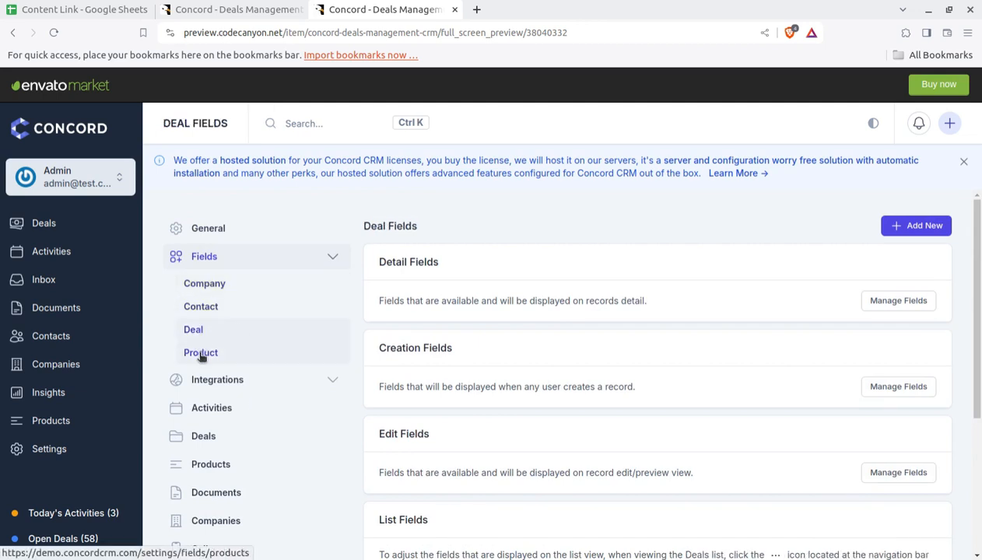
left_click(201, 352)
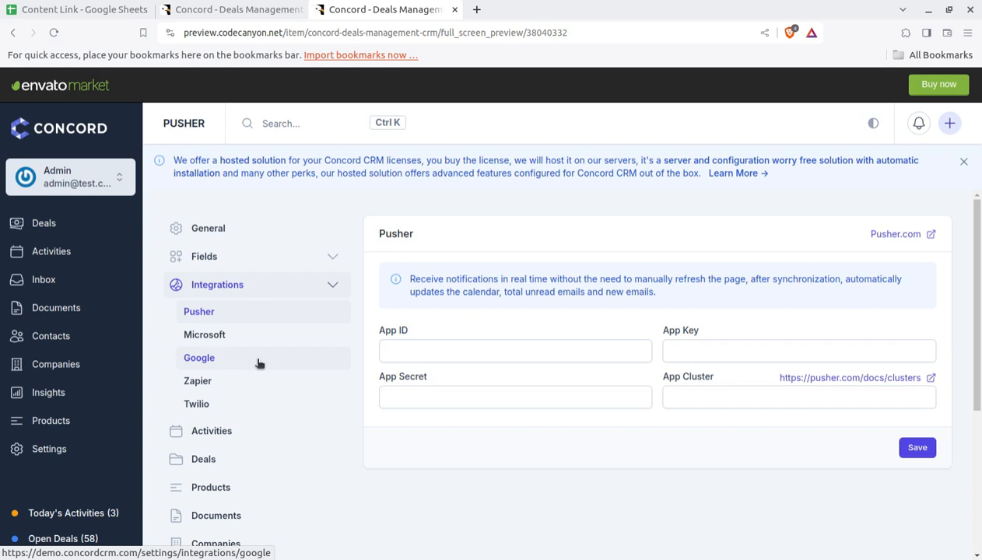
View the Google integration settings, then the Twilio form with Account SID and Auth Token
left_click(200, 358)
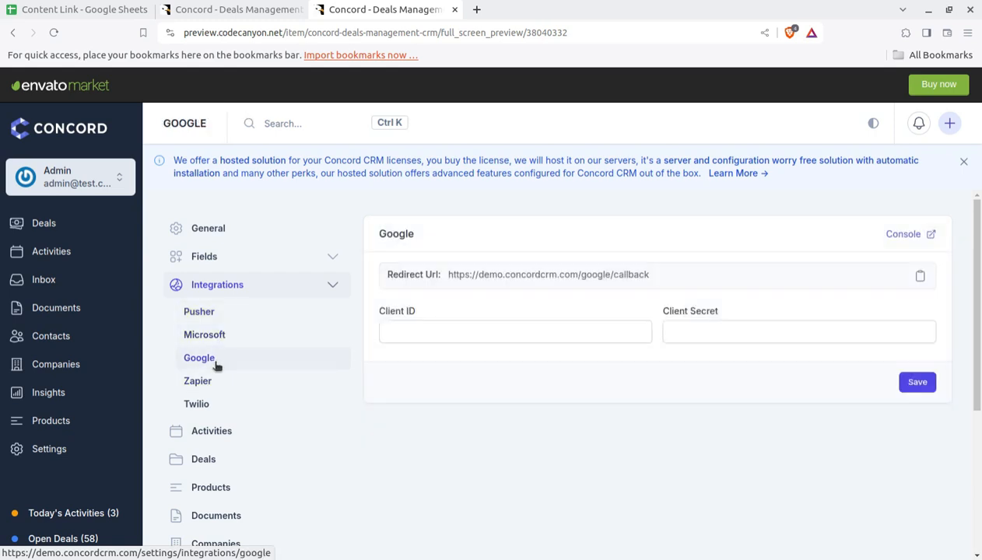
mouse_move(403, 321)
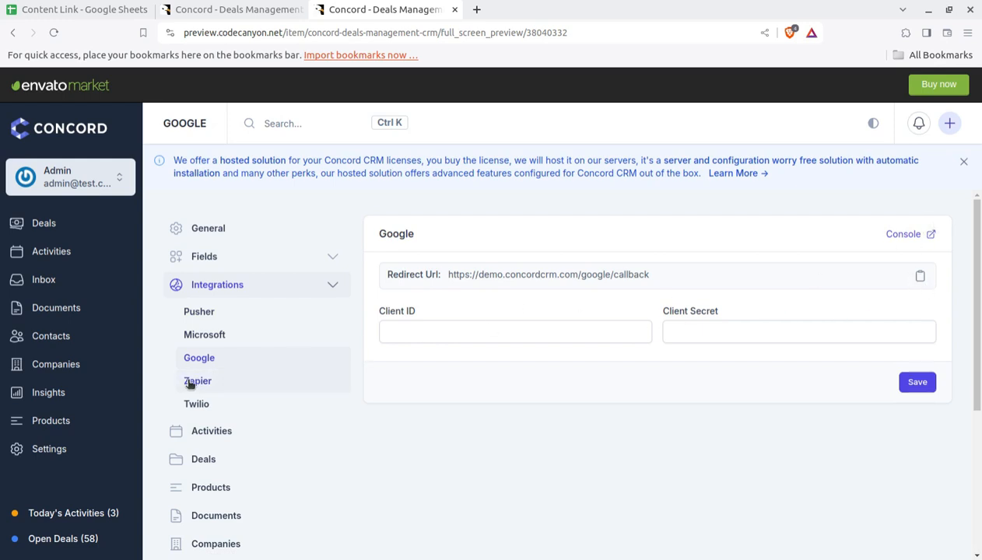
left_click(196, 404)
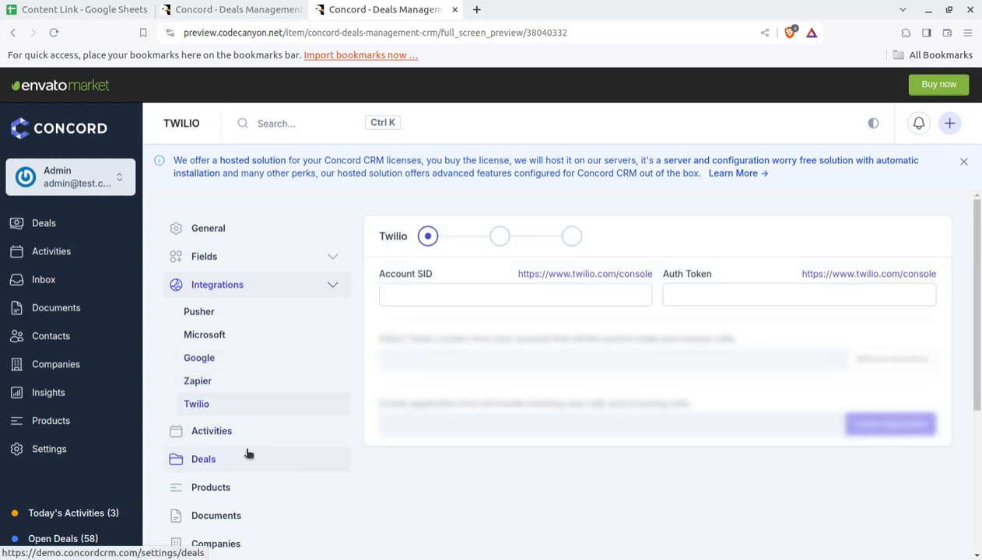
Show the Activities settings listing Call, Deadline, Email, Meeting and Task types
left_click(212, 430)
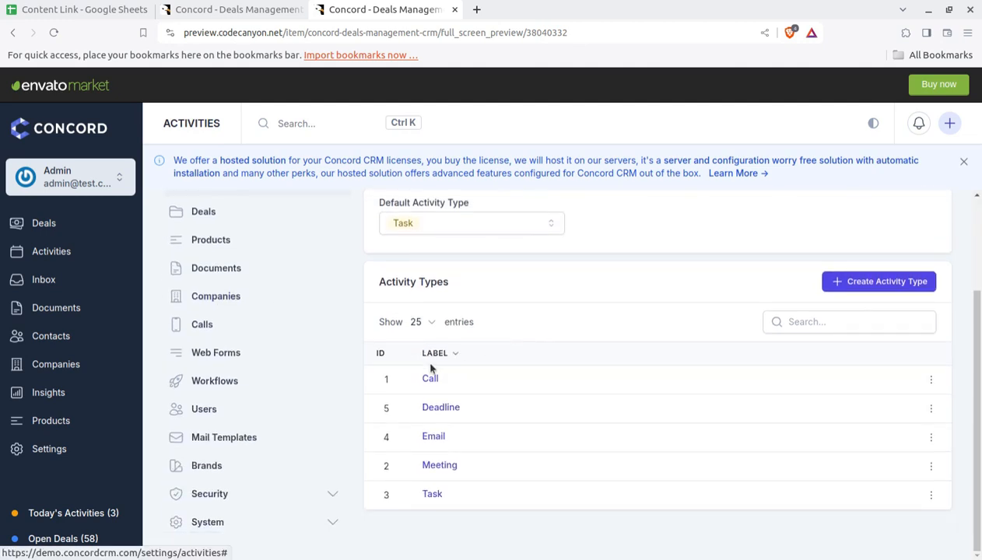
mouse_move(438, 465)
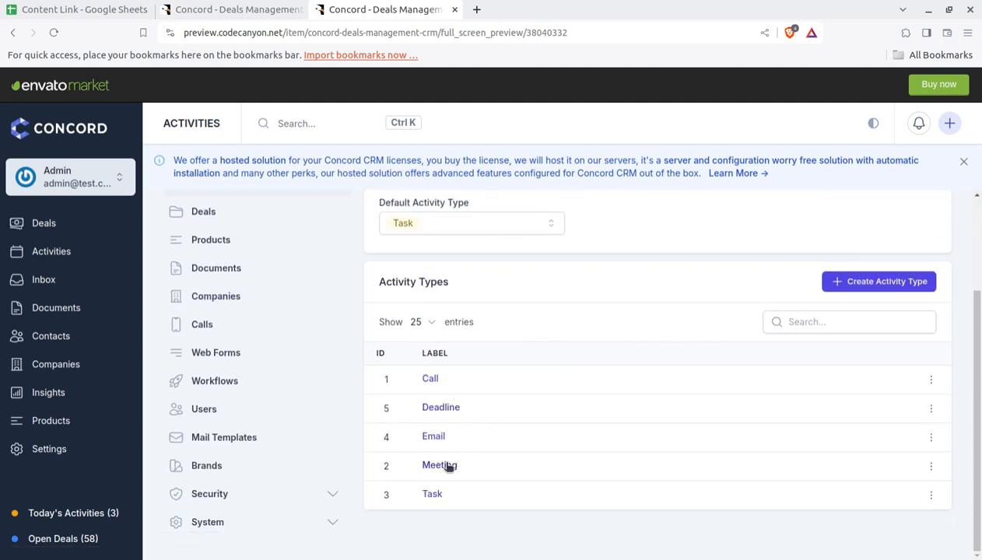
mouse_move(629, 382)
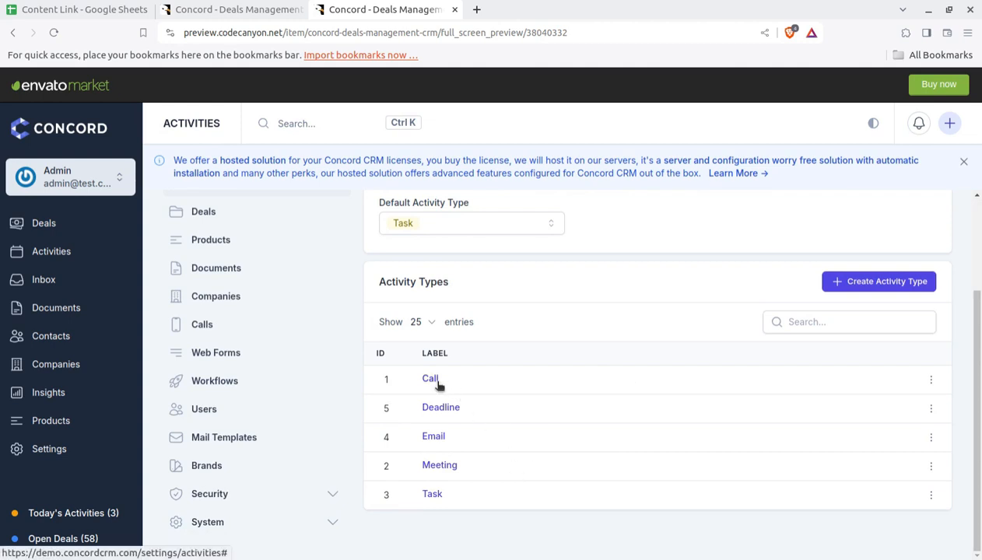
mouse_move(480, 416)
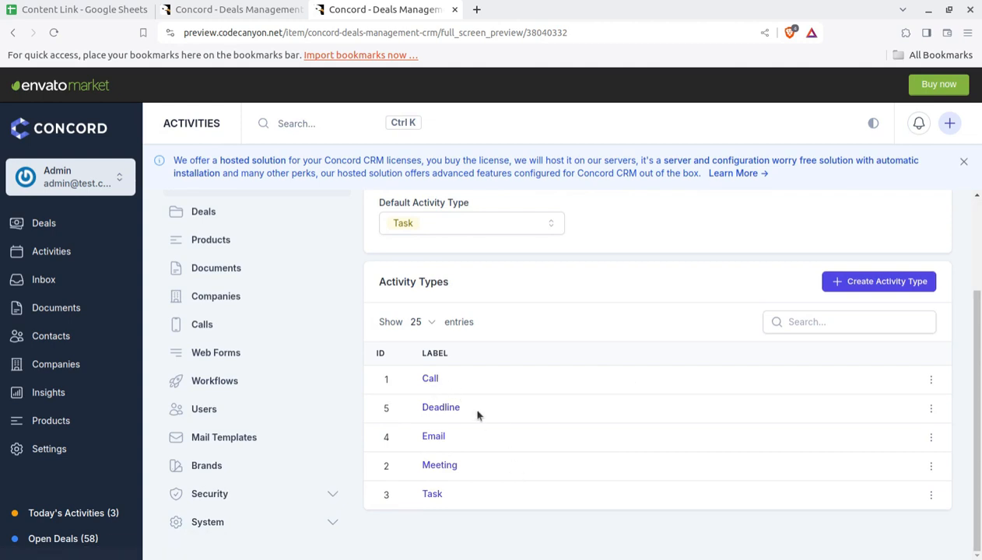
mouse_move(446, 480)
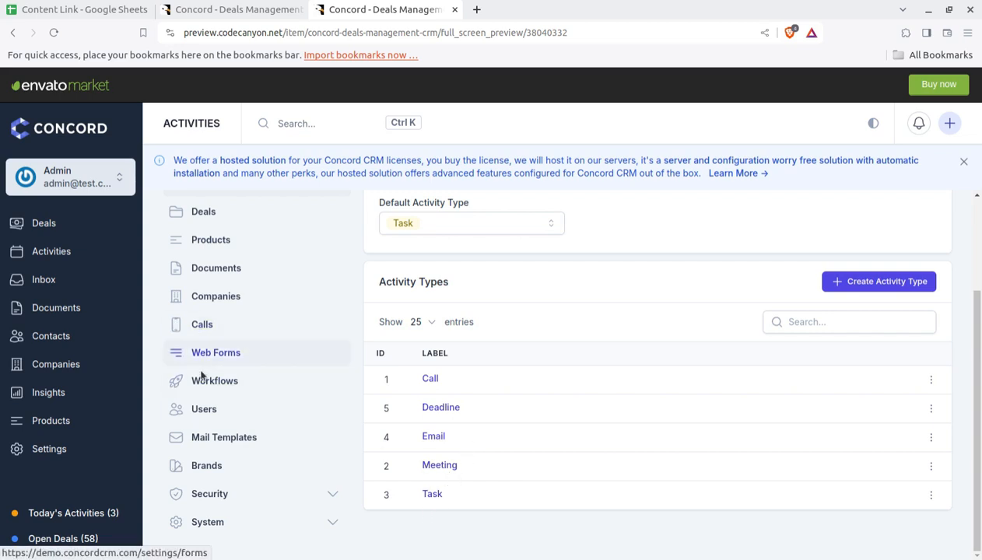
mouse_move(271, 333)
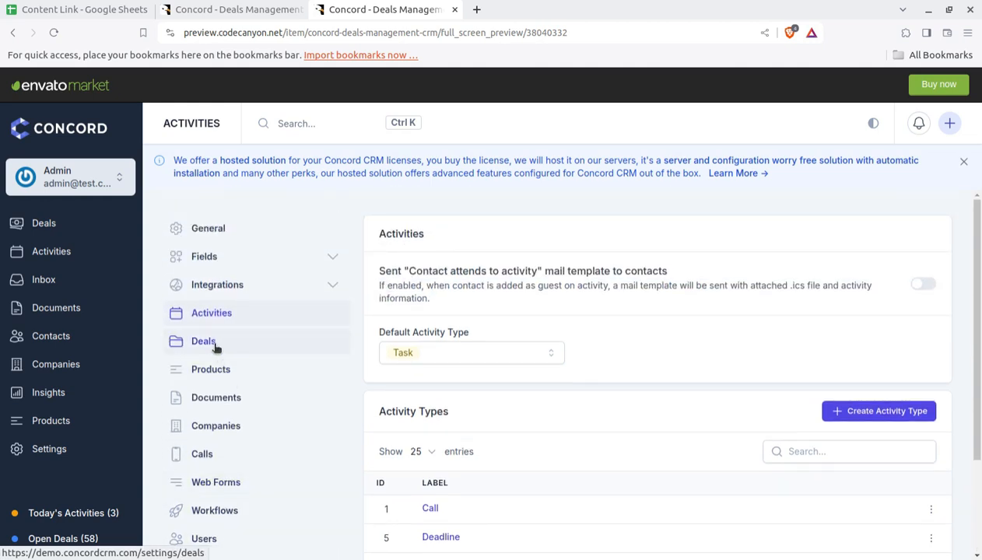
Show the Deals settings with the Sales Pipeline and seven lost reasons
left_click(202, 341)
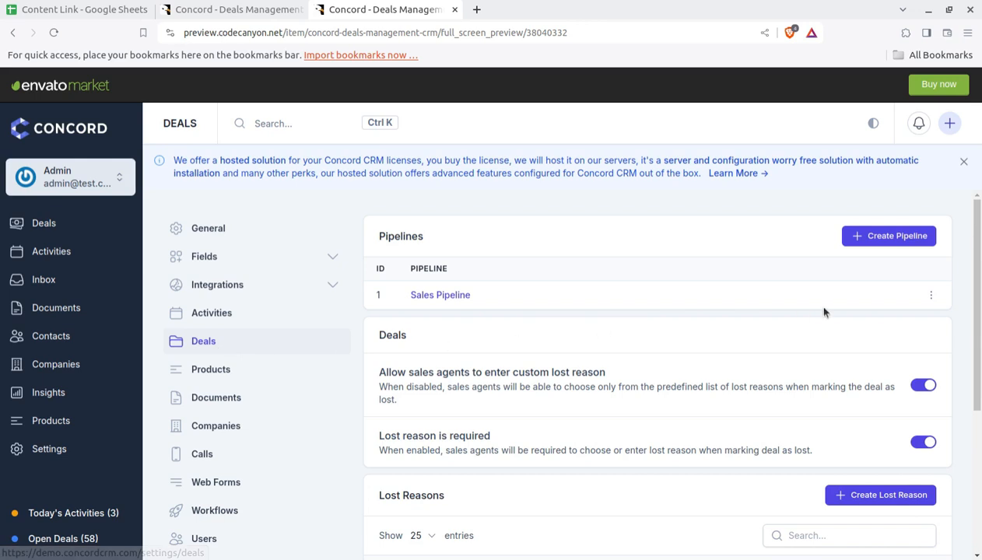
scroll("down", 3)
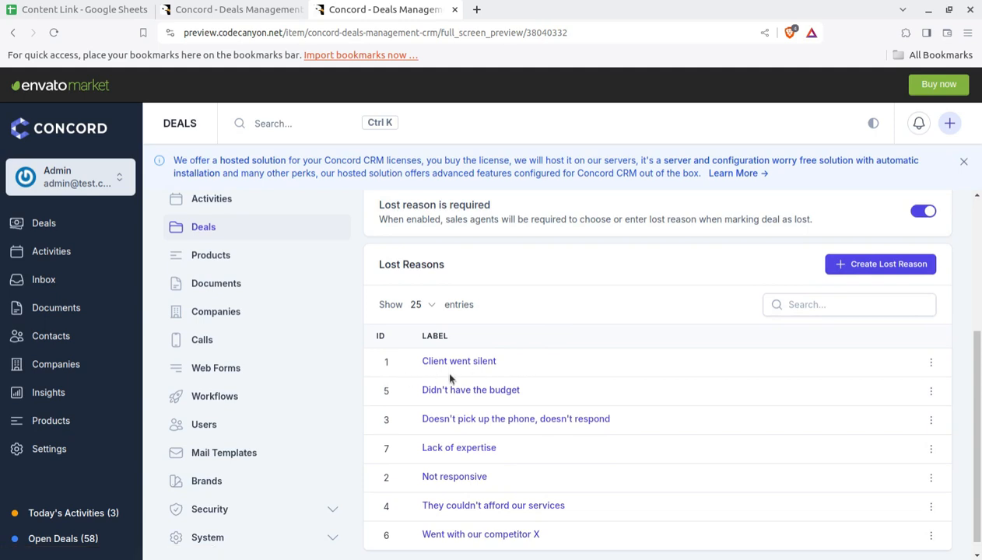
mouse_move(426, 419)
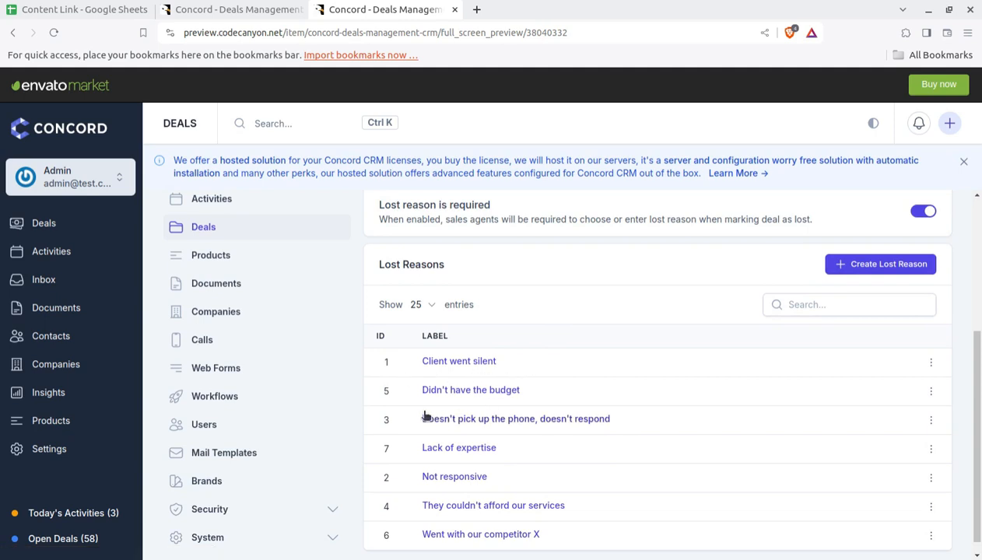
scroll("down", 3)
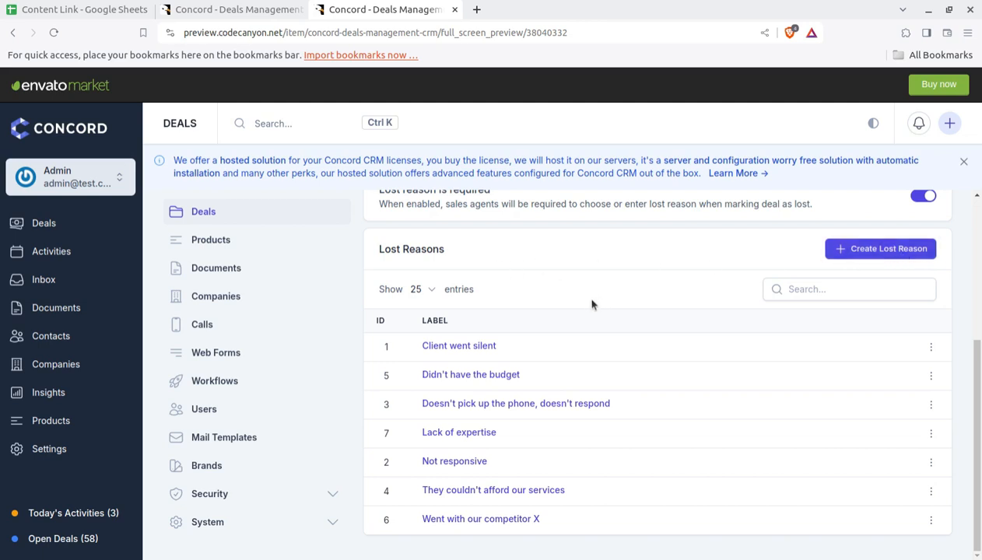
mouse_move(543, 442)
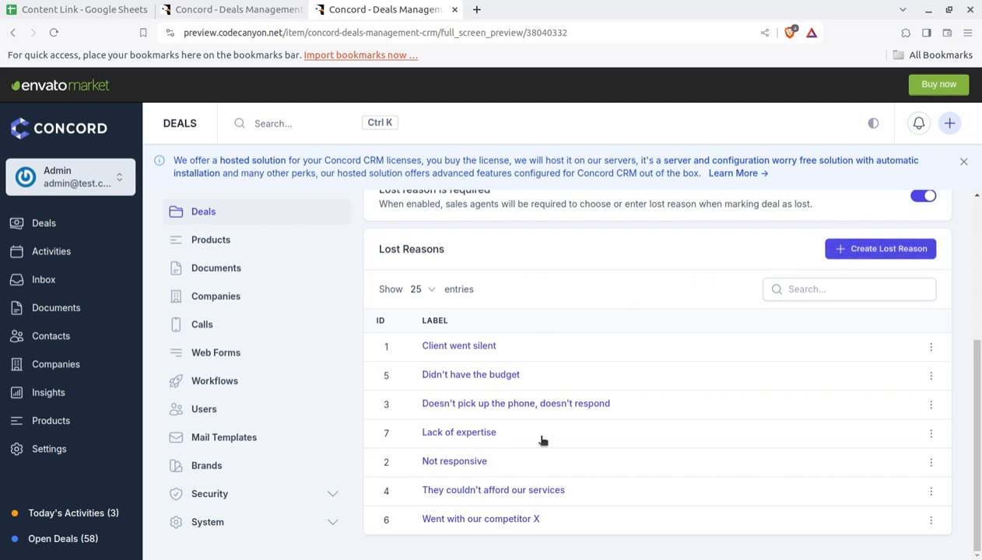
mouse_move(533, 464)
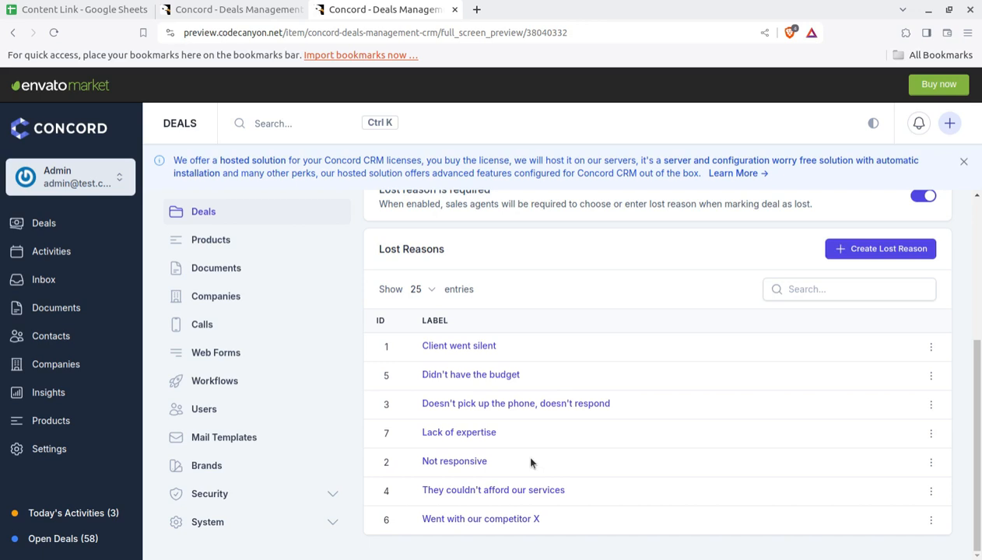
mouse_move(359, 371)
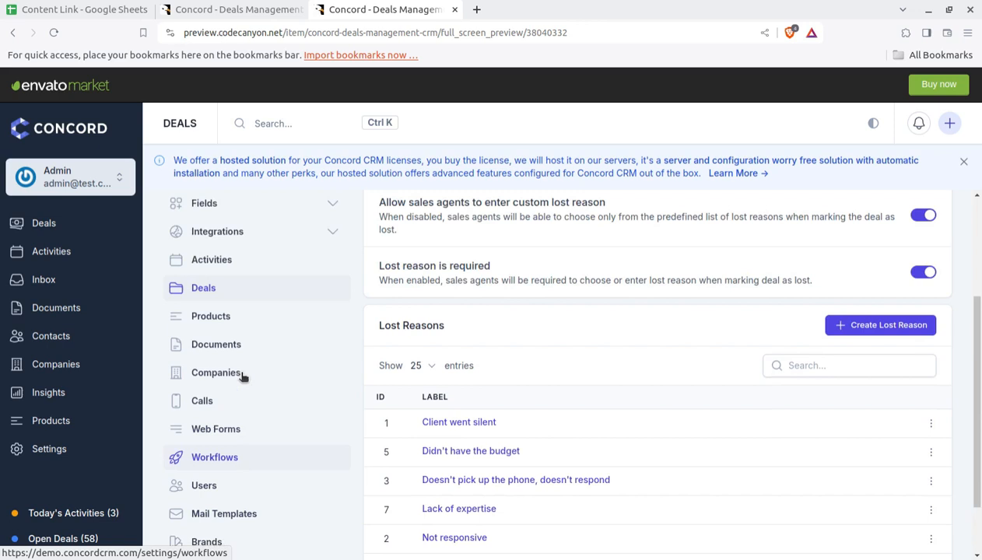
Review Products tax and Documents type settings, then move to the Companies settings page
left_click(210, 369)
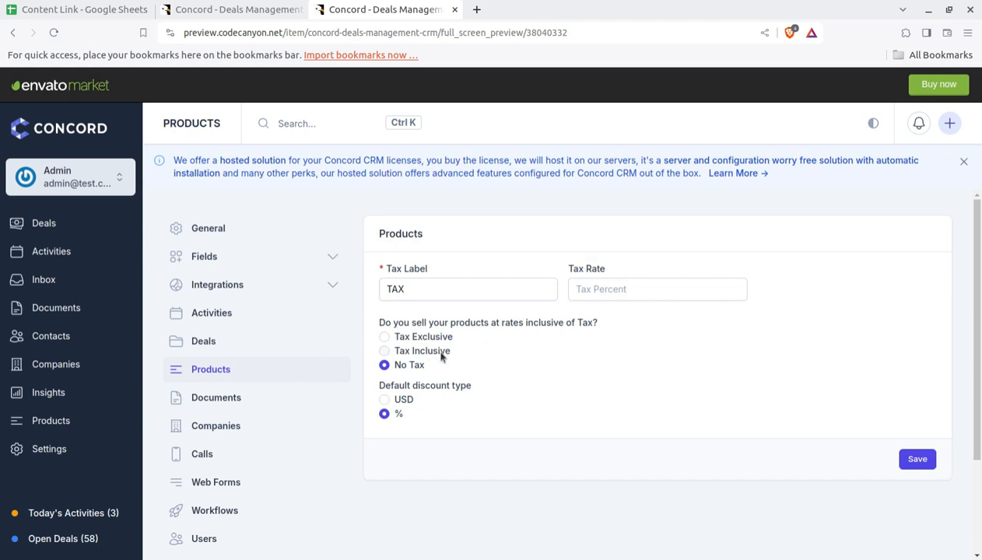
mouse_move(215, 426)
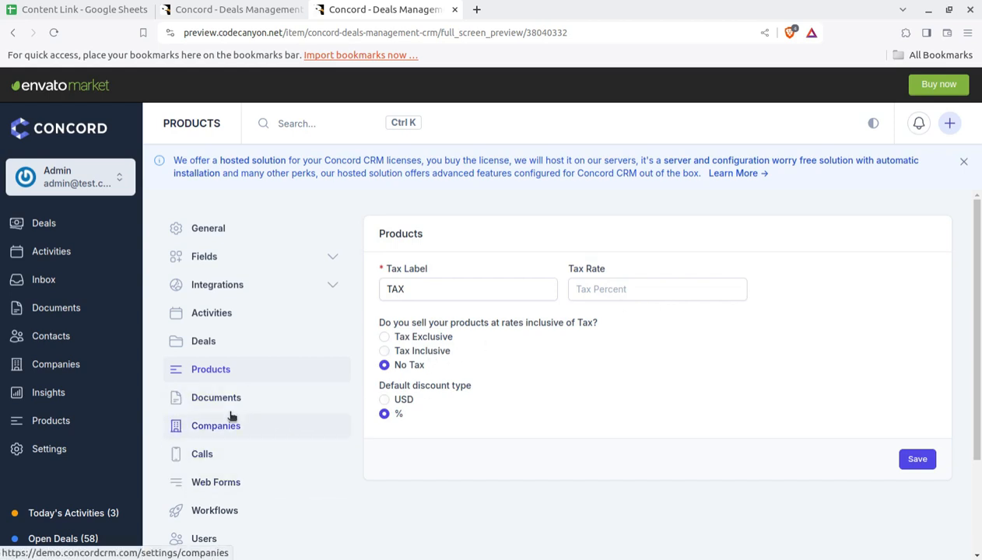
left_click(214, 398)
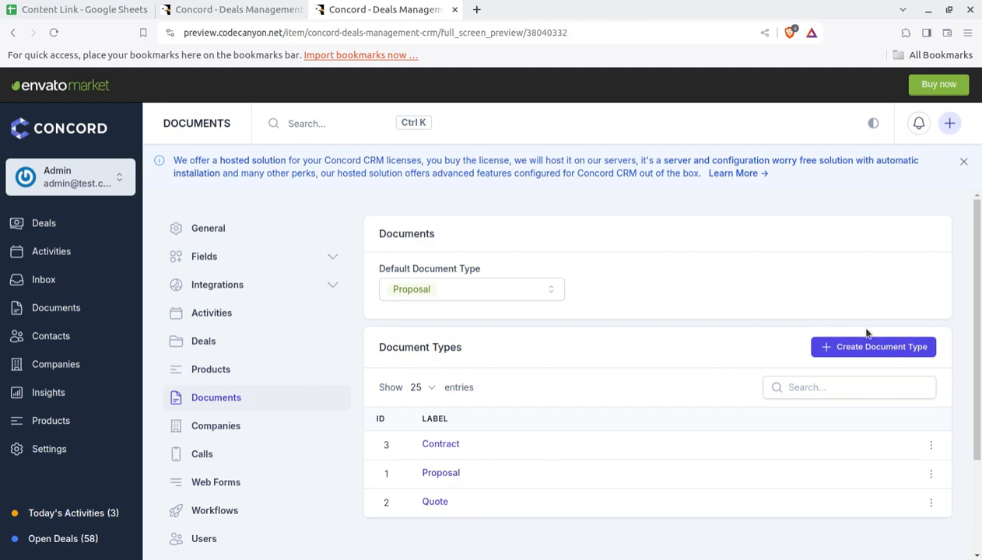
scroll("down", 3)
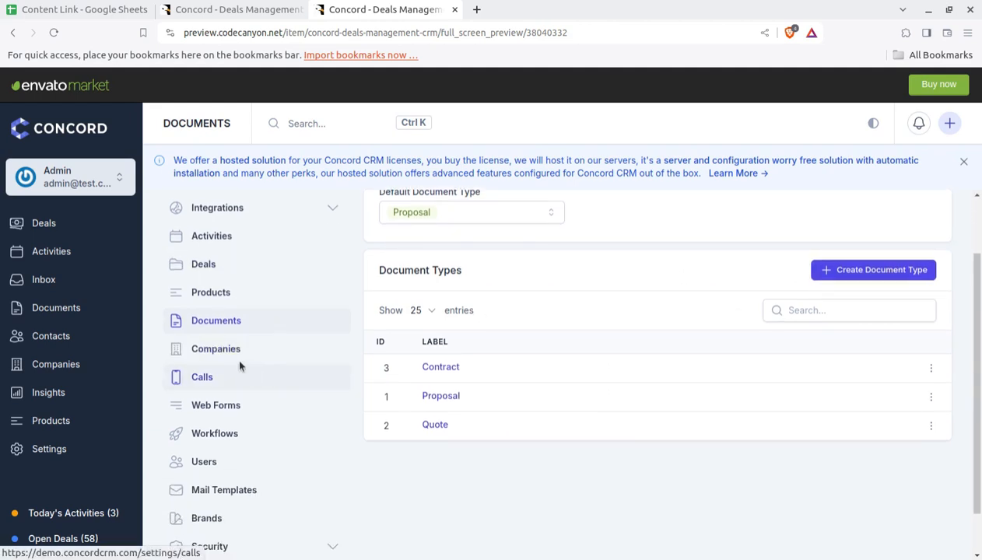
left_click(214, 349)
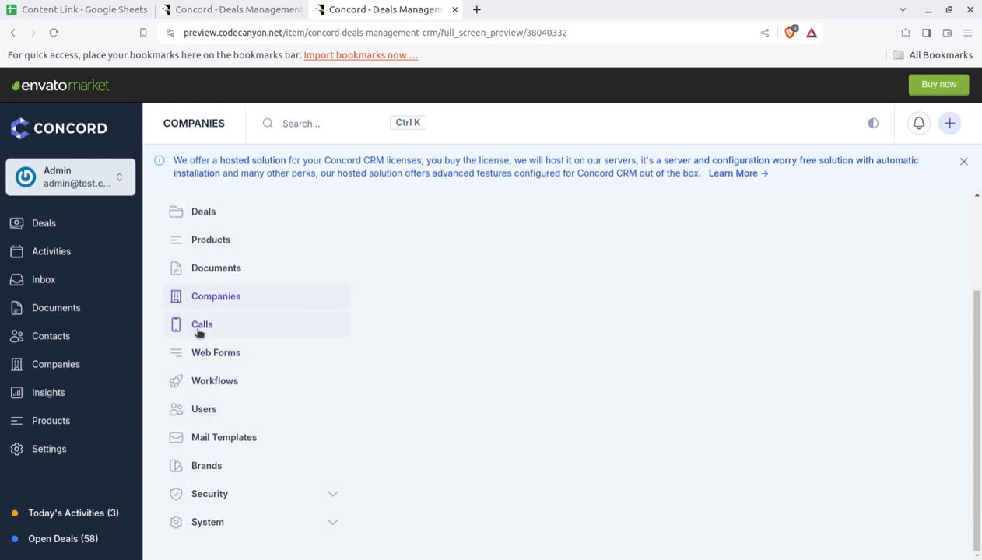
Show the Calls settings with six call outcomes from Busy to Wrong Number
left_click(202, 326)
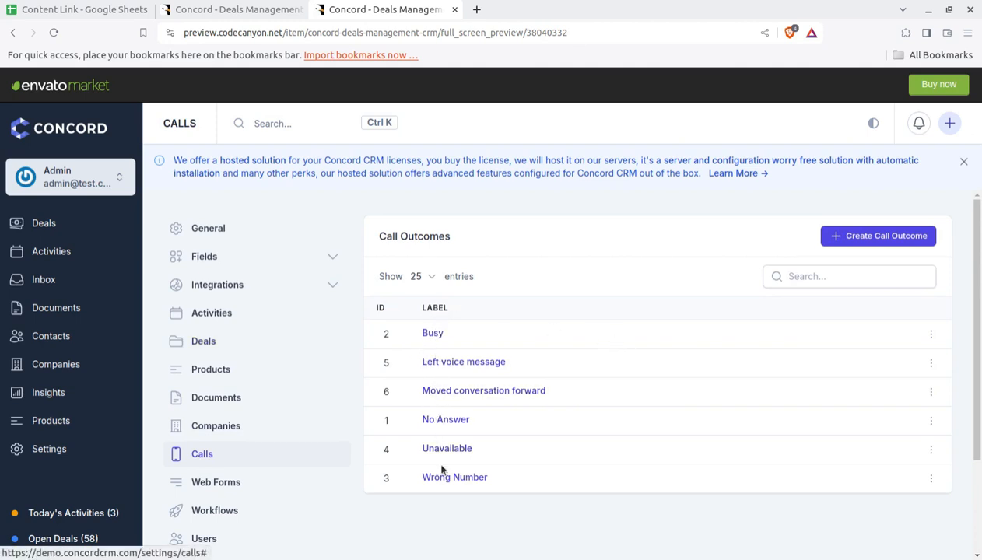
mouse_move(398, 454)
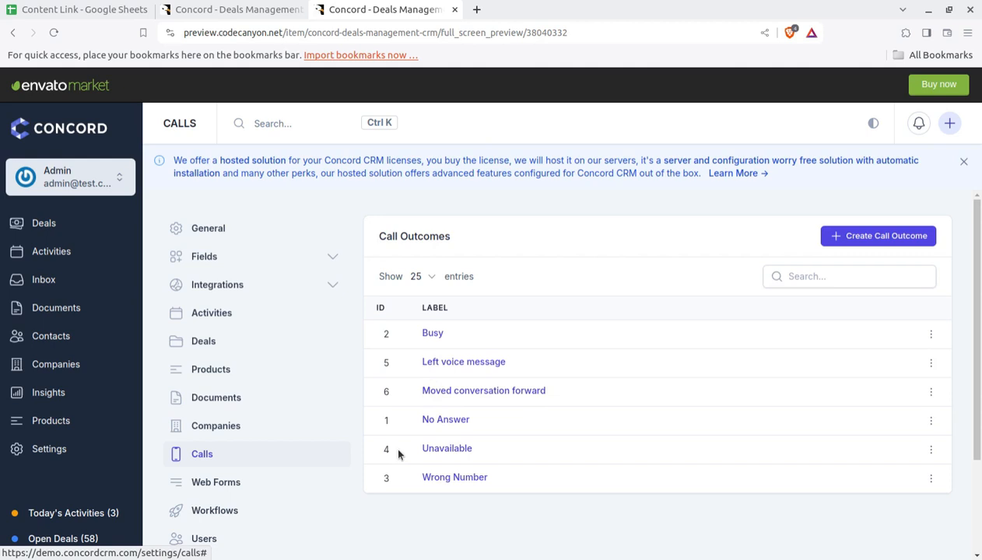
scroll("down", 3)
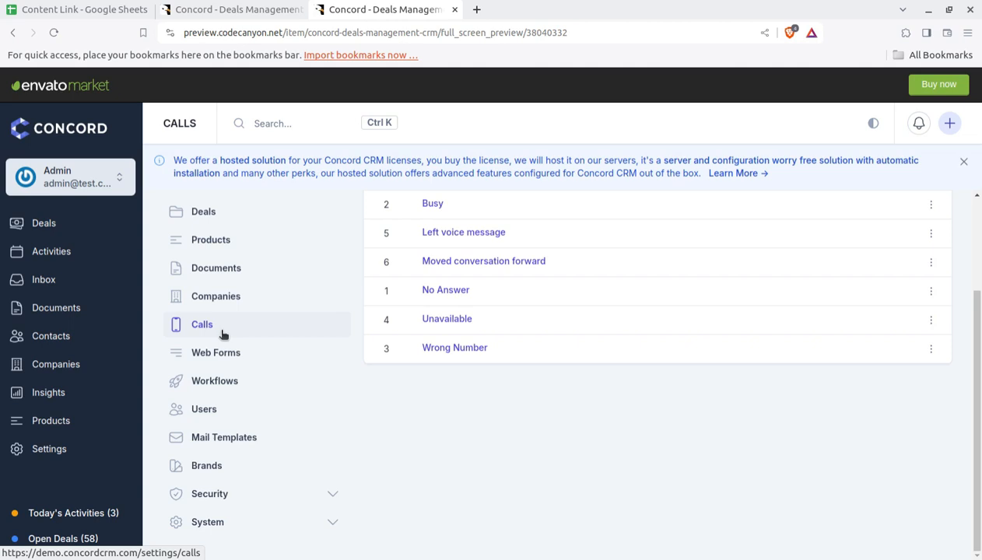
Show the Web Forms settings page, which has no forms created yet
left_click(215, 351)
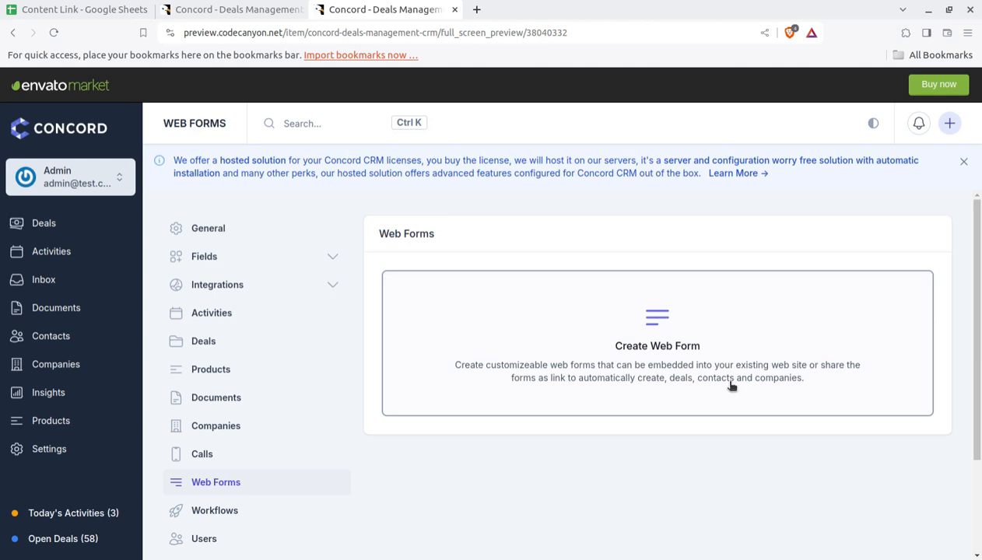
mouse_move(631, 391)
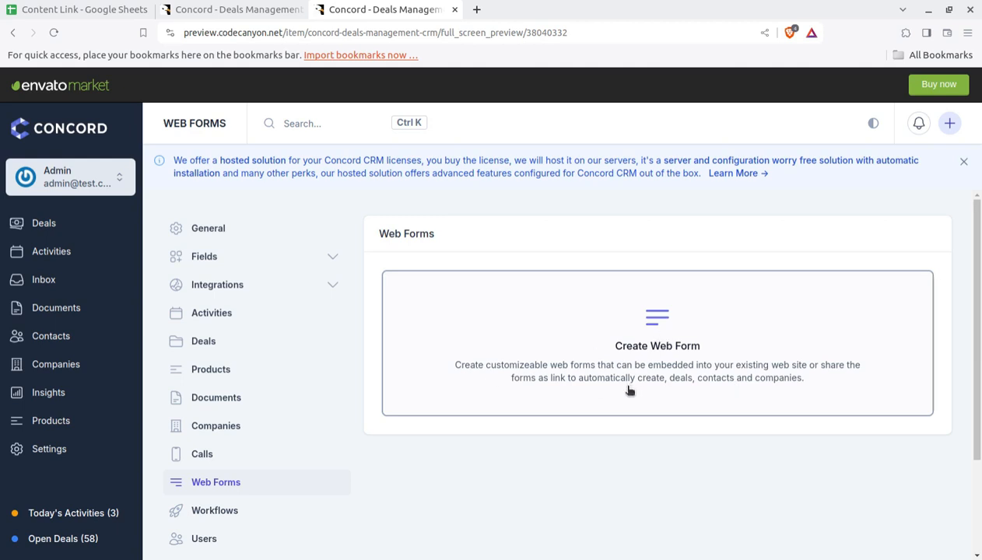
mouse_move(697, 365)
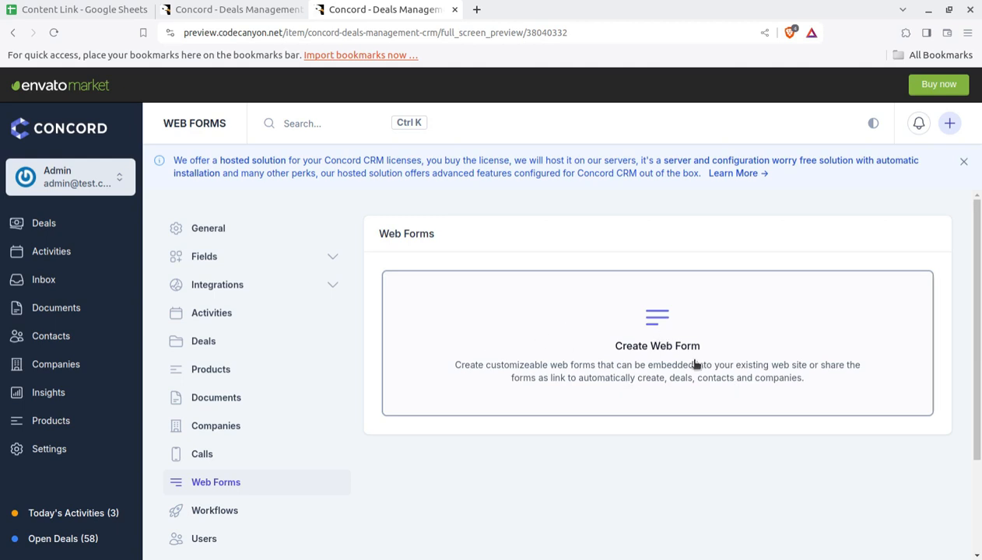
mouse_move(650, 389)
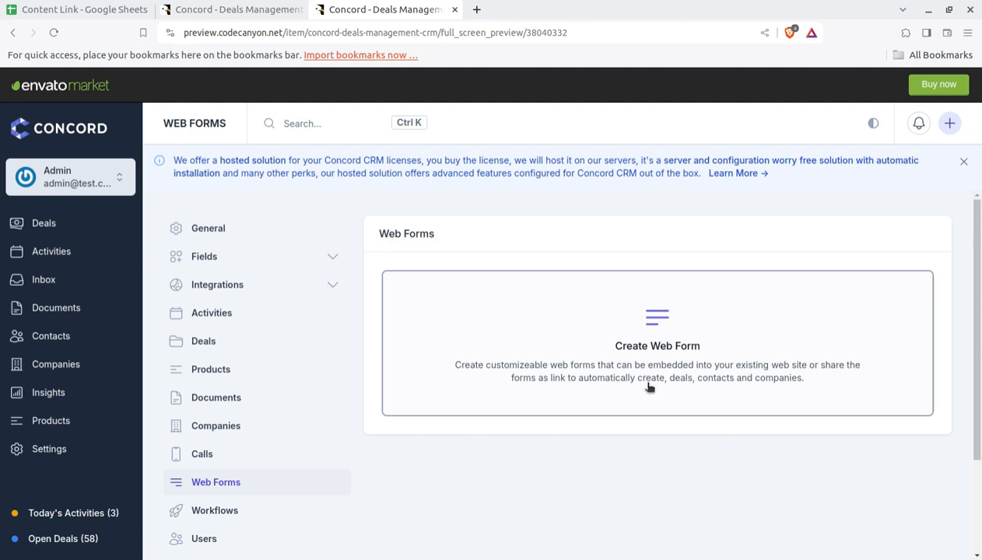
mouse_move(595, 389)
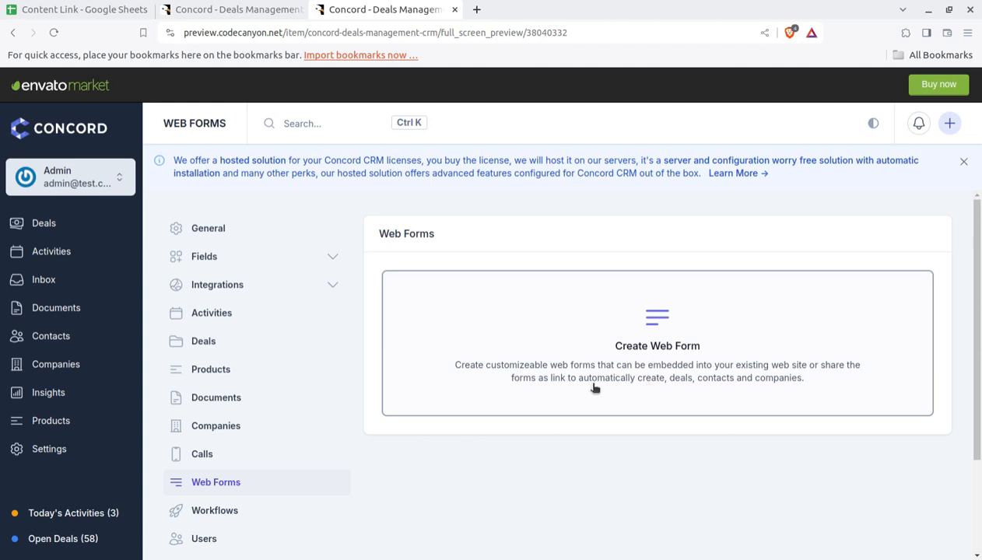
mouse_move(561, 389)
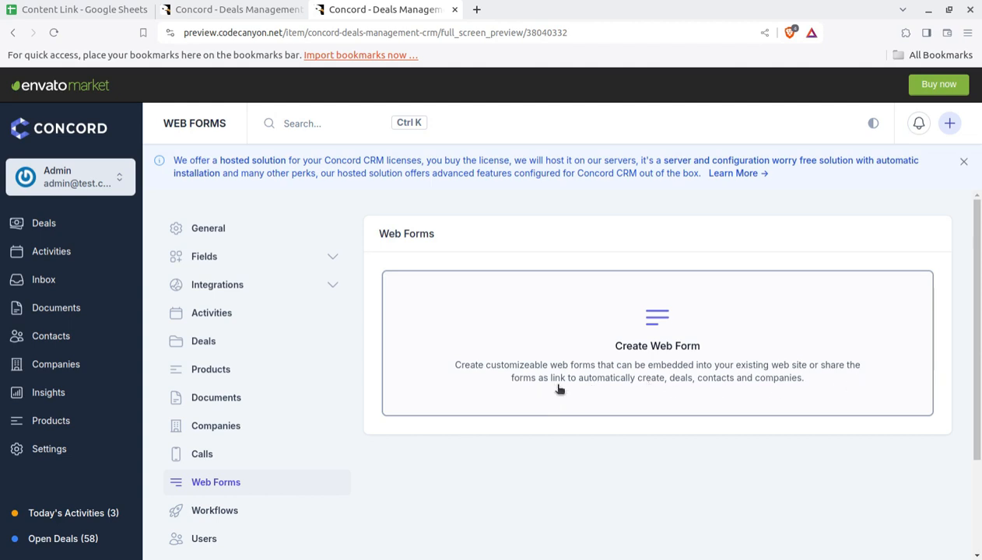
mouse_move(707, 362)
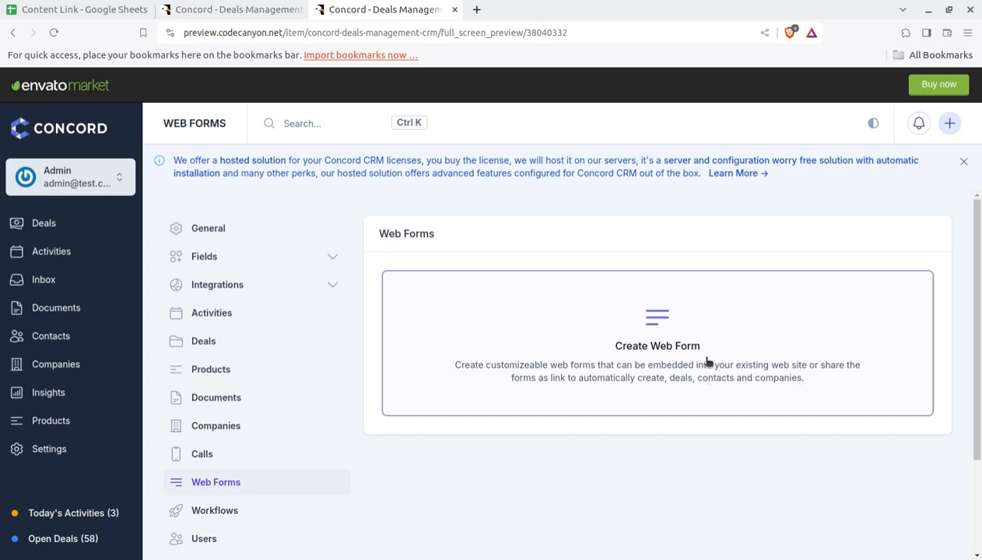
Show the Workflows settings page offering to create a first workflow
left_click(657, 346)
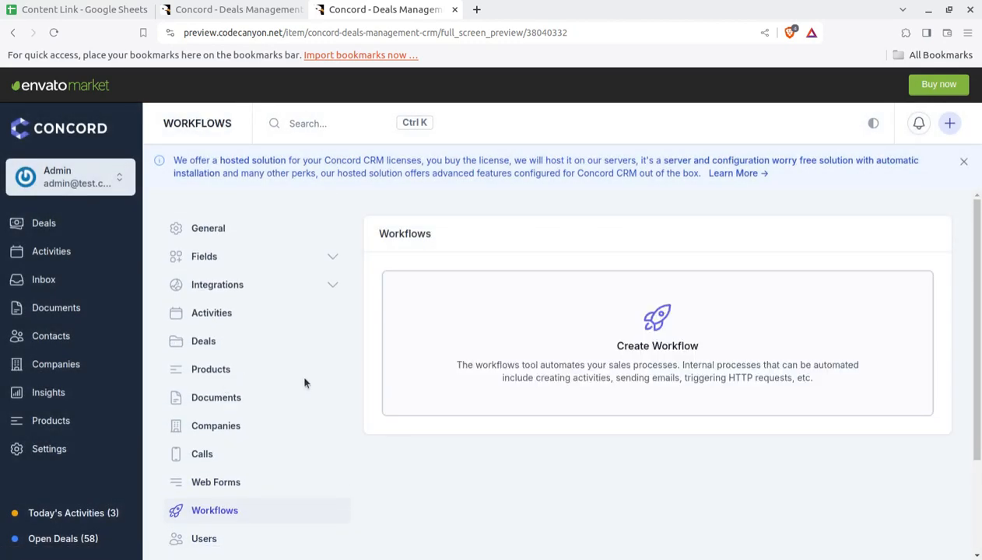
mouse_move(442, 430)
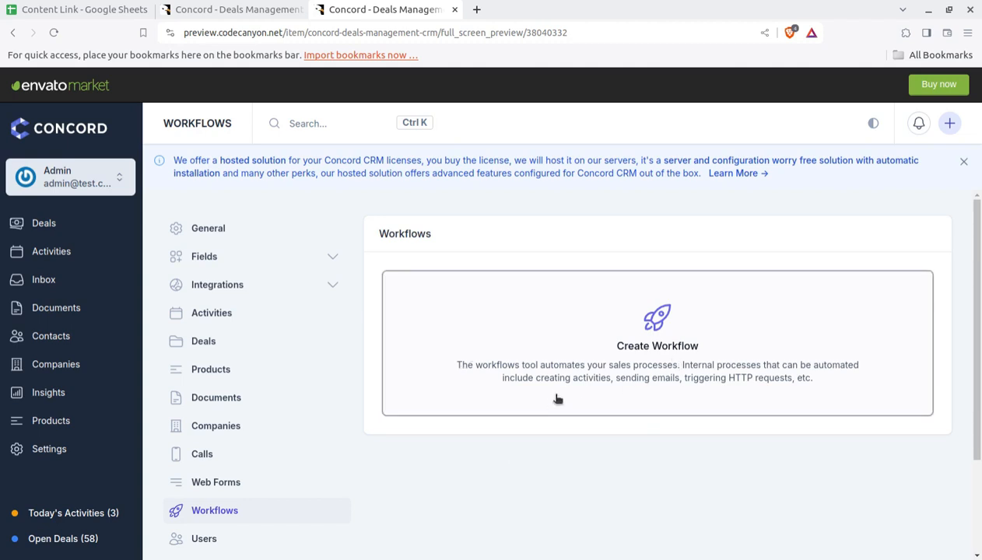
mouse_move(657, 341)
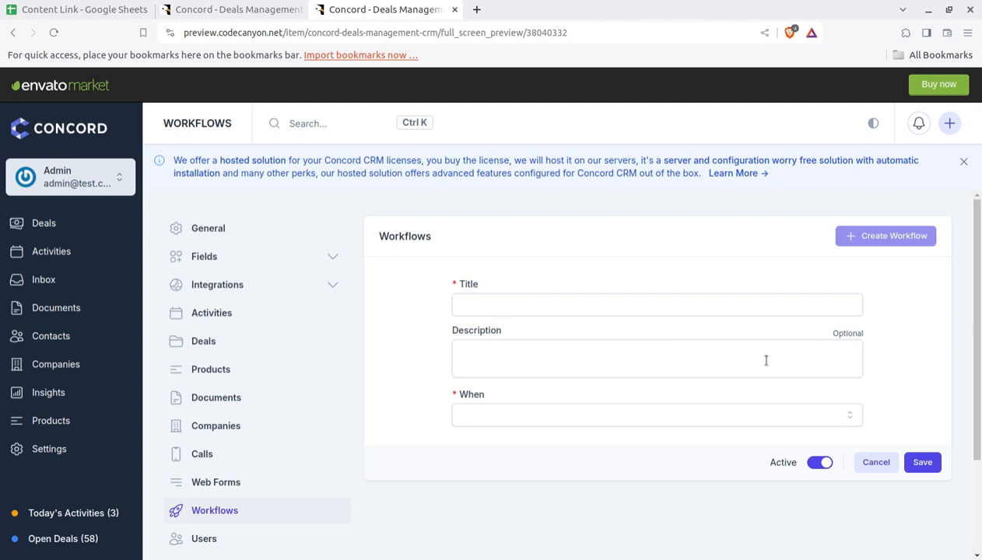
mouse_move(526, 436)
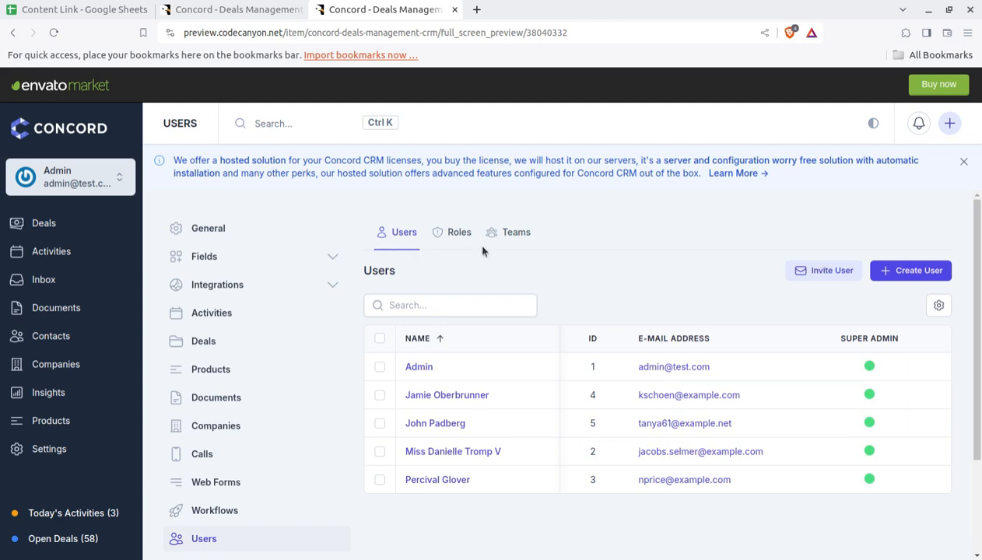
Browse the empty Roles list, then the Teams settings with no teams yet
left_click(458, 232)
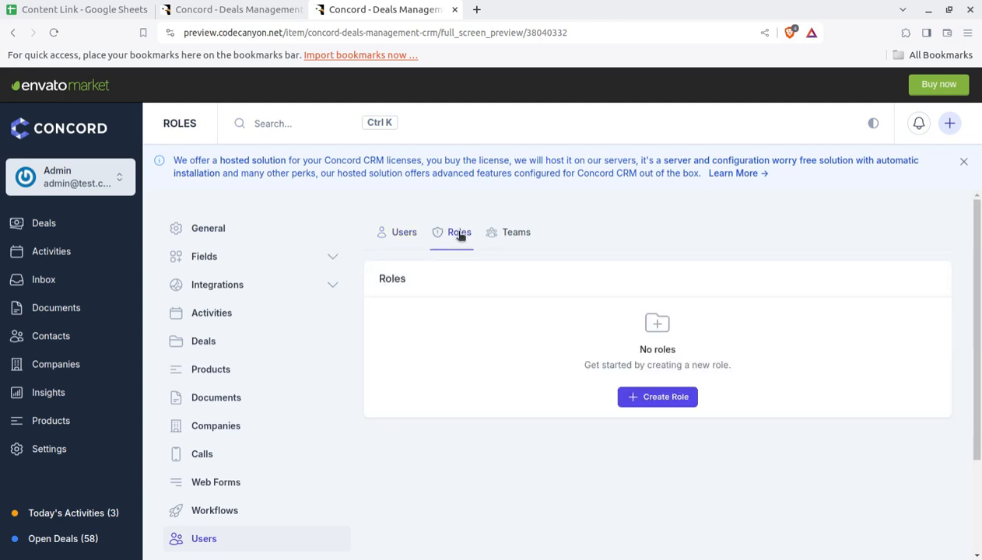
left_click(515, 232)
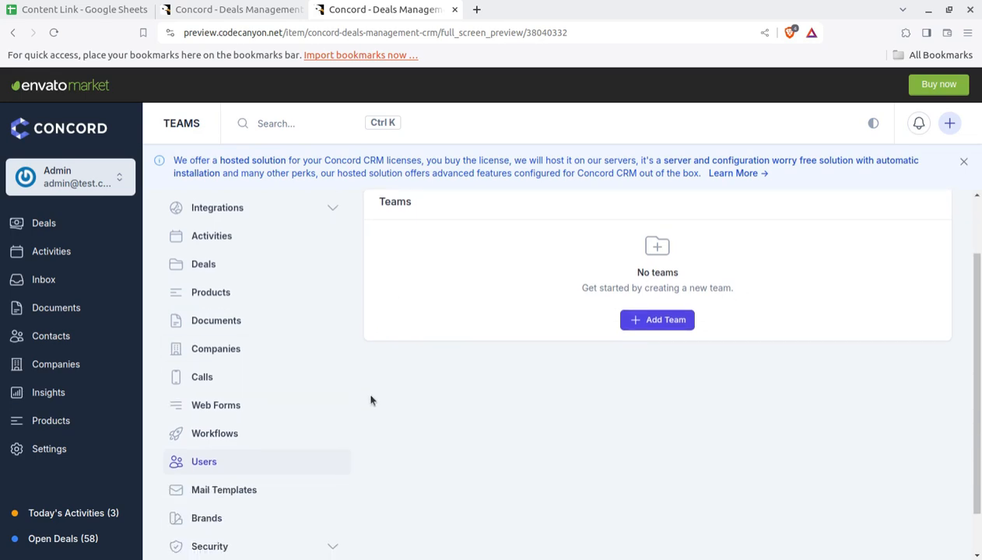
left_click(657, 320)
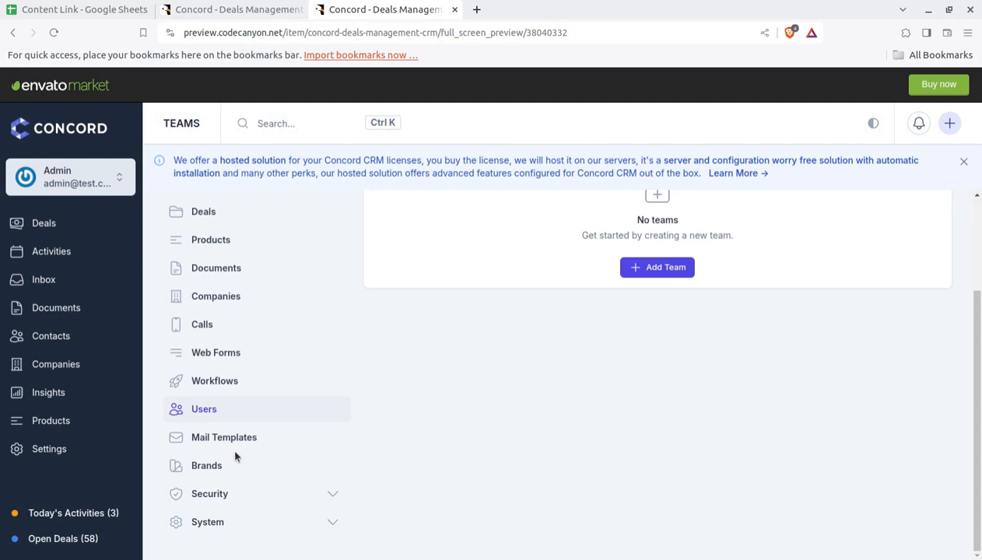
Review the Activity Reminder mail template and its placeholders, then move to Brands settings
left_click(224, 436)
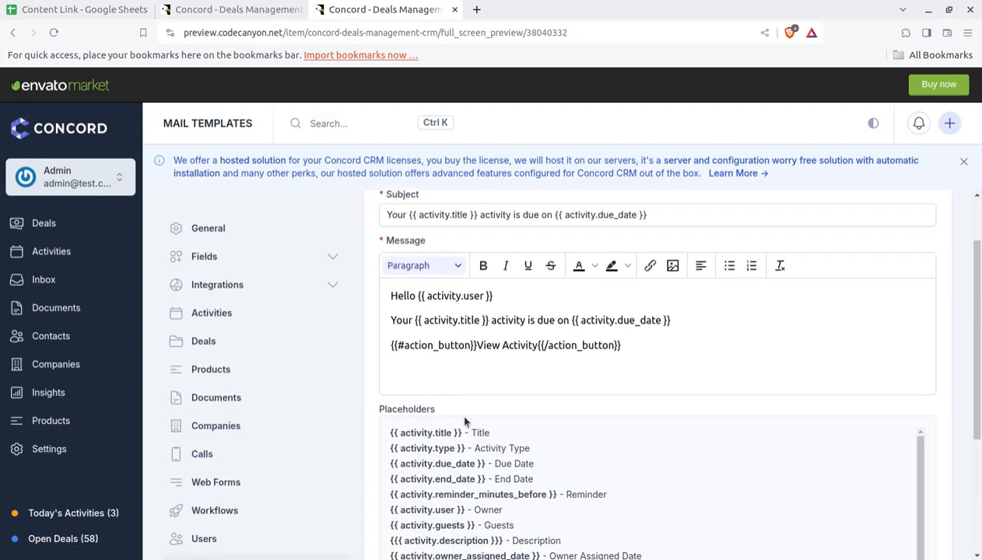
scroll("down", 3)
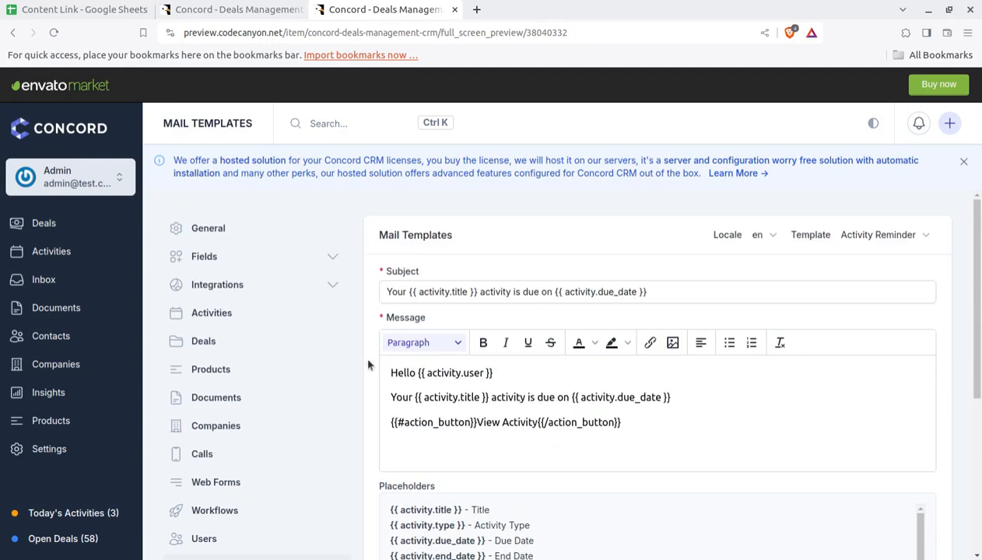
left_click(620, 422)
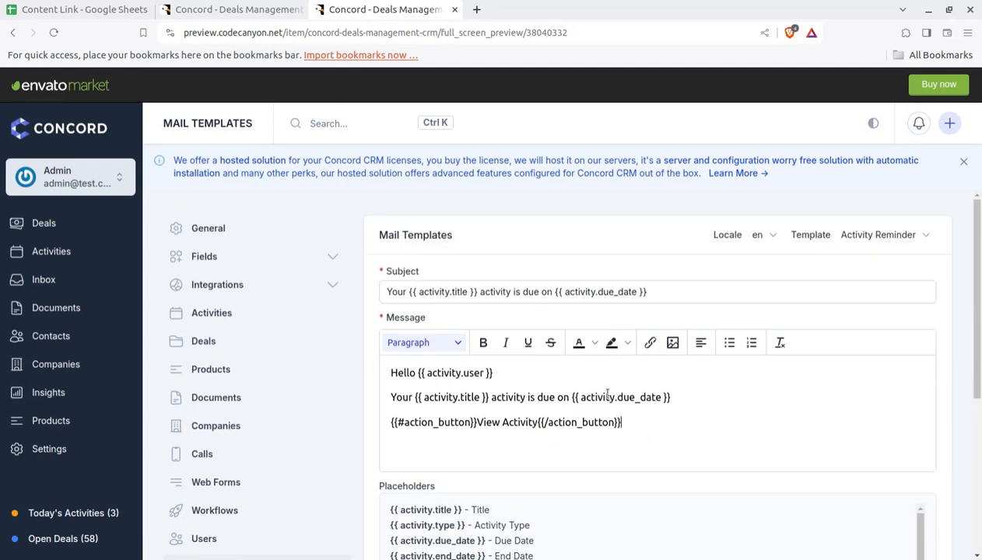
scroll("down", 3)
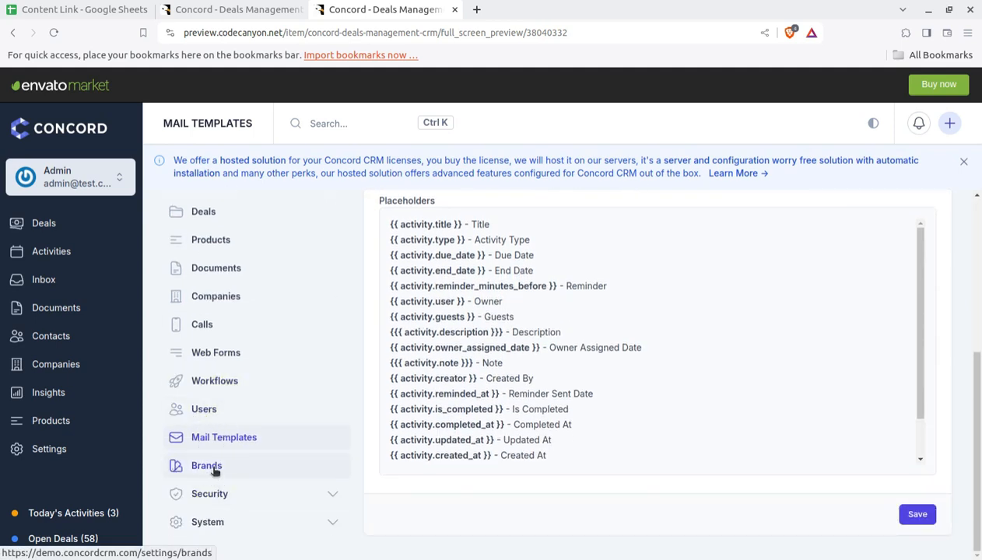
left_click(205, 466)
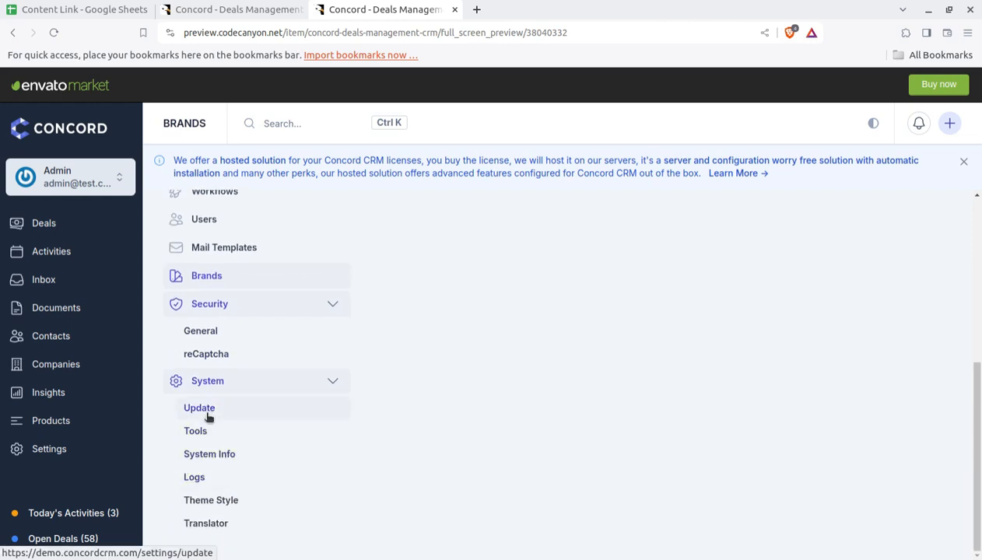
Browse the System Update and Tools pages down to the Theme Style colour palettes
left_click(199, 407)
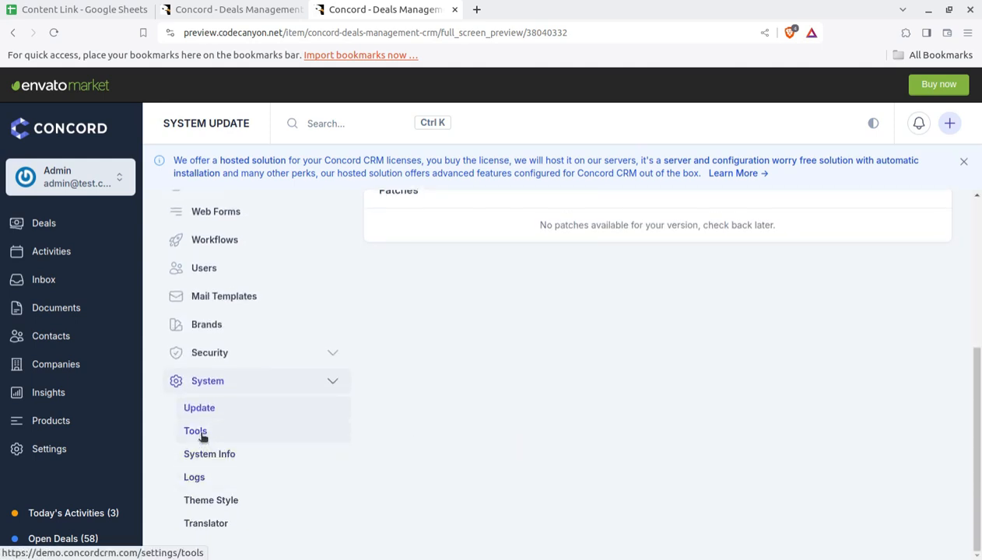
left_click(196, 432)
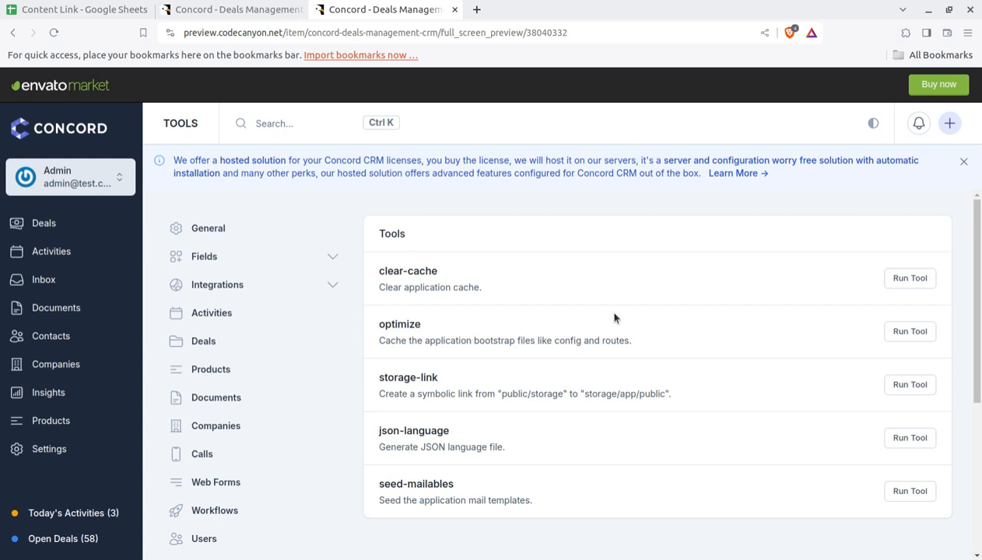
scroll("down", 3)
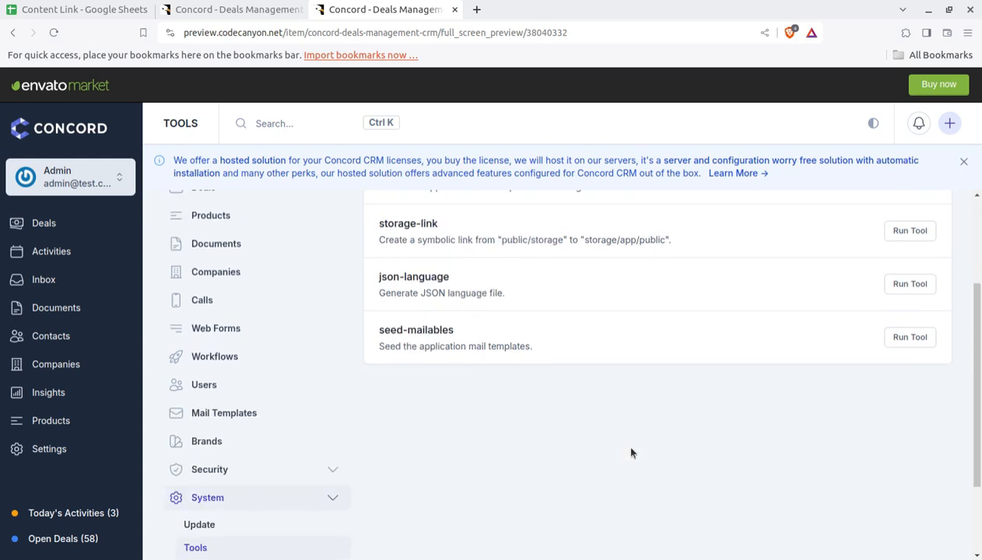
scroll("down", 3)
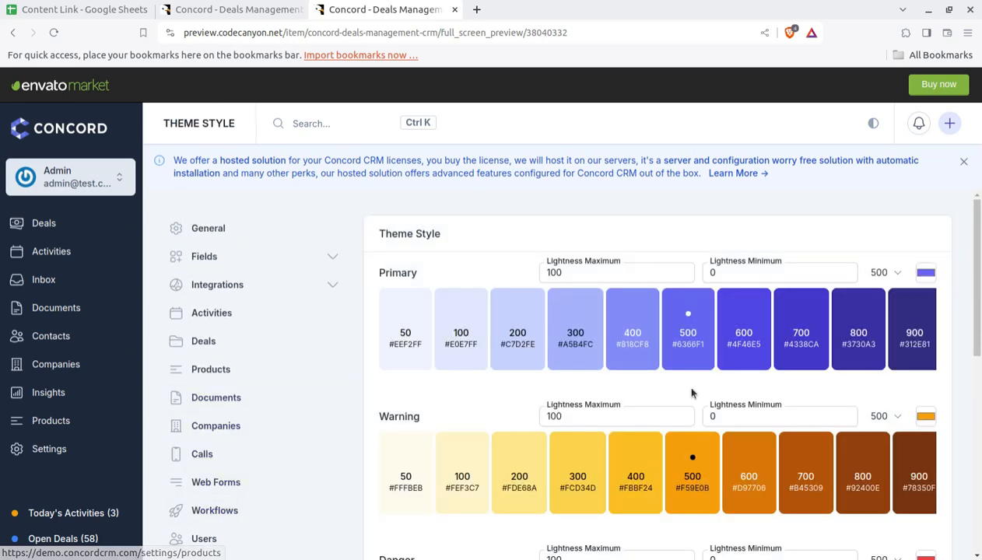
Go to the Translator settings listing Auth, Pagination, Passwords and Validation groups for en
scroll("down", 3)
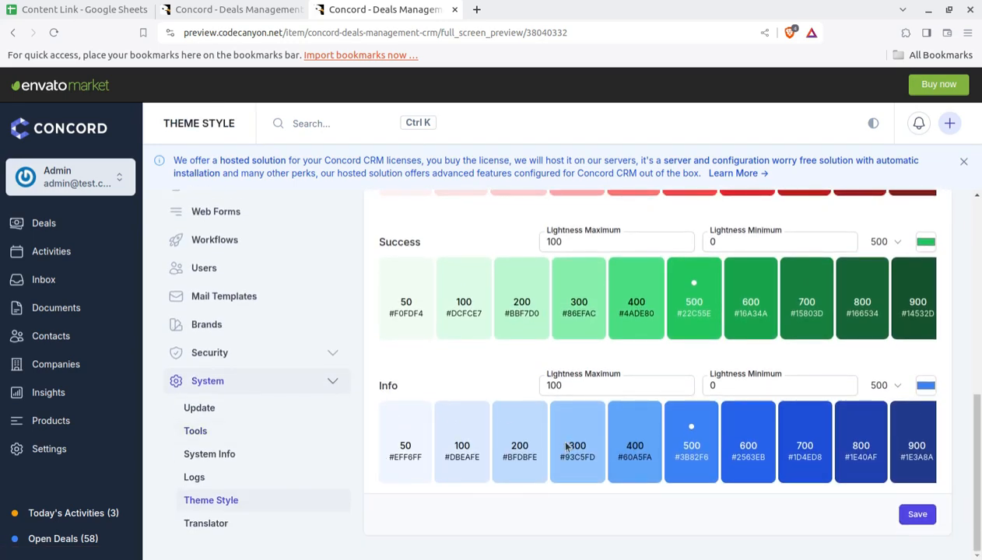
left_click(205, 523)
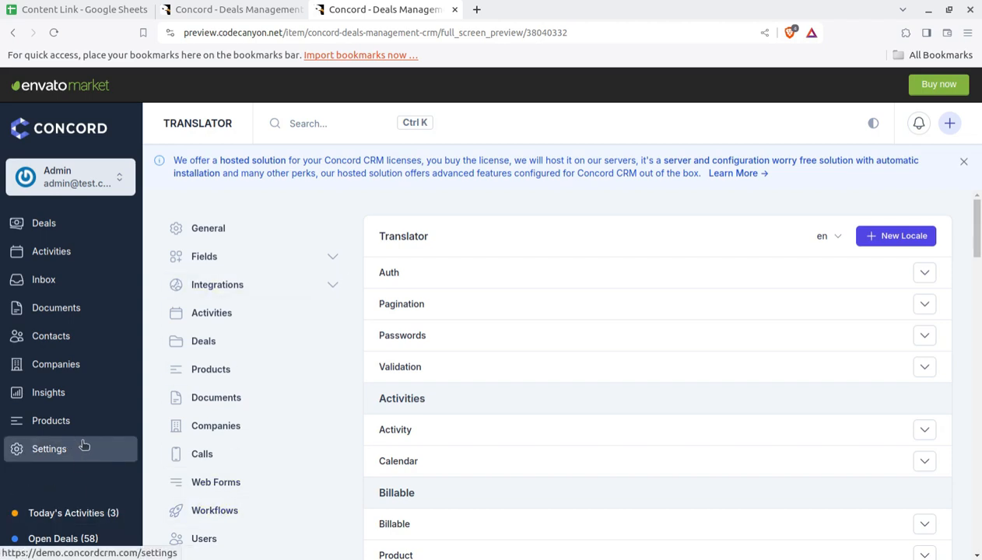
left_click(202, 341)
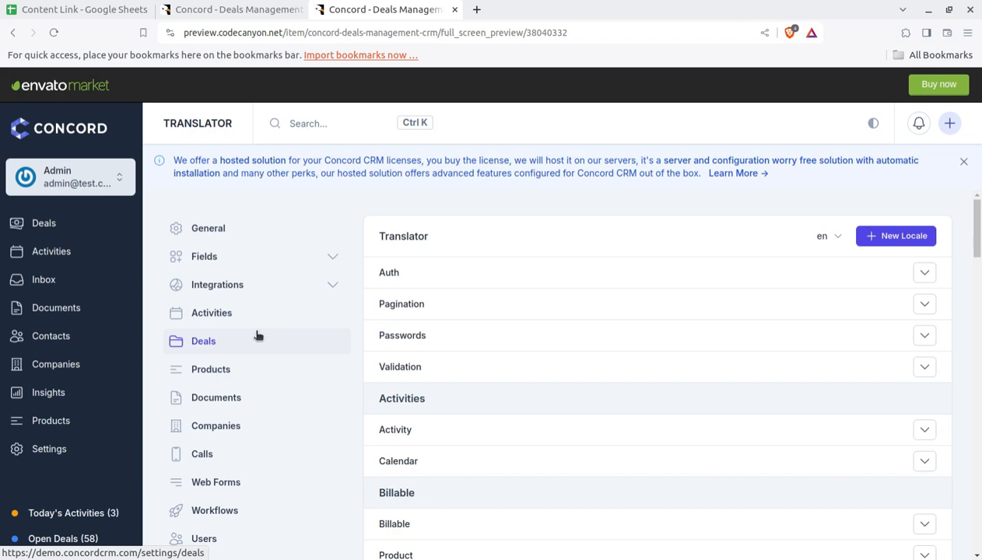
Start a new deal with Sales Pipeline and Qualified To Buy stage, leaving the name empty
left_click(43, 224)
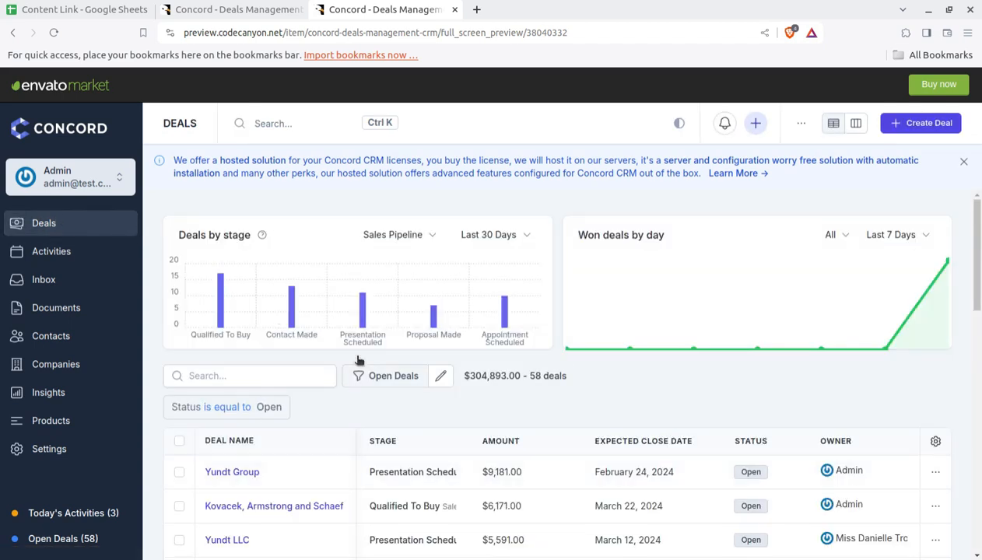
mouse_move(718, 314)
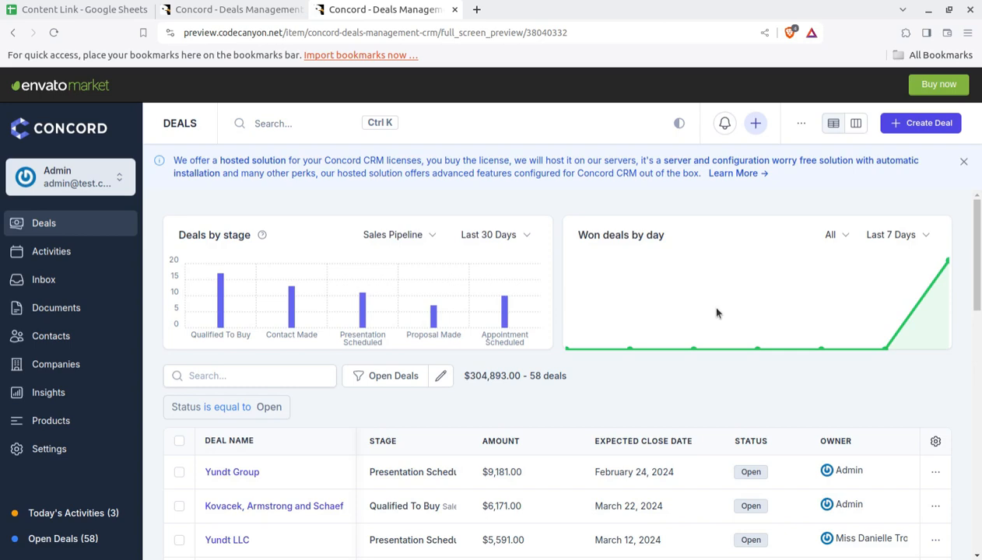
mouse_move(923, 292)
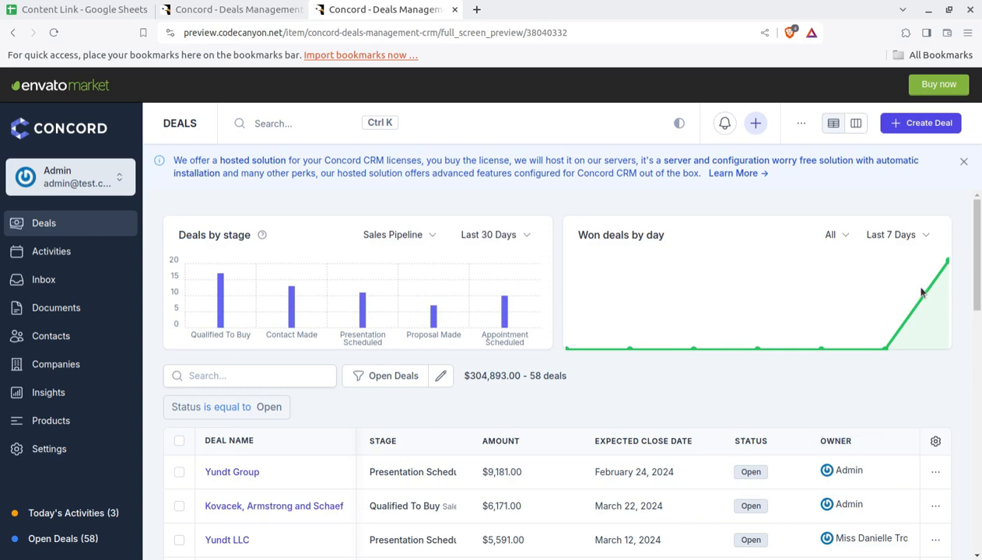
left_click(920, 123)
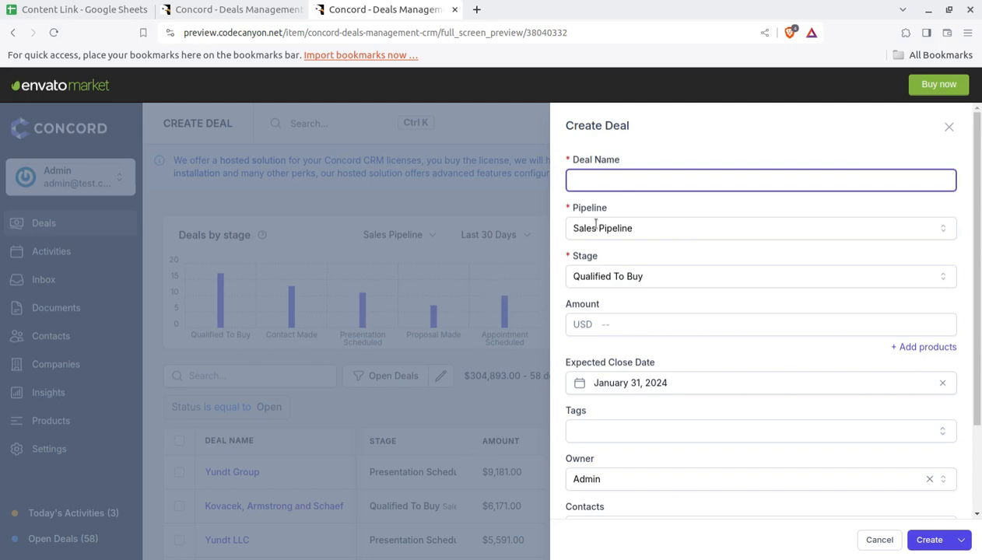
left_click(760, 227)
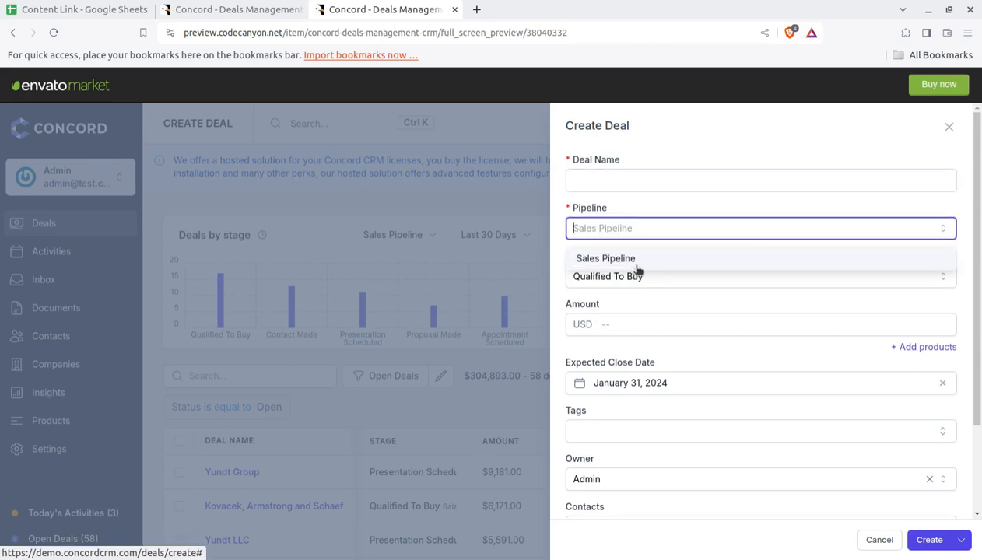
left_click(605, 259)
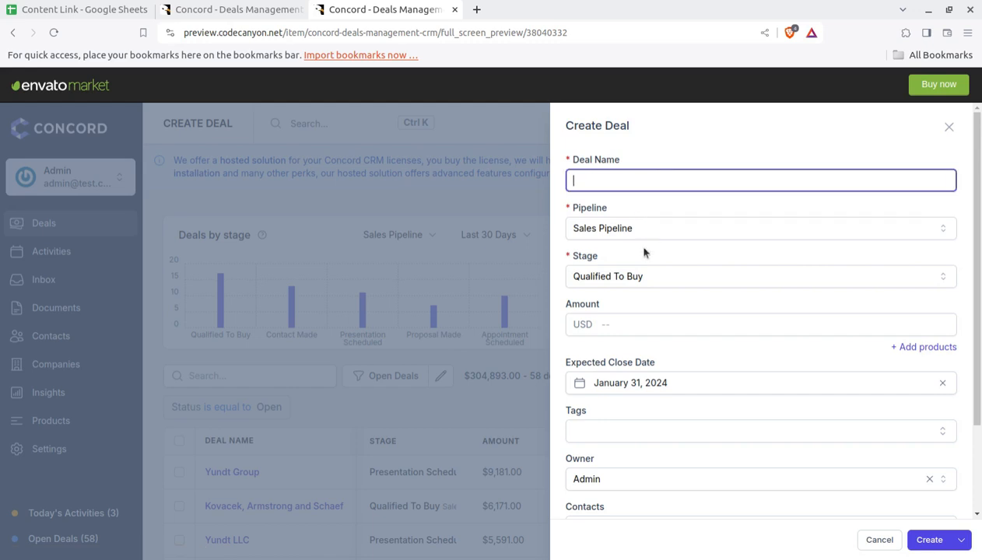
left_click(760, 277)
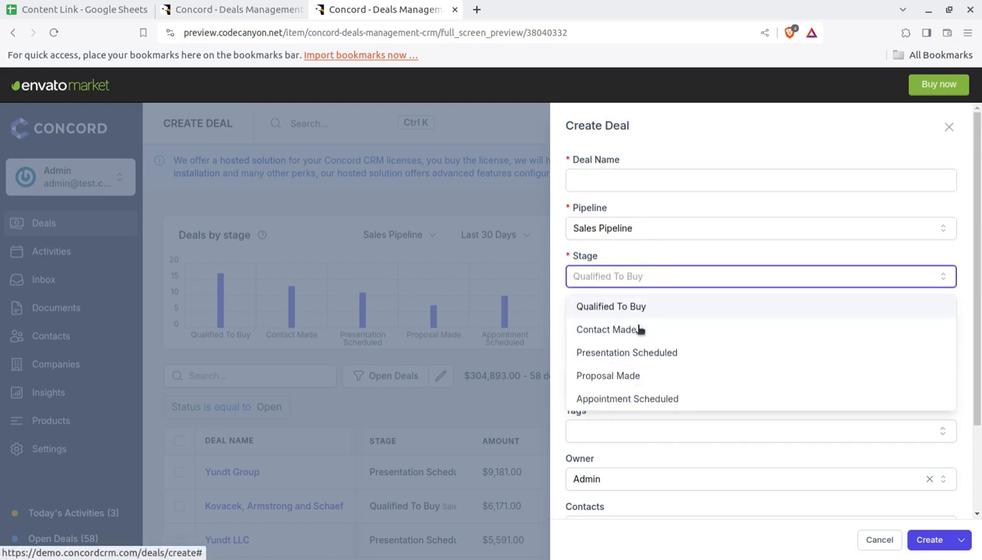
mouse_move(626, 352)
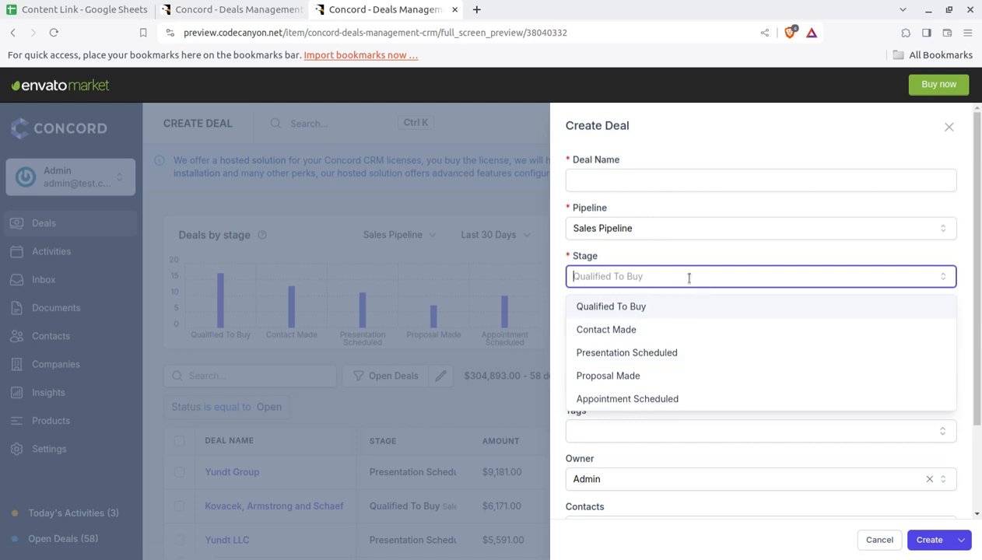
left_click(611, 305)
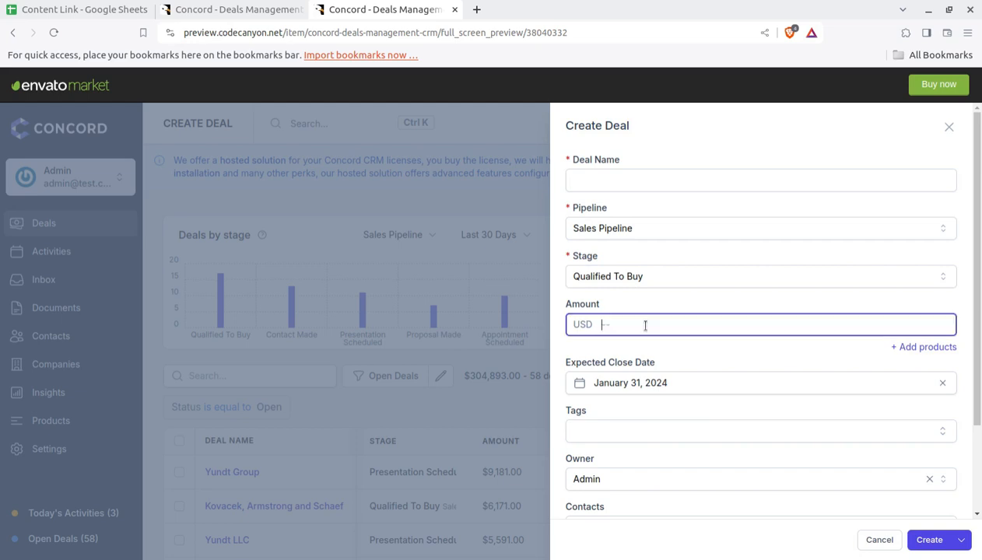
mouse_move(925, 347)
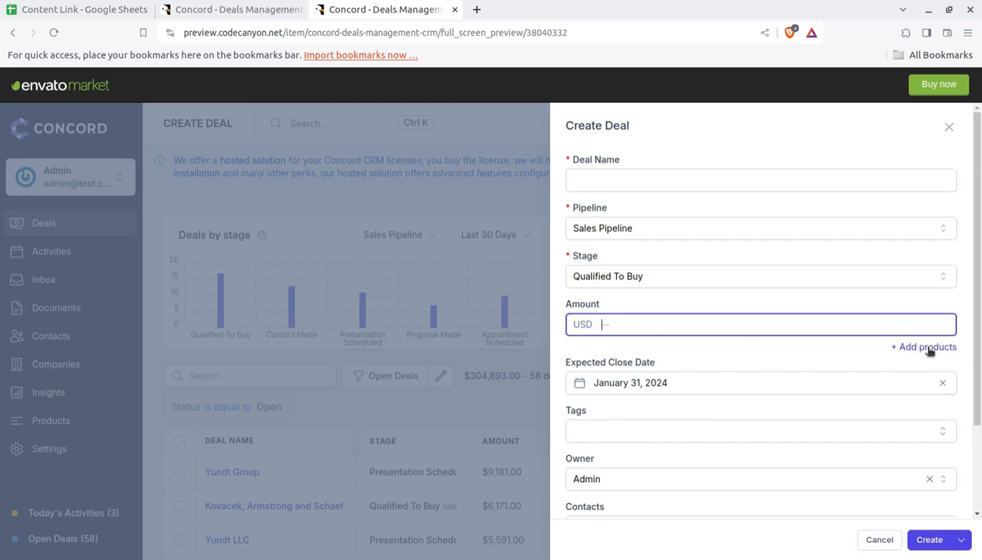
Look at the deal's products section, then close the form unsaved, back to 58 open deals
left_click(924, 347)
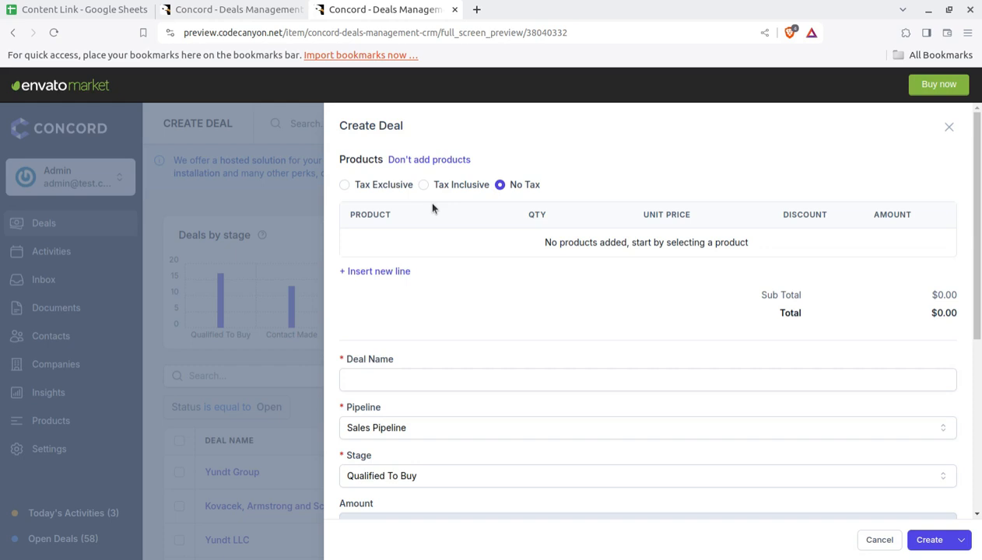
mouse_move(388, 366)
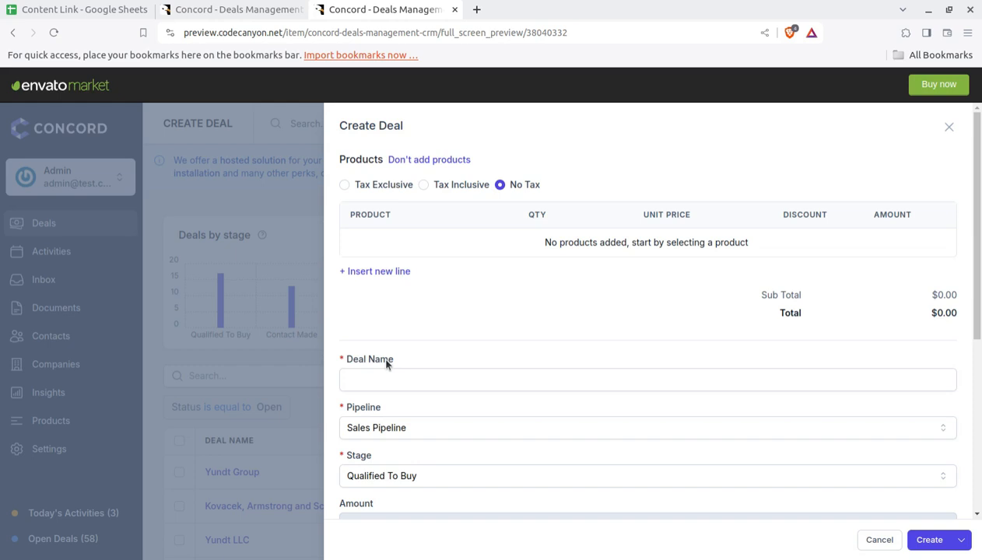
left_click(647, 379)
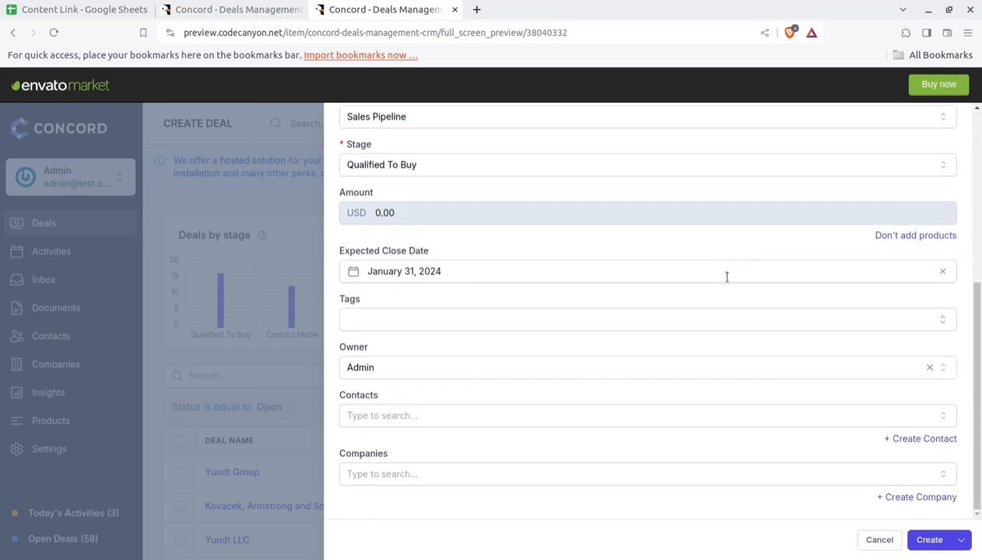
left_click(880, 538)
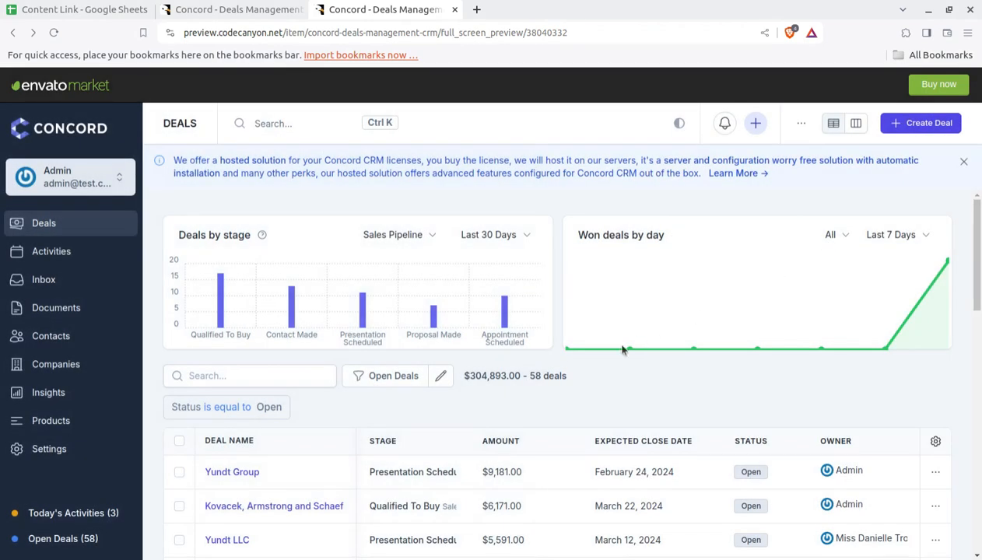
scroll("down", 3)
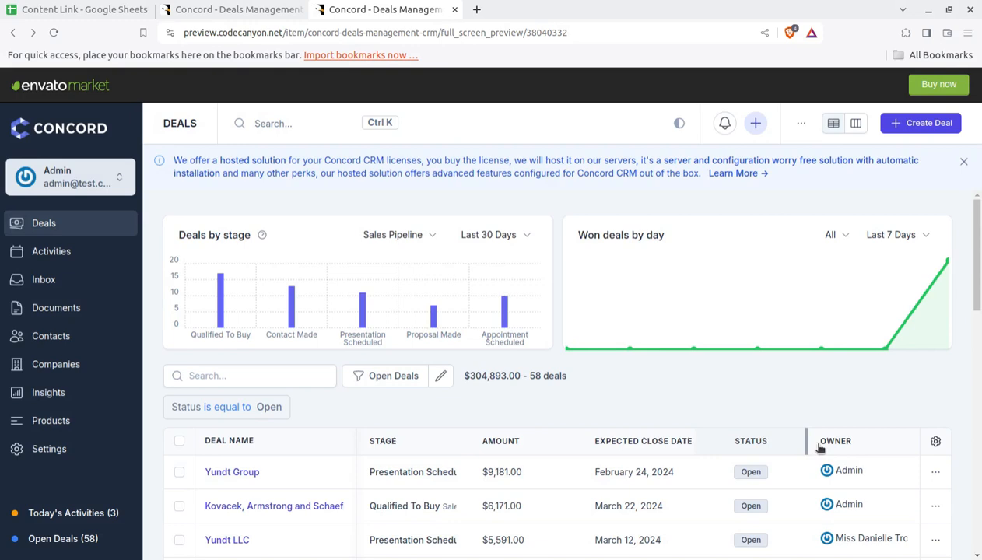
left_click(920, 123)
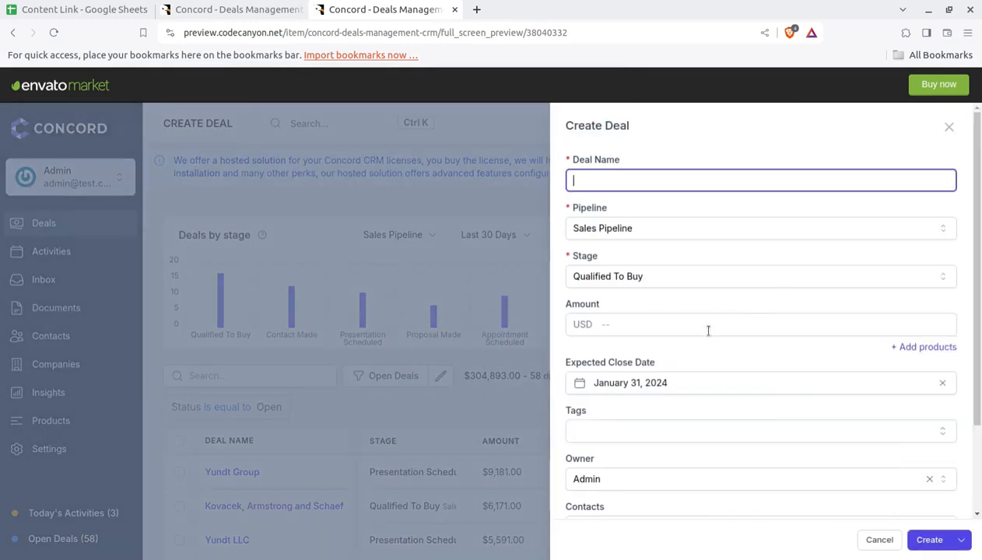
scroll("down", 3)
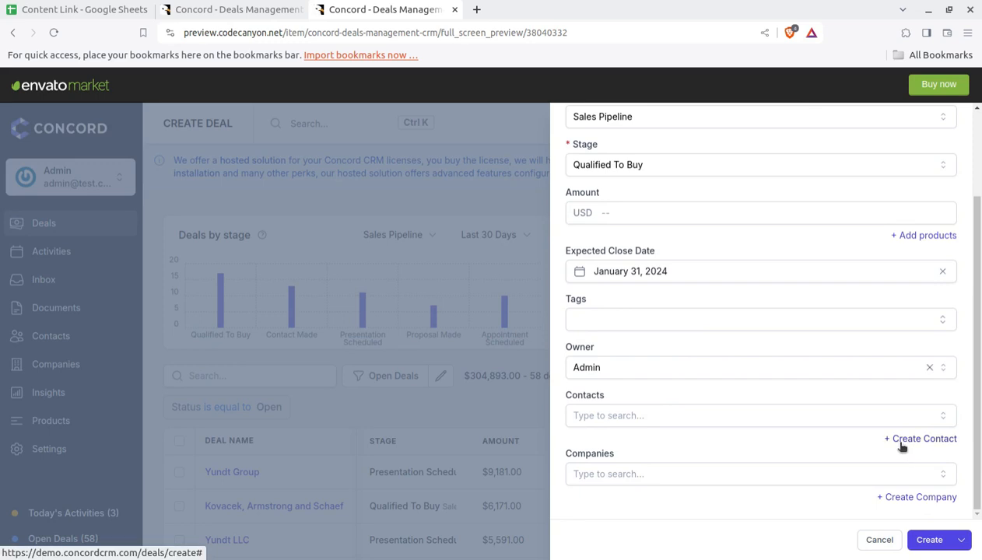
left_click(921, 439)
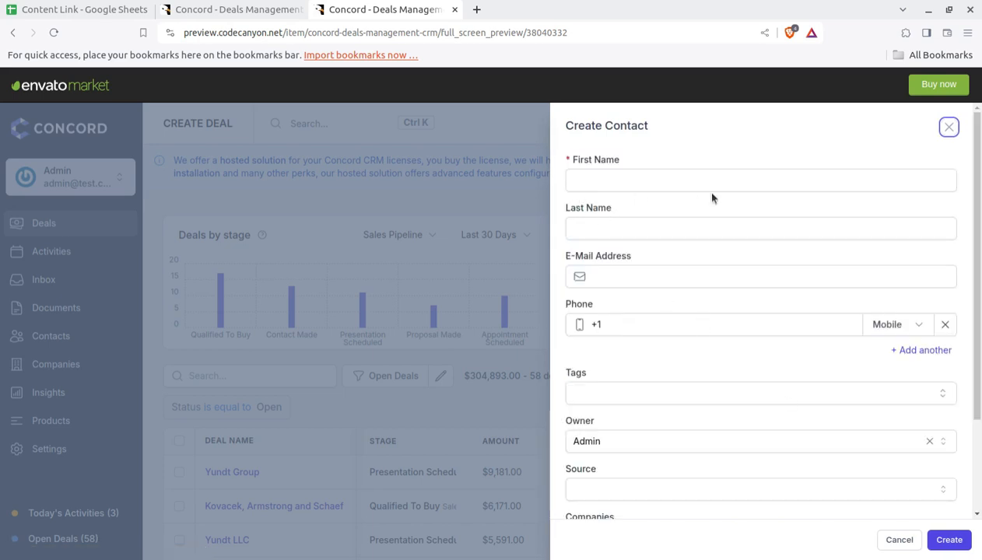
scroll("down", 3)
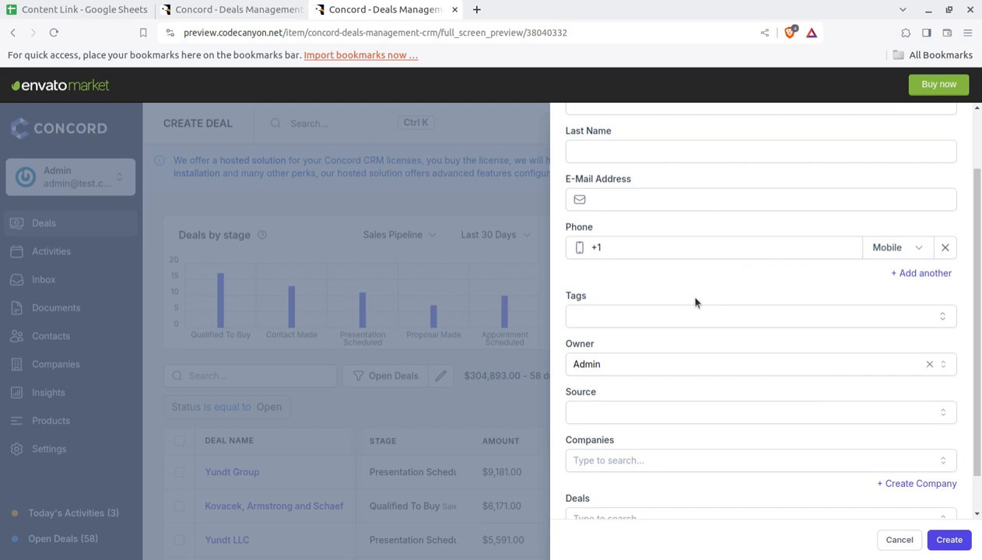
scroll("down", 3)
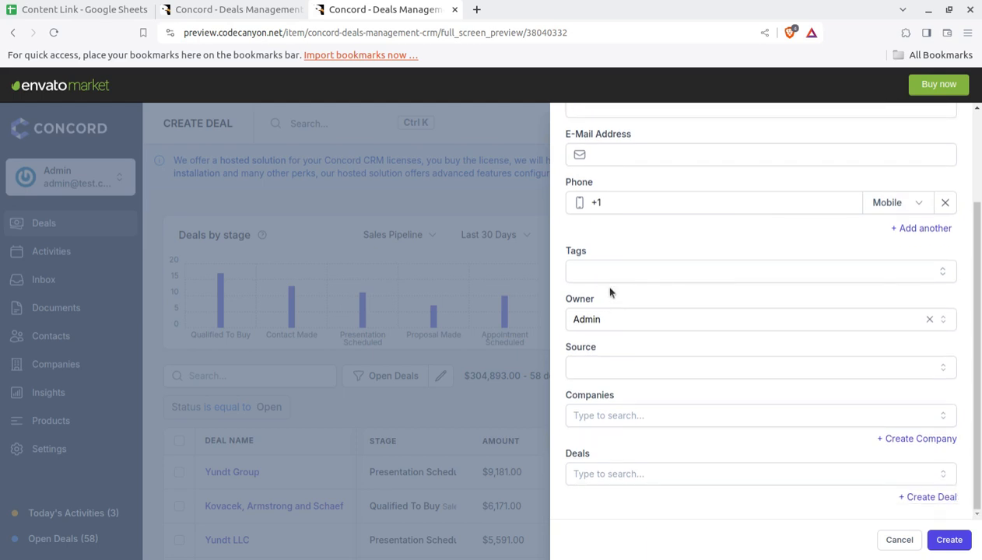
scroll("up", 3)
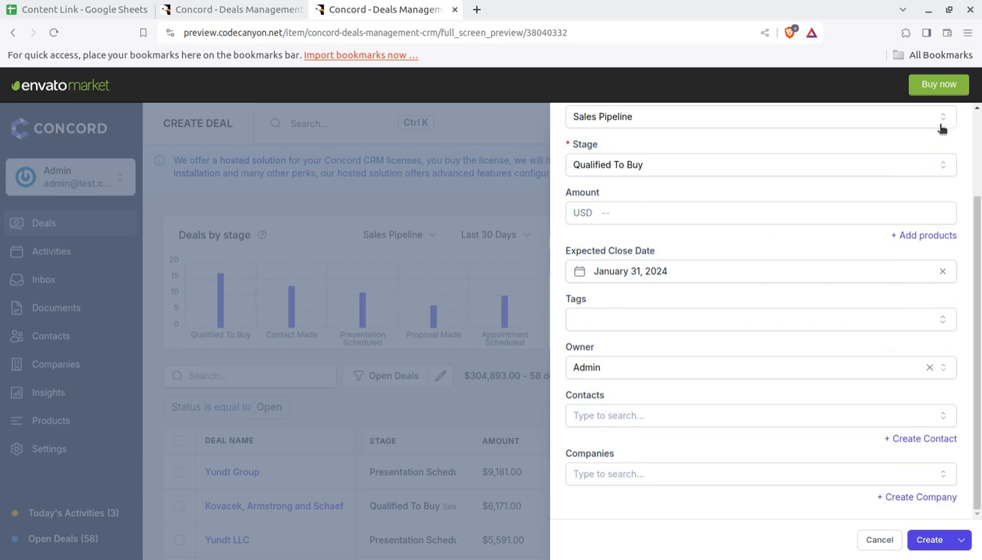
mouse_move(925, 523)
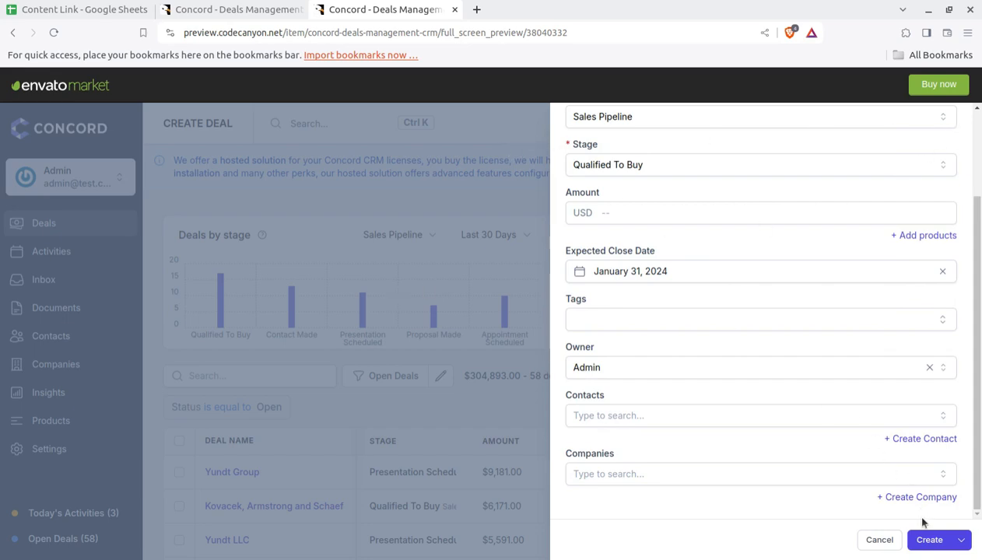
left_click(879, 540)
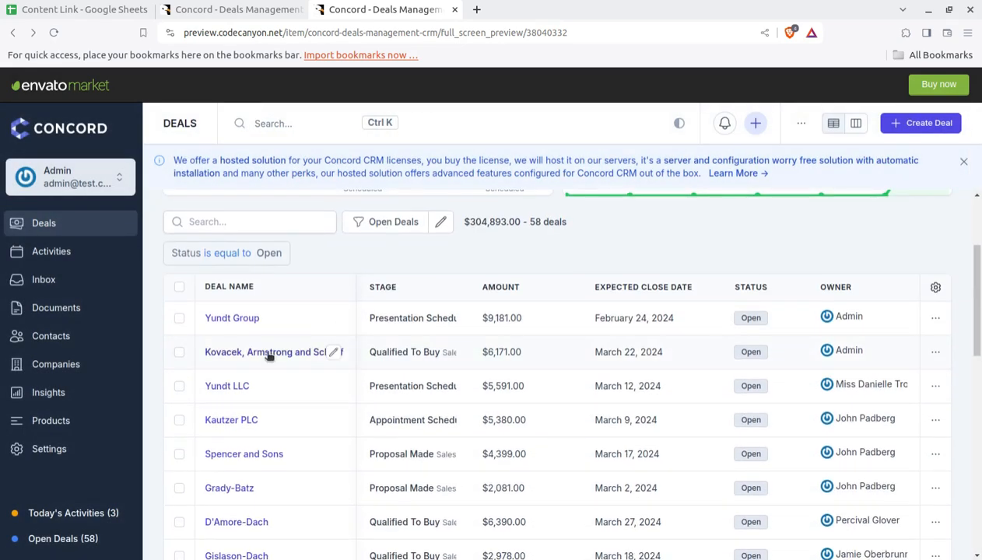
Open the Kovacek, Armstrong and Schaefer deal ($6,171.00, Qualified To Buy) and review its timeline
left_click(265, 351)
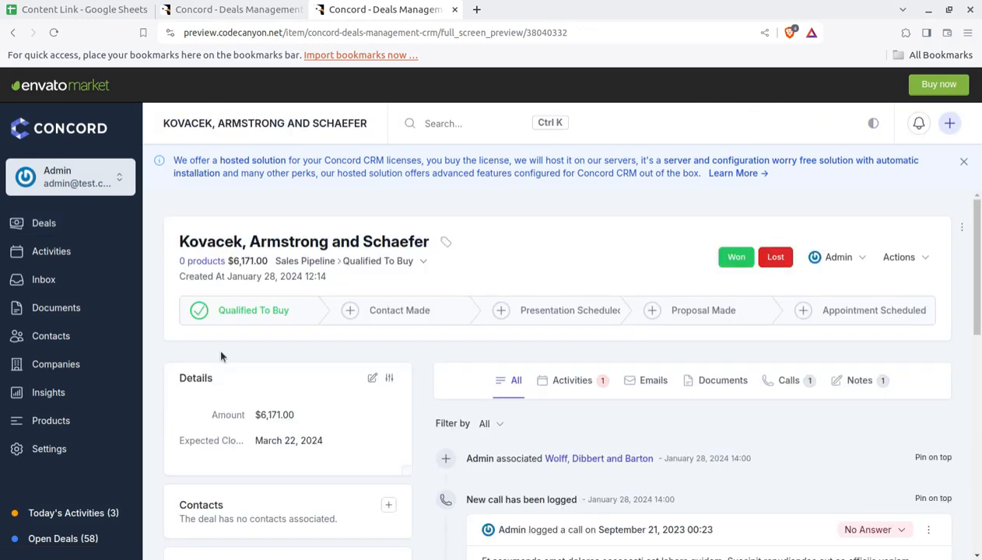
scroll("down", 3)
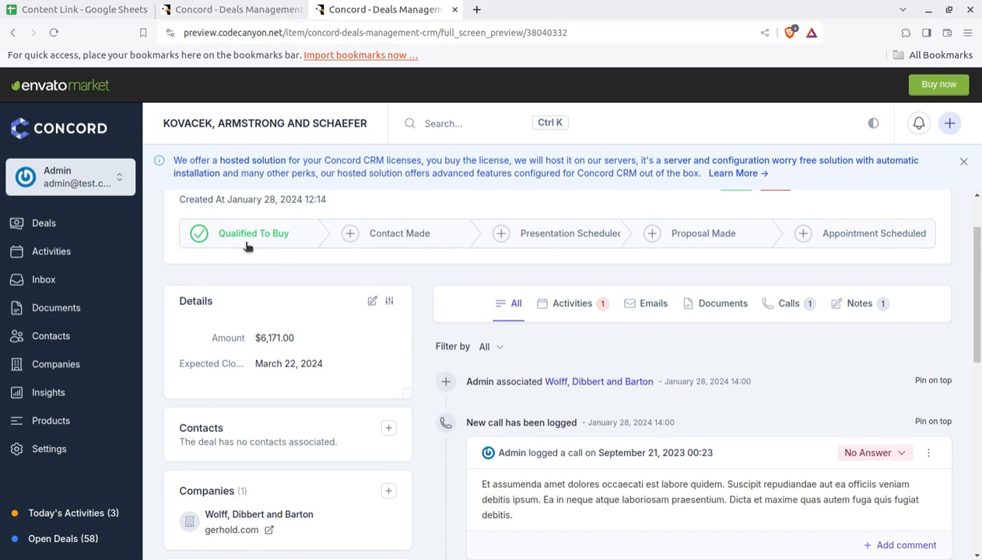
mouse_move(218, 233)
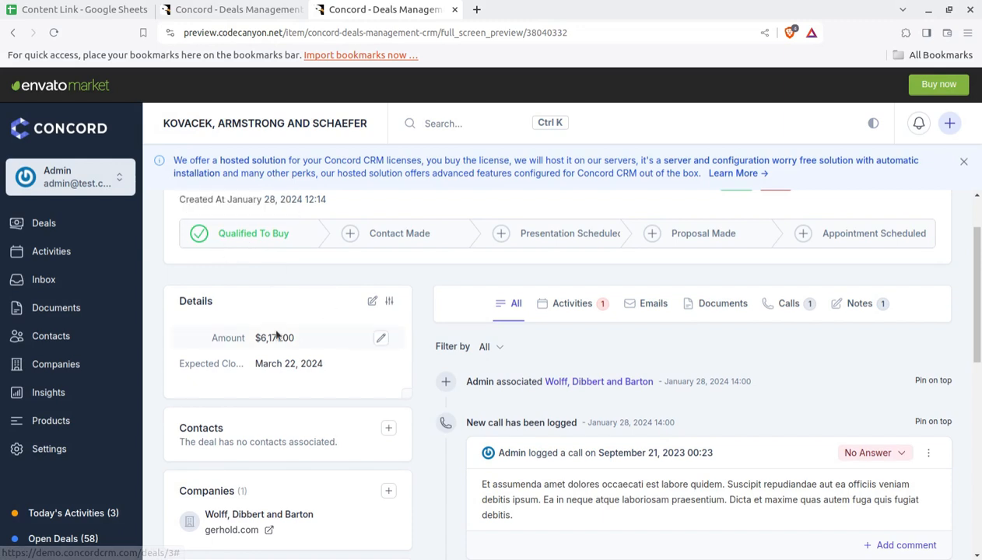
scroll("down", 3)
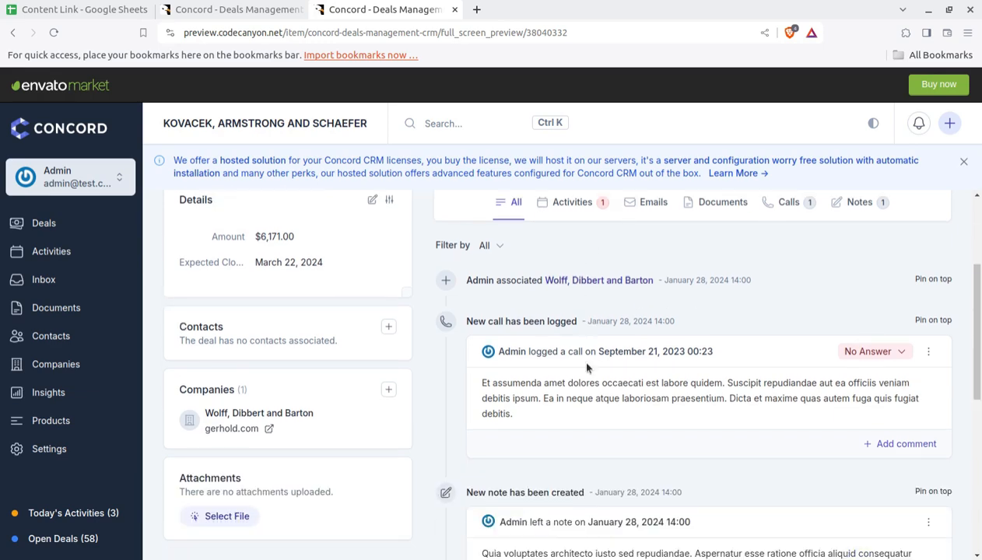
scroll("down", 3)
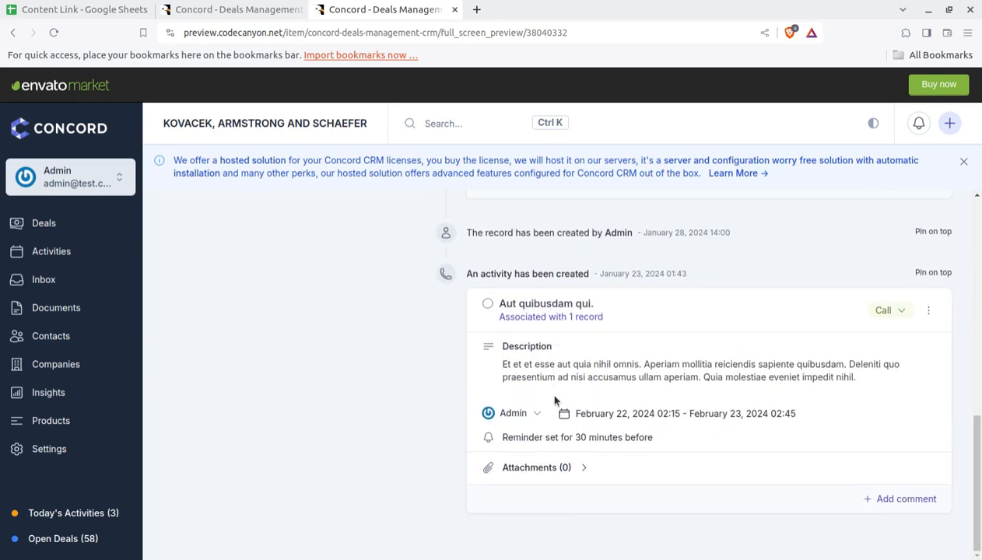
mouse_move(760, 449)
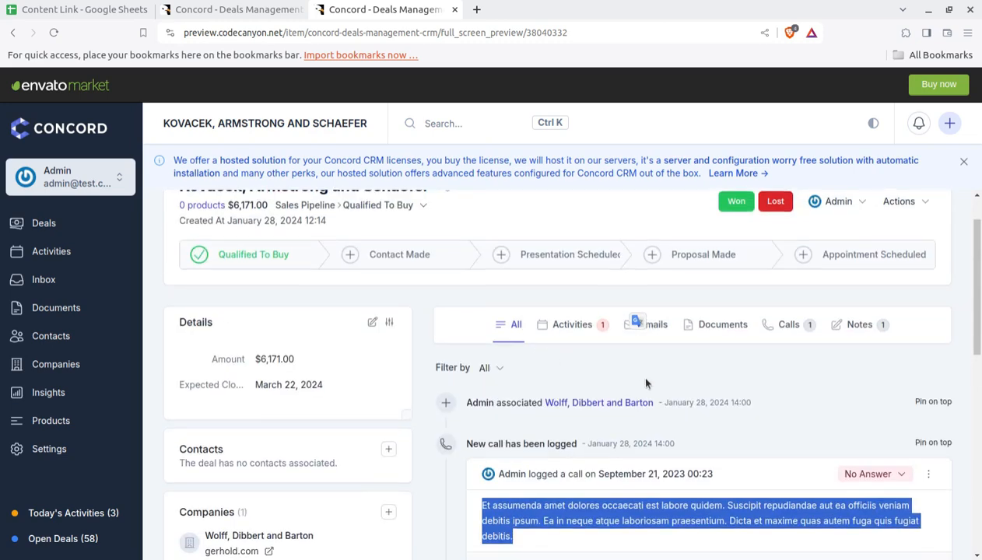
scroll("down", 3)
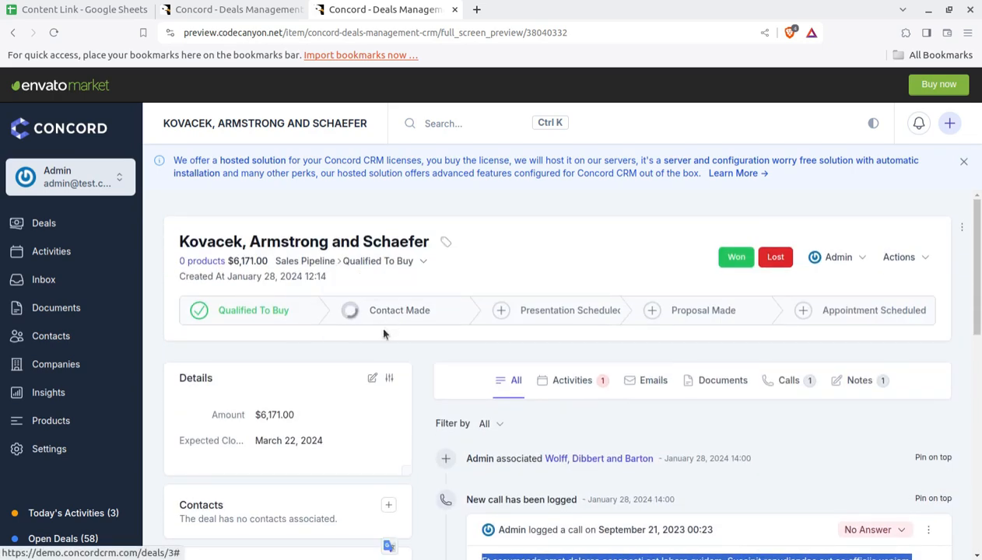
Move the deal to Contact Made, then to Appointment Scheduled, and review the record
left_click(349, 310)
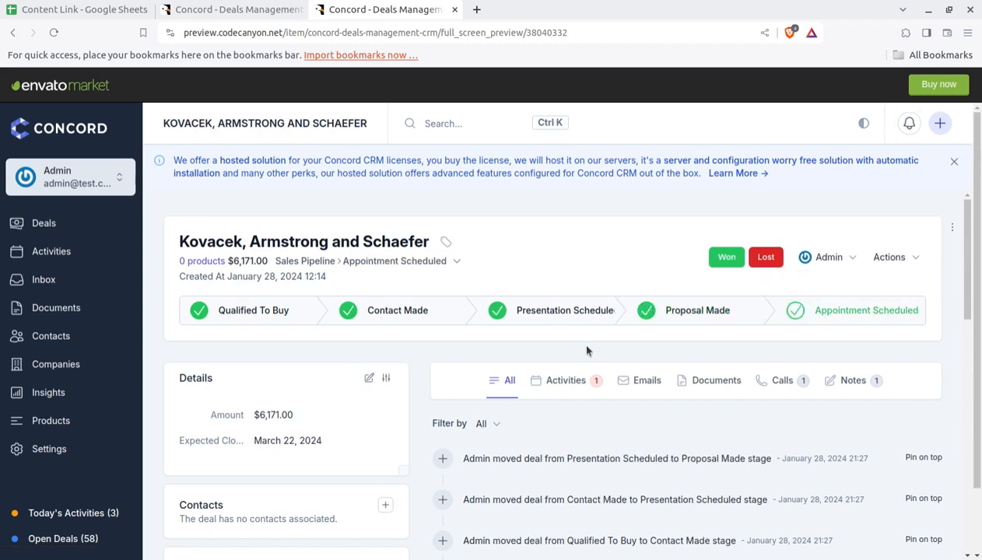
left_click(726, 257)
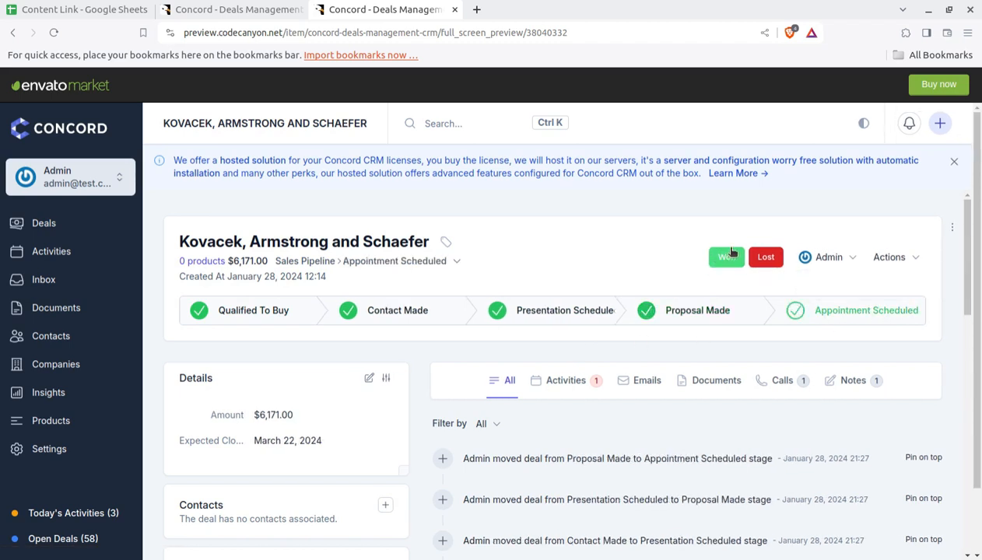
mouse_move(725, 256)
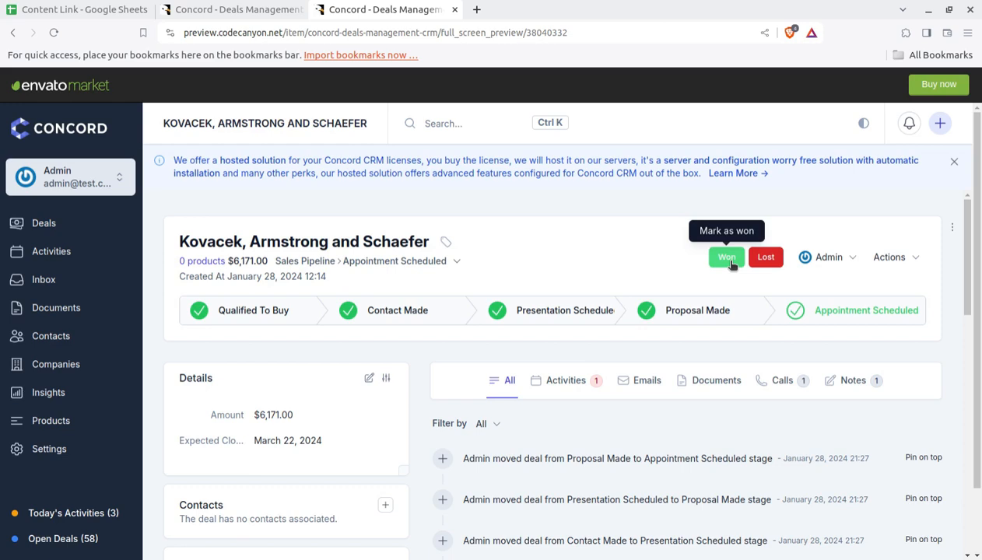
mouse_move(680, 302)
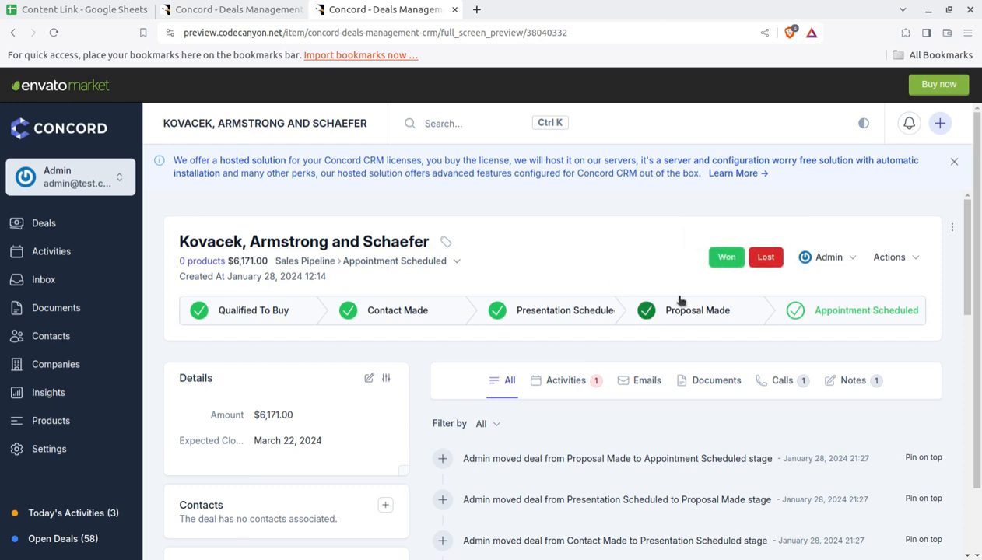
scroll("down", 3)
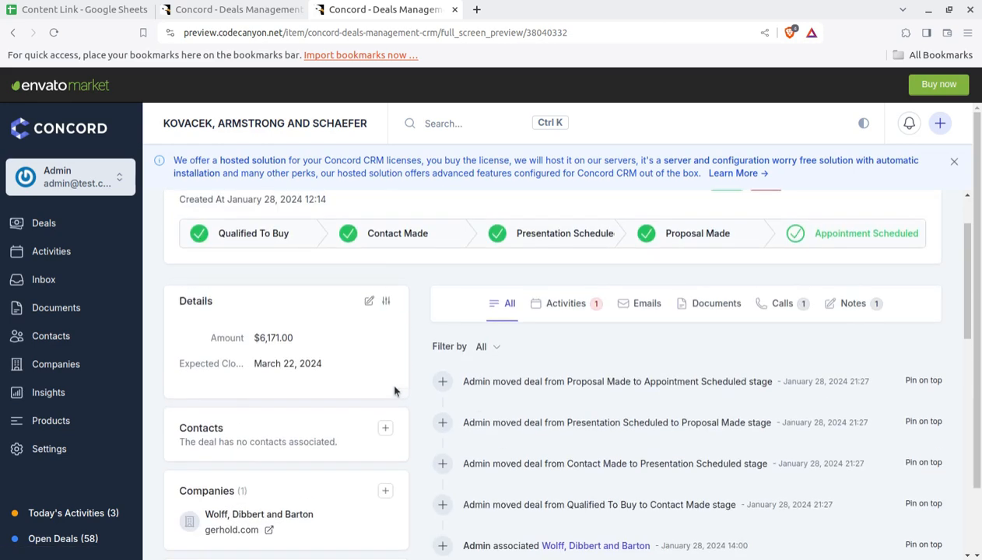
mouse_move(470, 395)
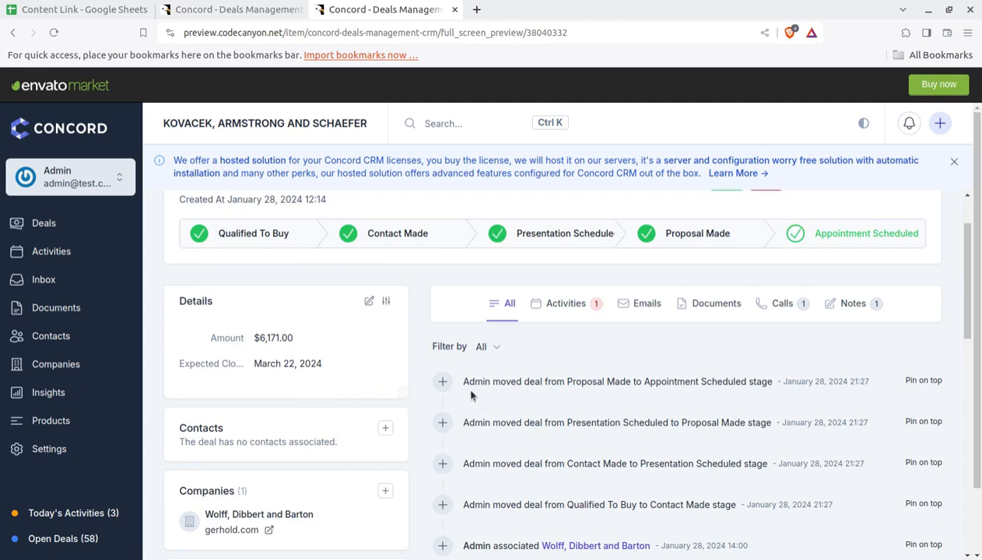
mouse_move(623, 396)
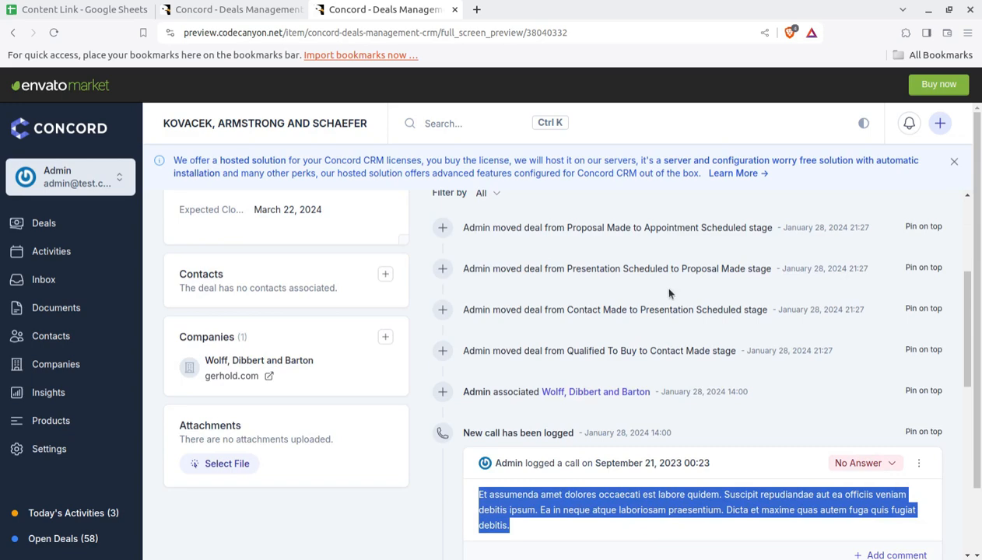
mouse_move(668, 351)
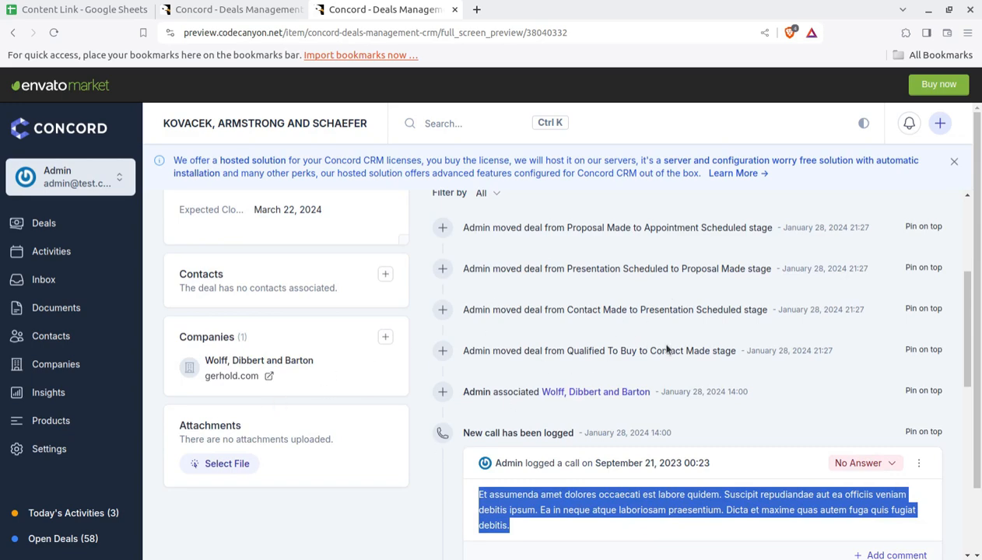
scroll("up", 3)
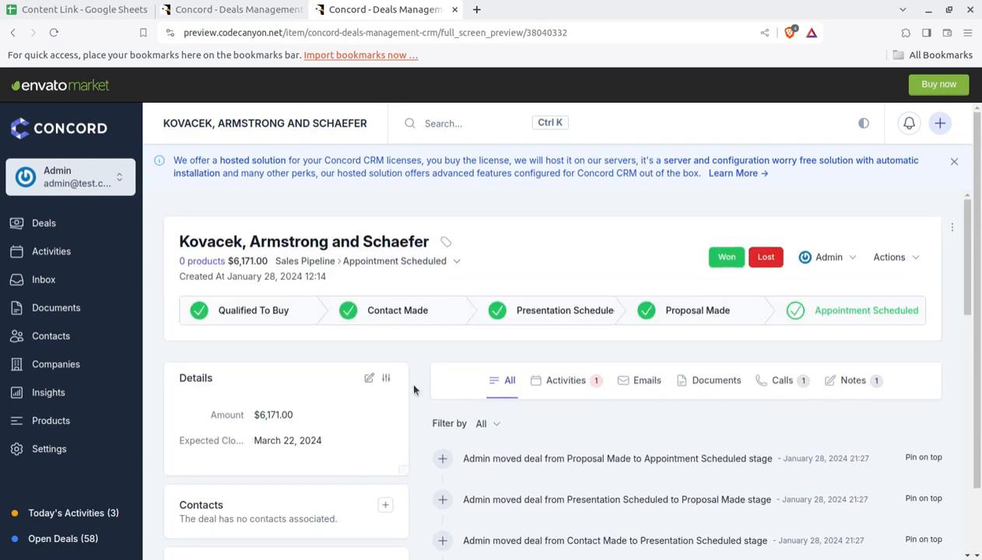
mouse_move(253, 309)
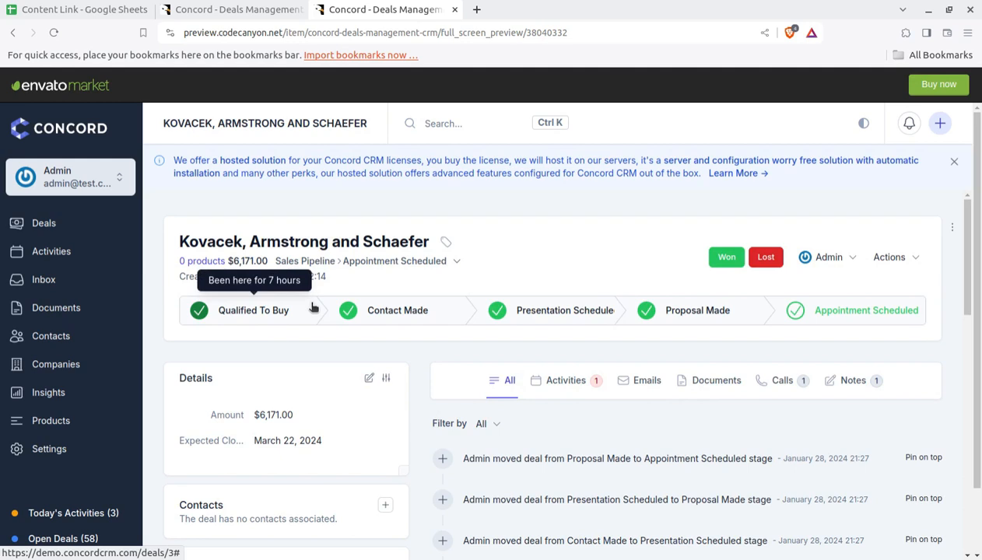
mouse_move(563, 265)
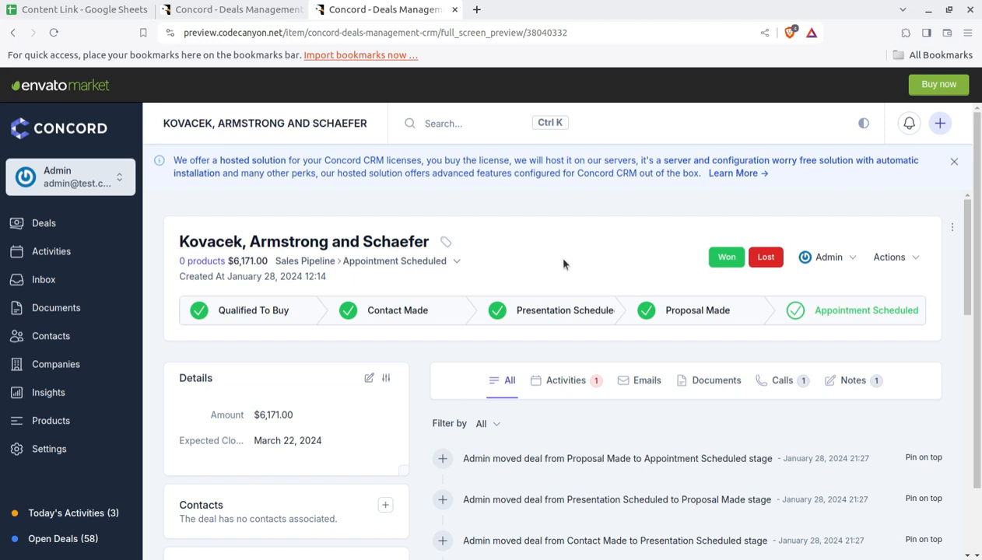
mouse_move(550, 265)
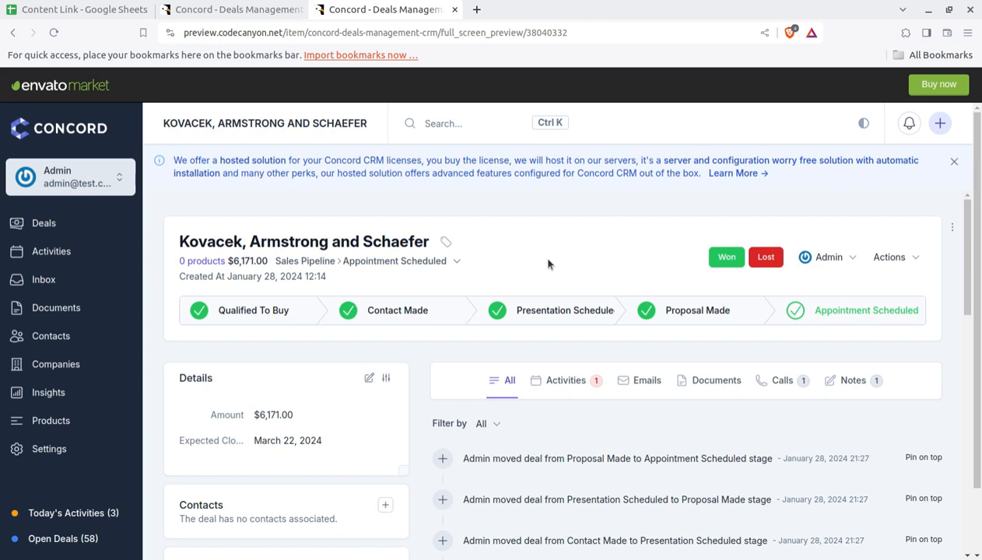
mouse_move(176, 274)
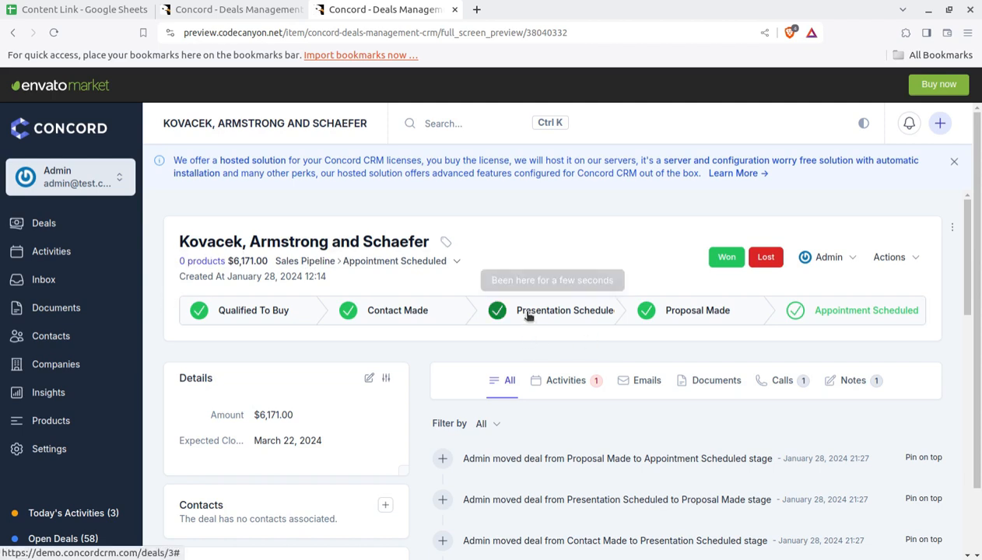
mouse_move(553, 310)
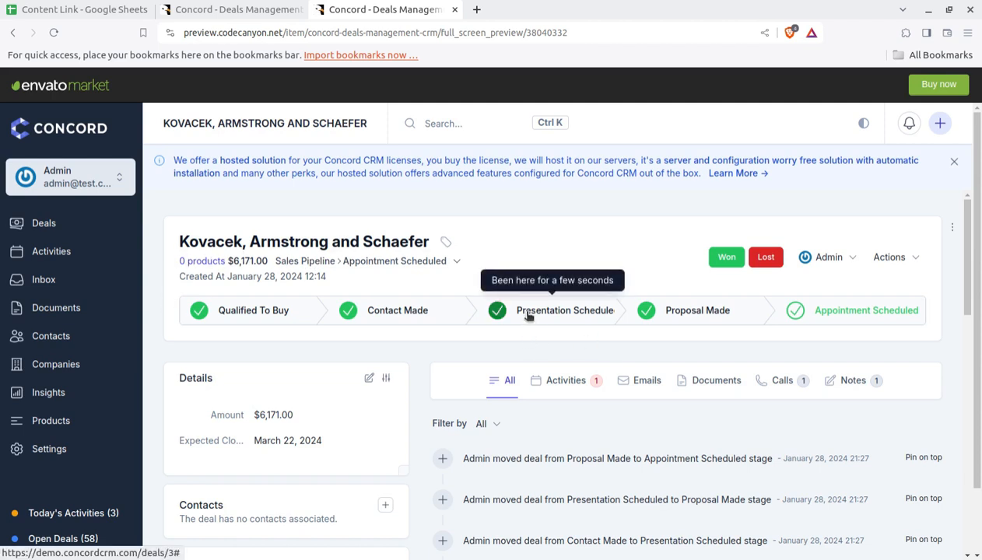
Return to the Deals list with its stage charts and browse the open deals table
left_click(44, 224)
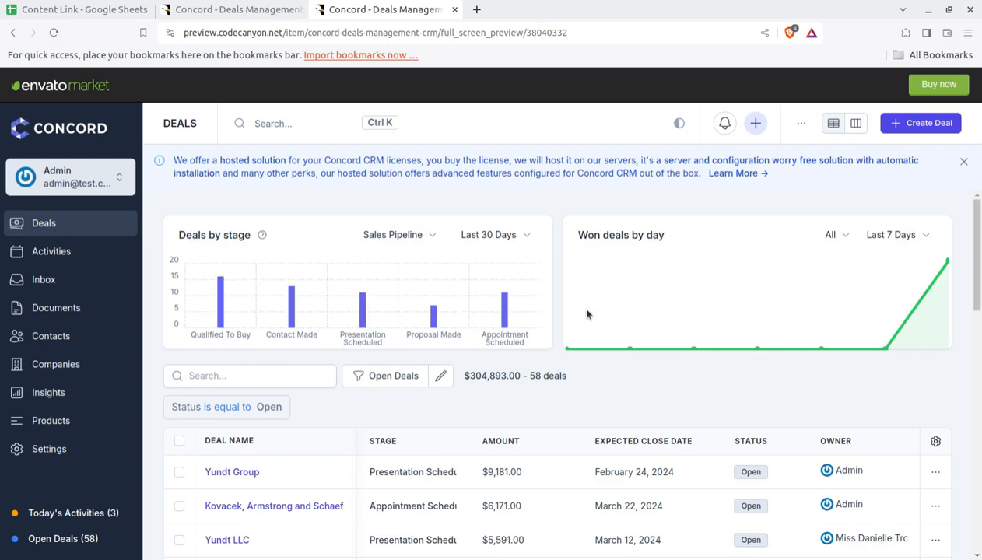
scroll("down", 3)
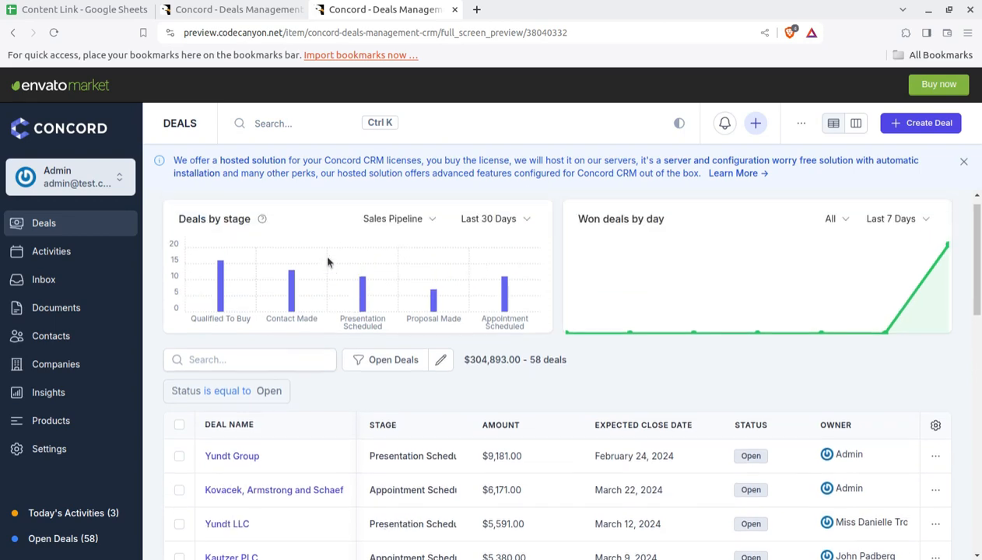
scroll("down", 3)
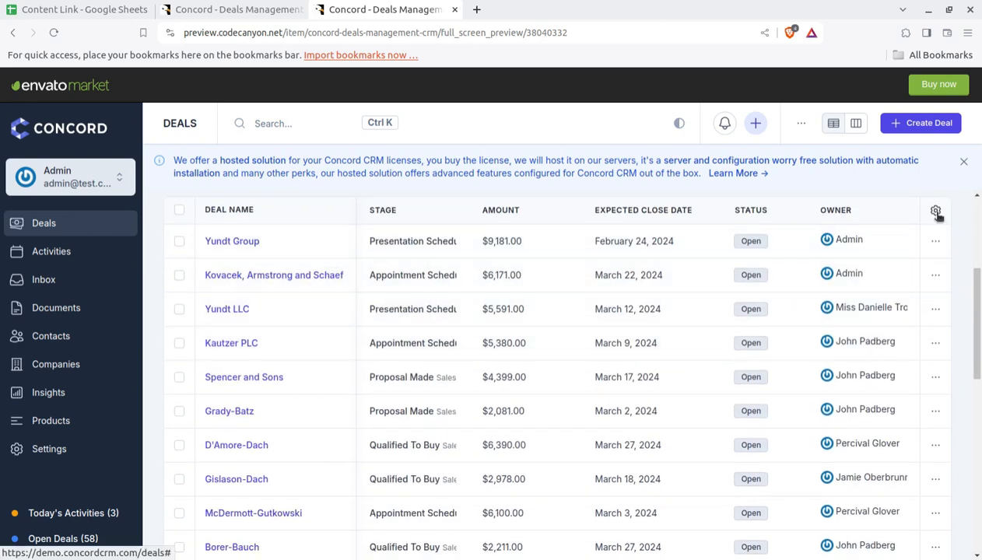
left_click(935, 211)
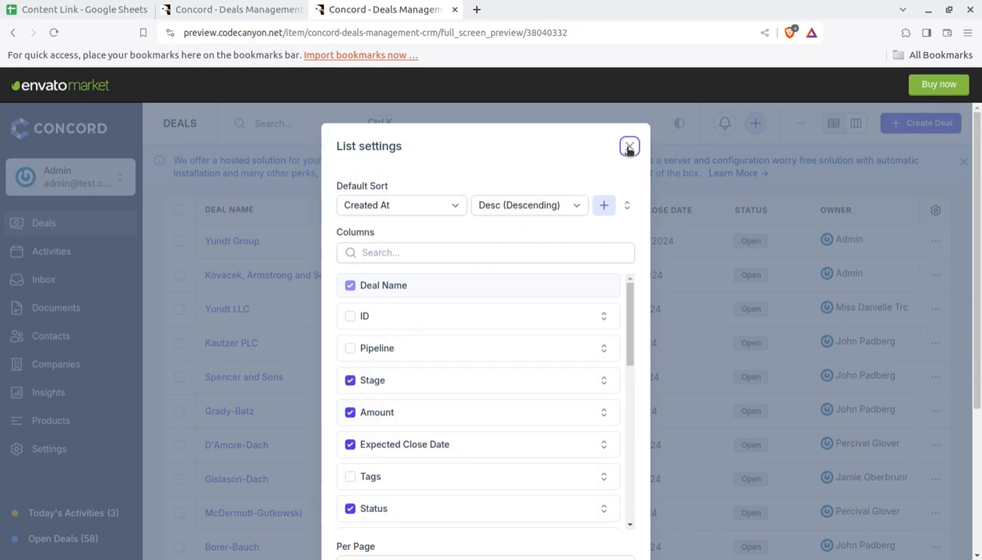
left_click(629, 146)
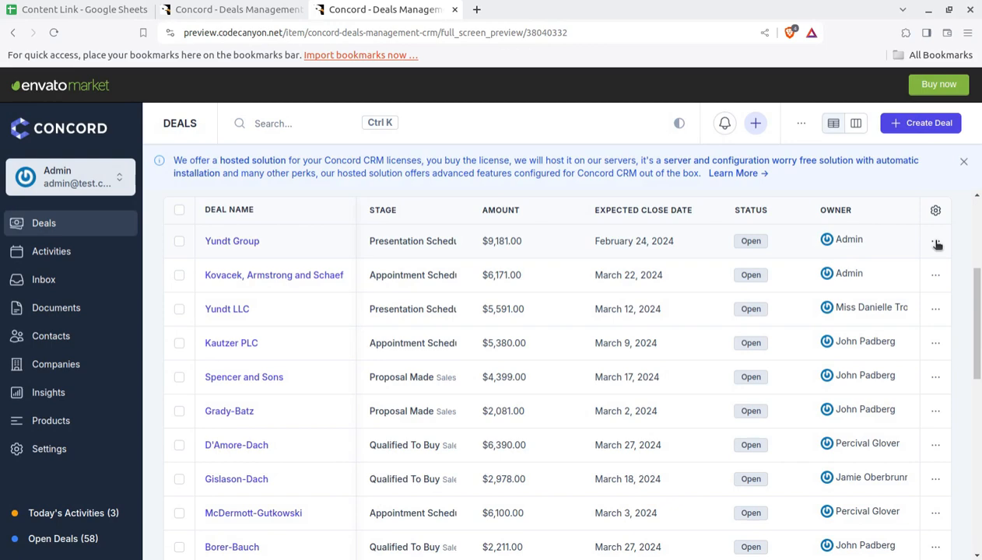
left_click(935, 240)
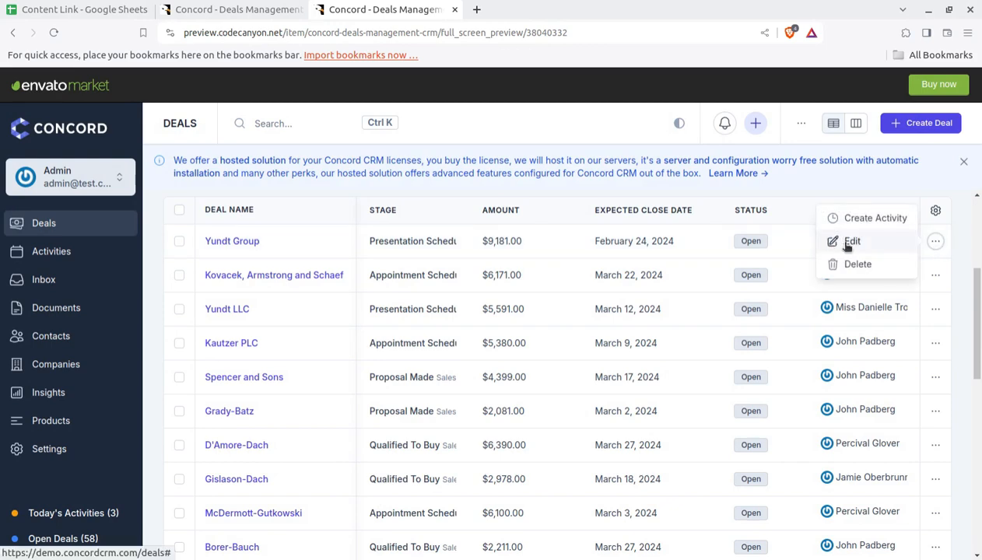
left_click(854, 239)
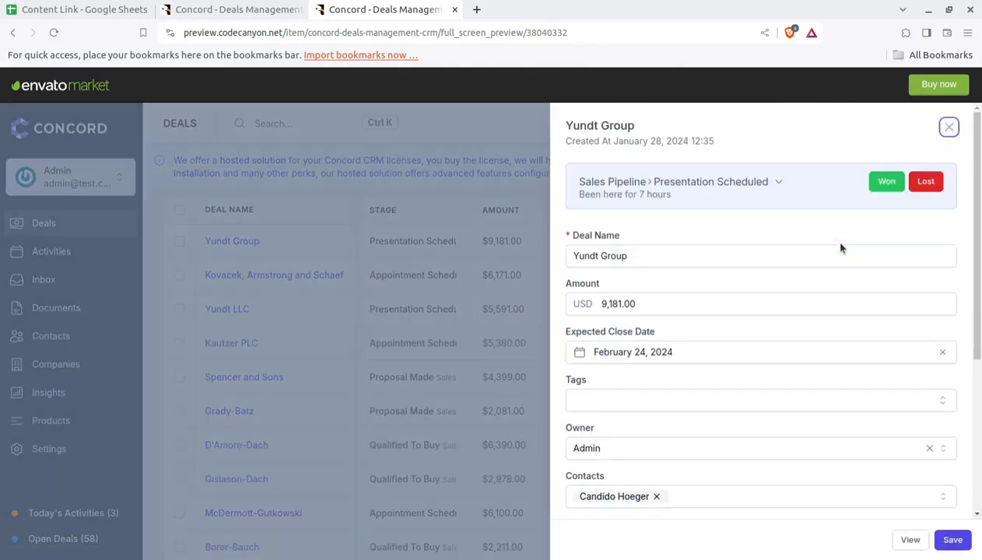
scroll("down", 3)
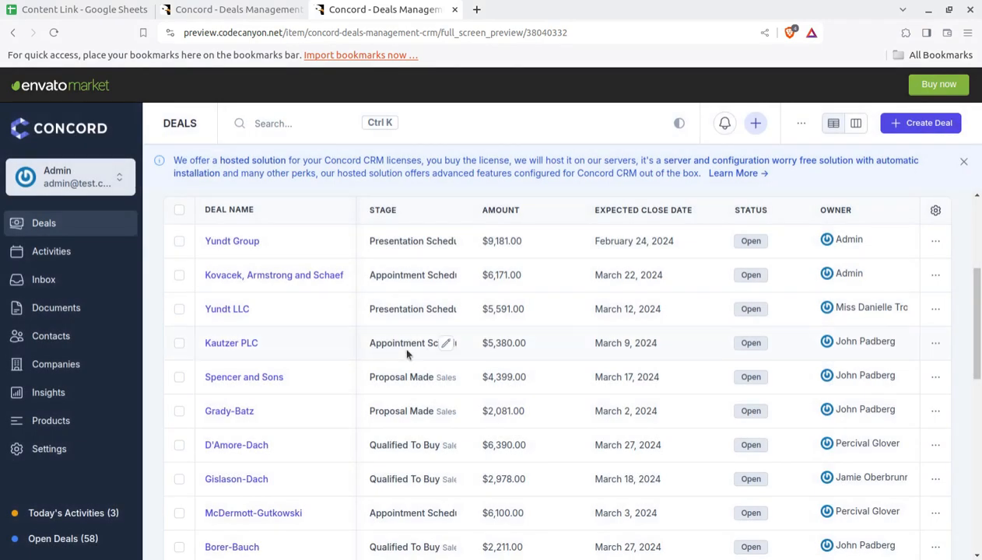
scroll("down", 3)
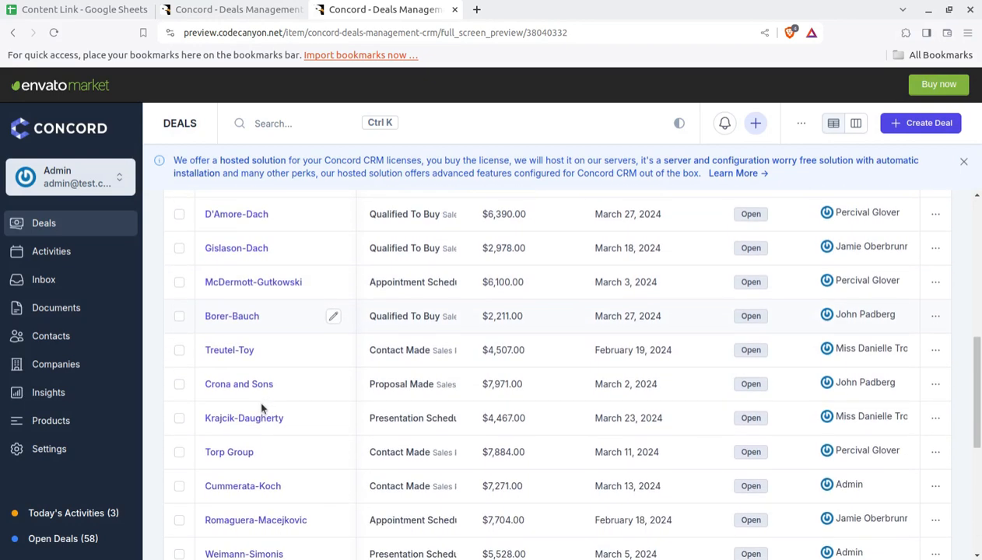
scroll("down", 3)
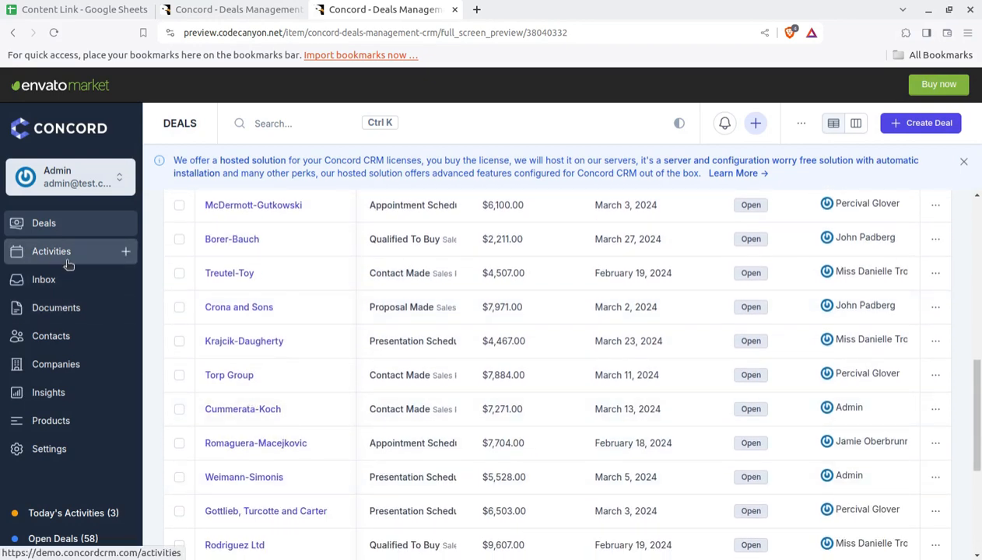
Review the 'Recusandae et sint est et sed.' meeting and its Deals options, then close it unsaved
left_click(52, 251)
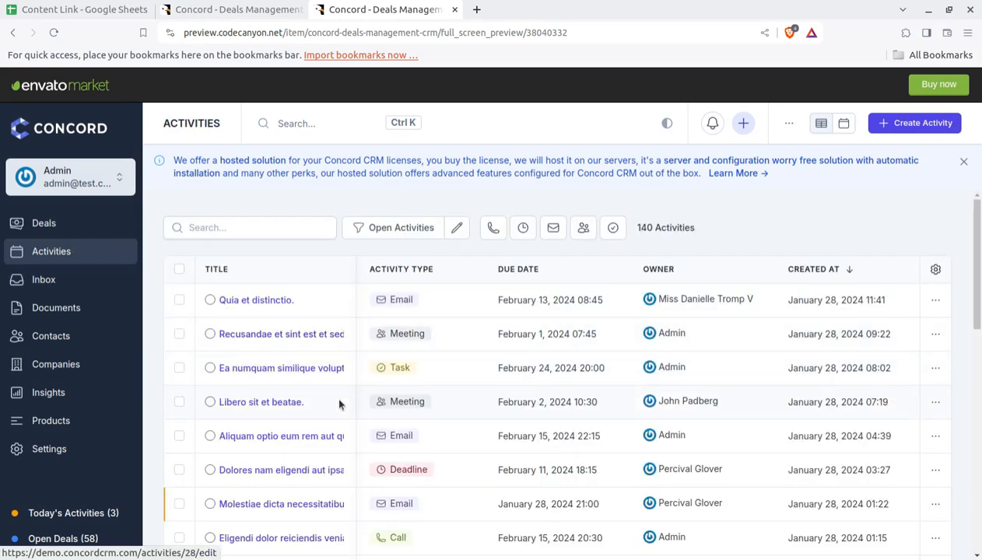
mouse_move(416, 361)
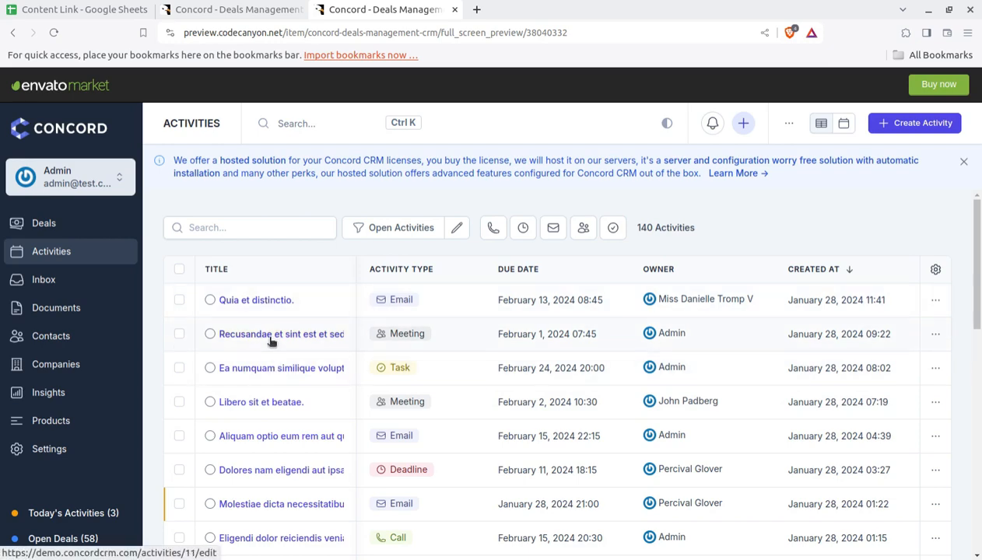
left_click(281, 333)
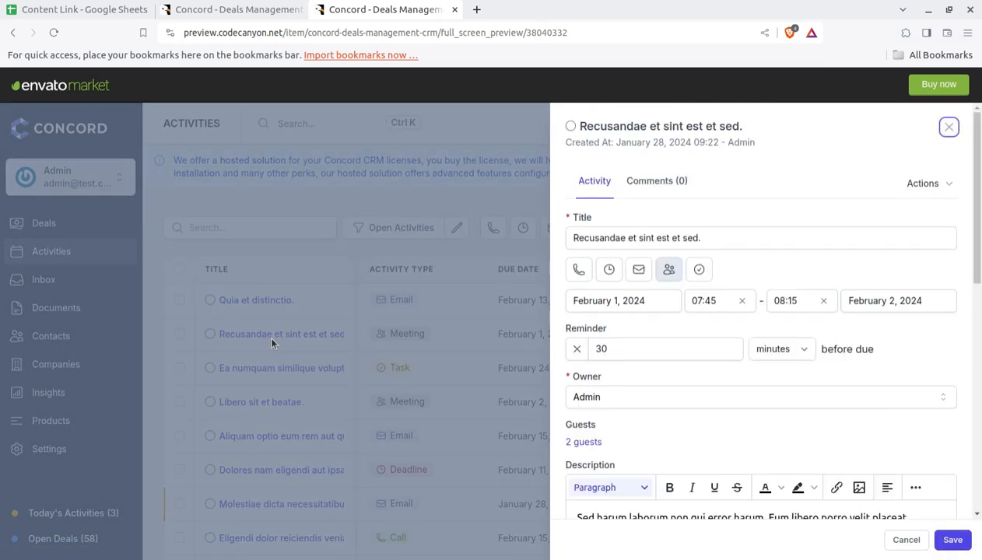
scroll("down", 3)
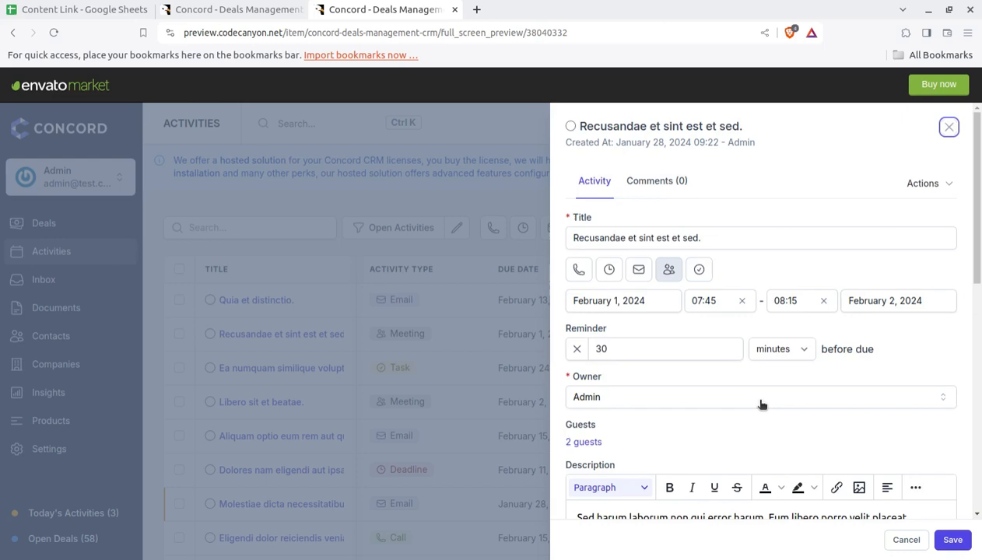
scroll("down", 3)
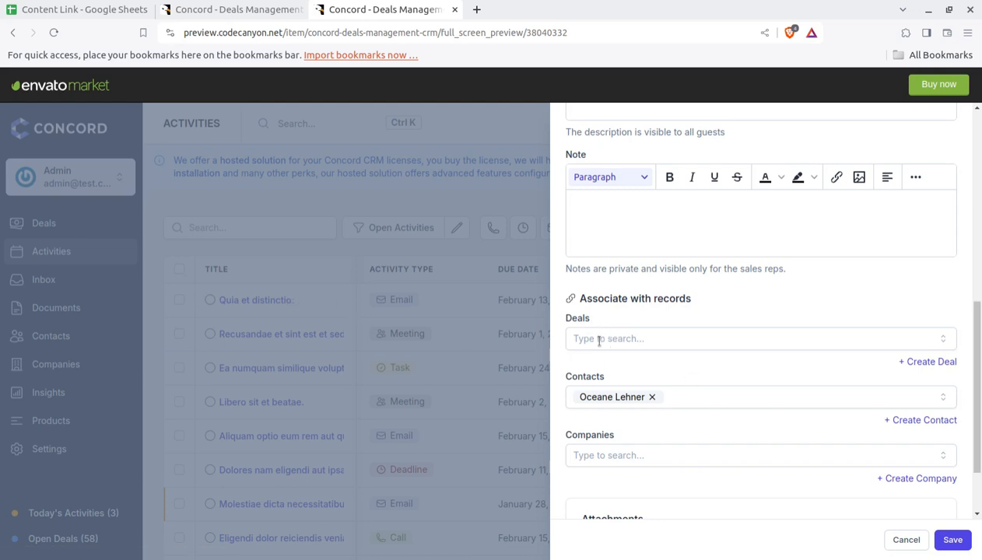
left_click(760, 340)
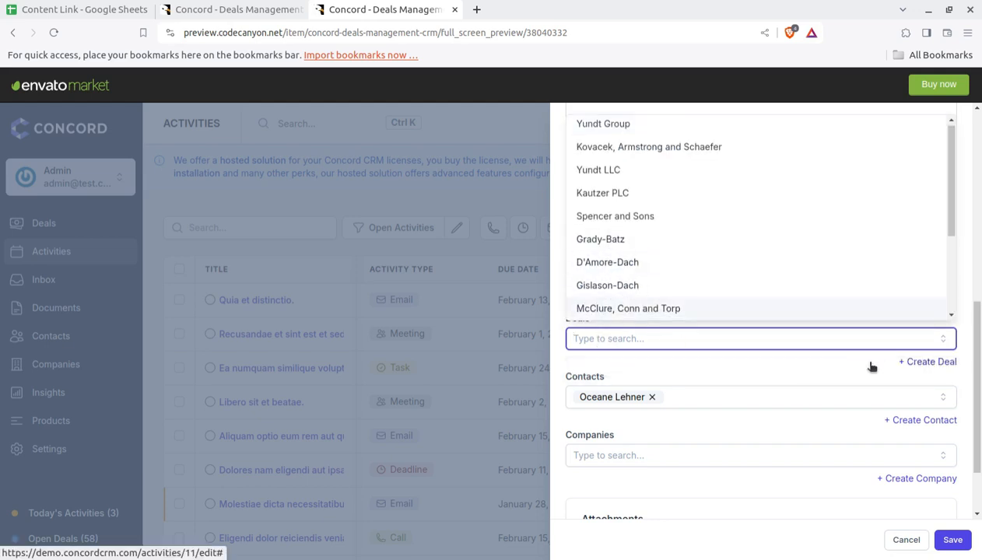
mouse_move(701, 401)
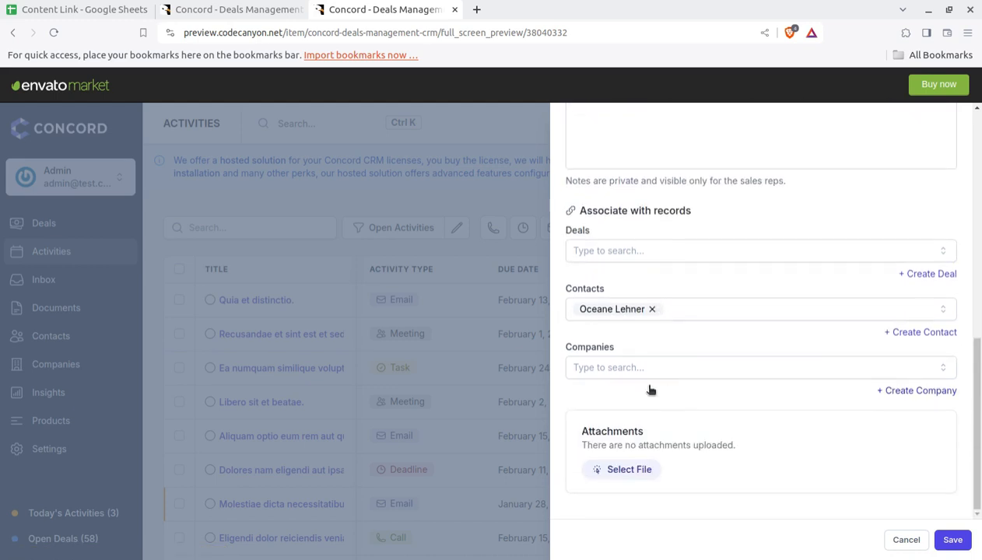
mouse_move(646, 384)
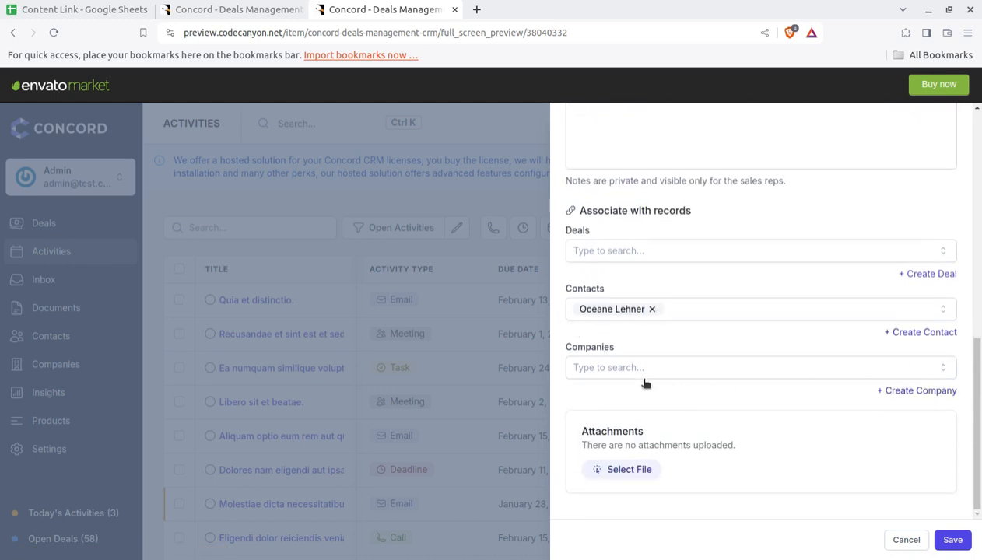
mouse_move(757, 475)
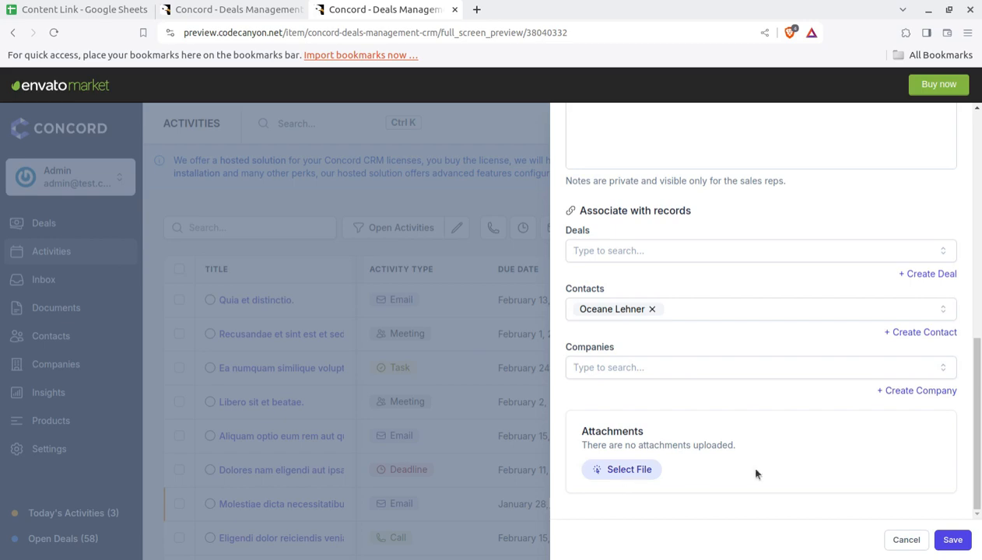
left_click(906, 538)
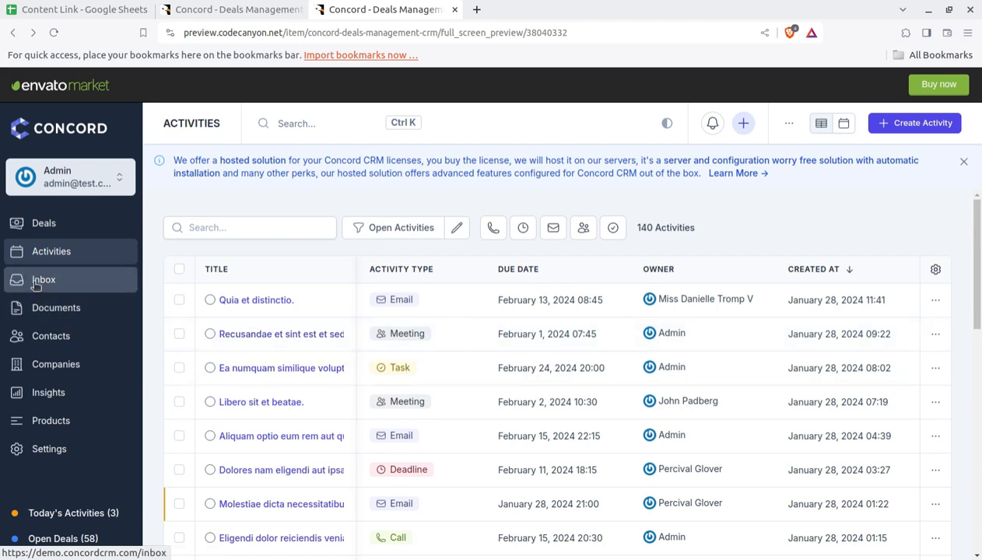
View the Inbox's Email Accounts page stating no email accounts are configured
left_click(43, 280)
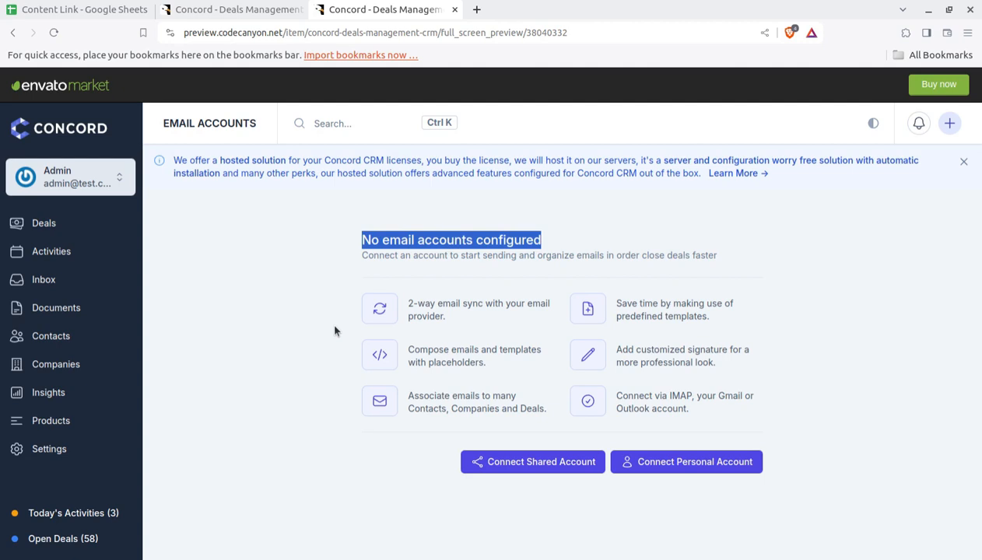
mouse_move(328, 319)
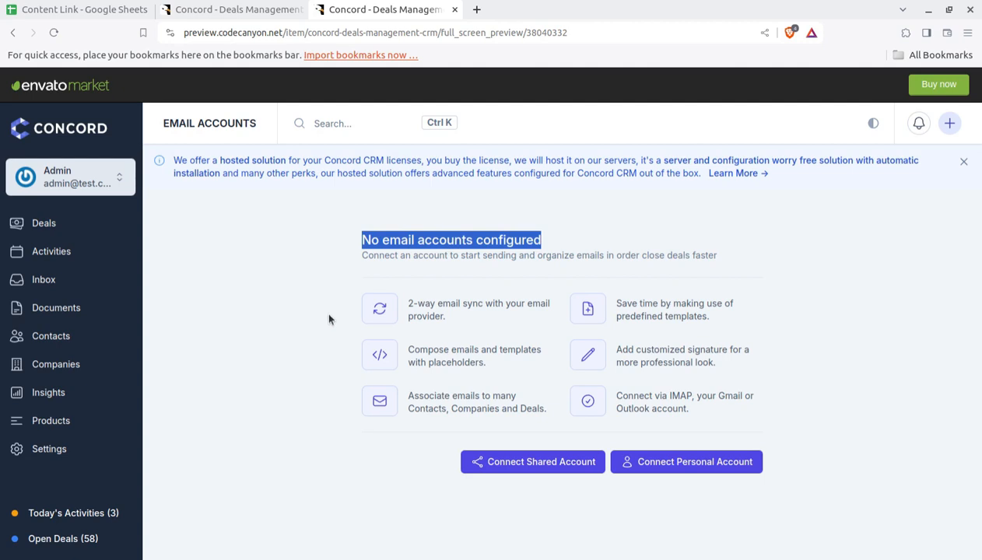
mouse_move(347, 319)
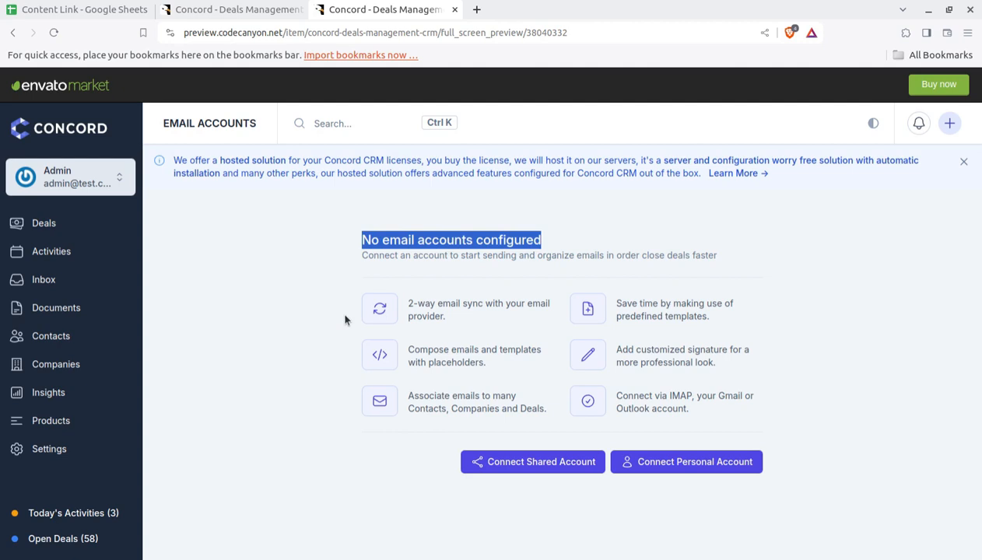
mouse_move(434, 318)
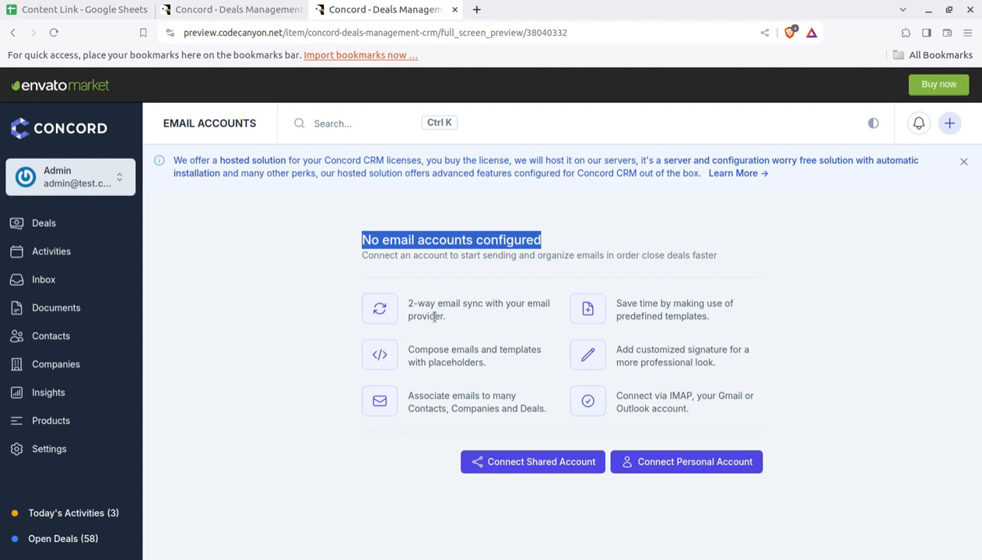
mouse_move(445, 327)
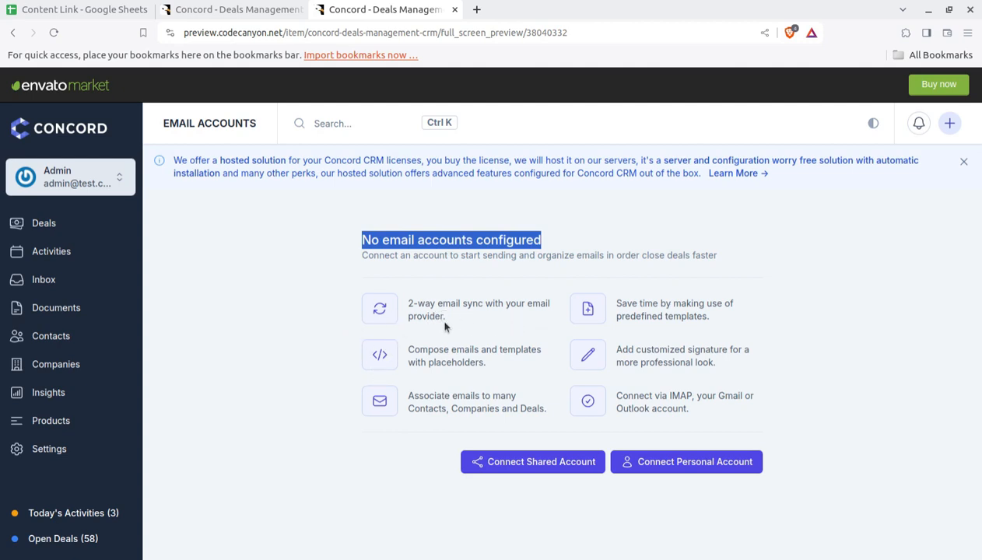
mouse_move(288, 324)
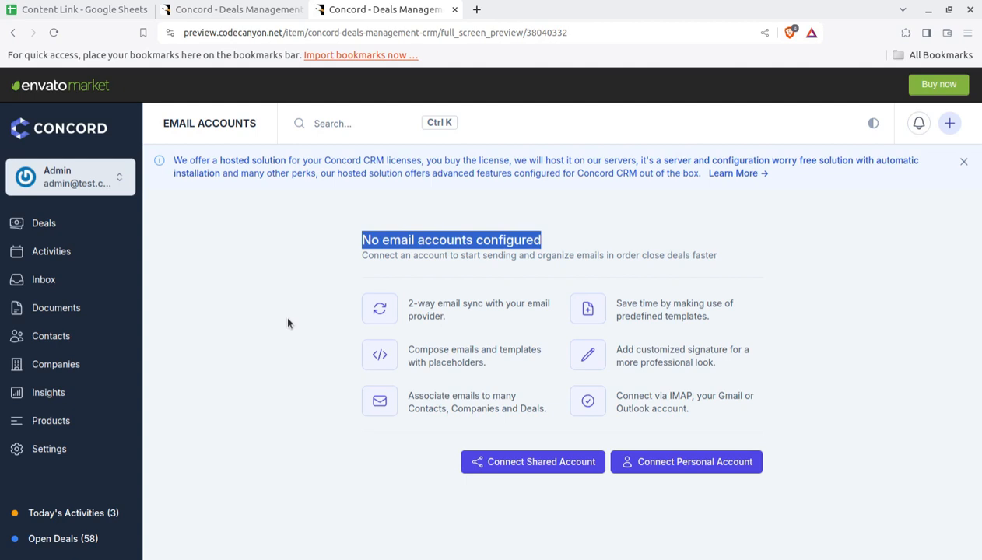
mouse_move(662, 311)
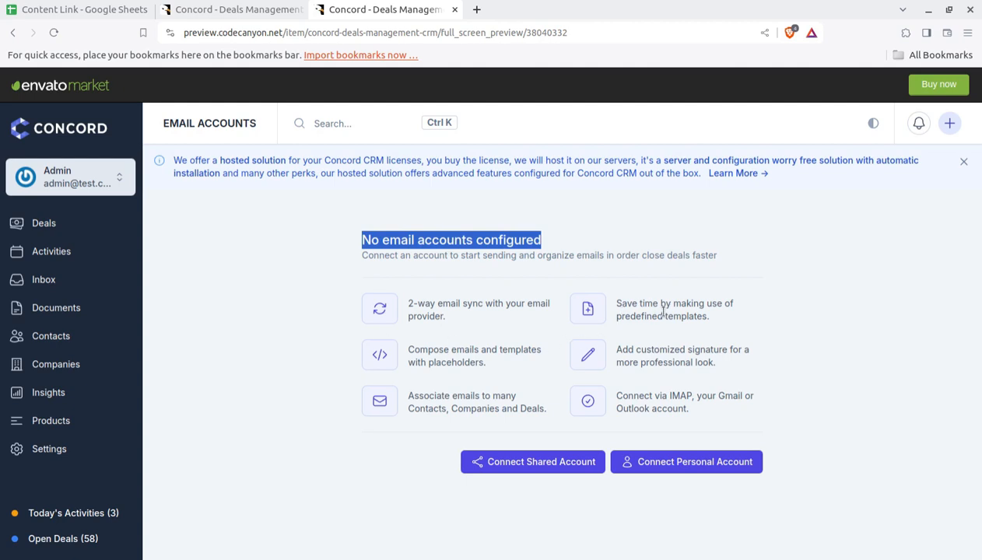
mouse_move(690, 345)
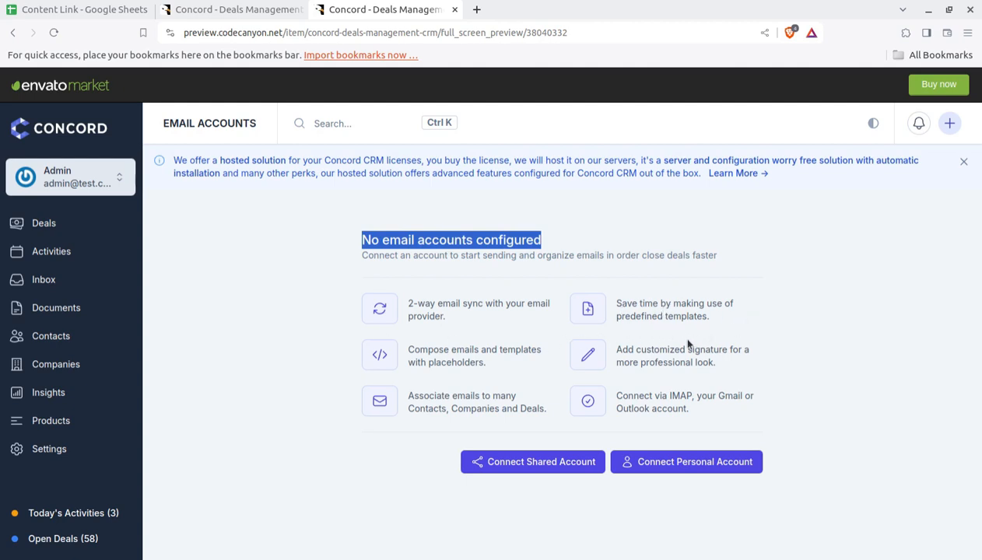
mouse_move(405, 464)
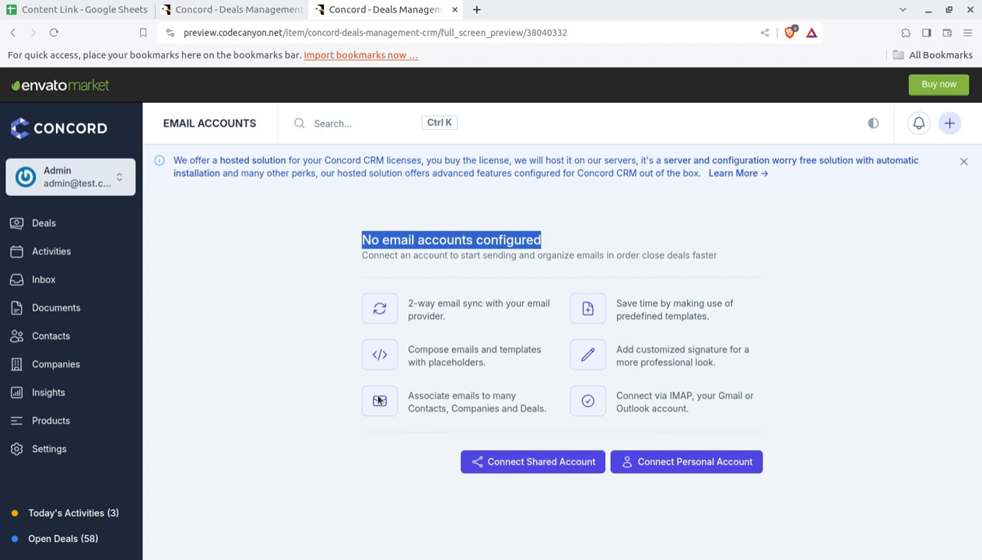
mouse_move(186, 354)
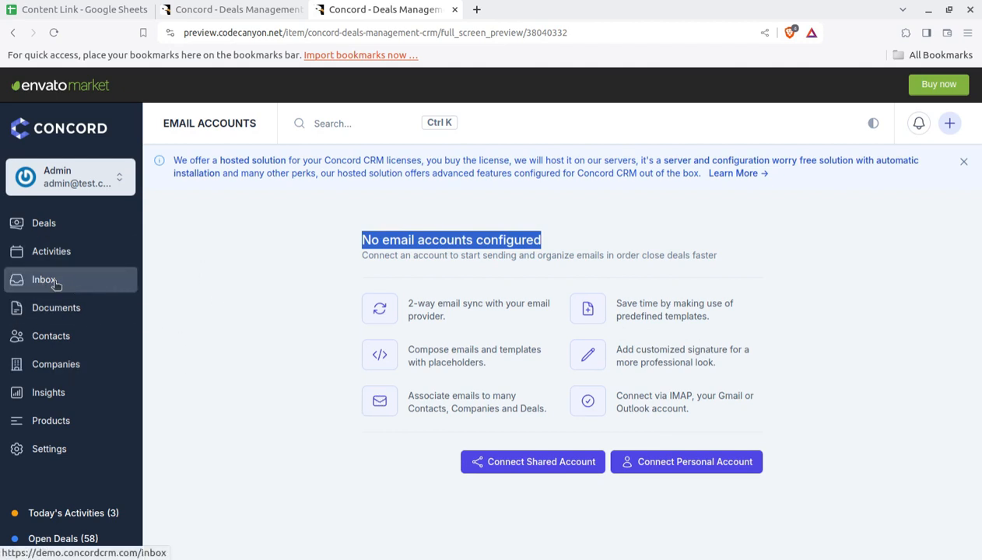
Show the Documents list with the draft Branding Proposal
left_click(56, 308)
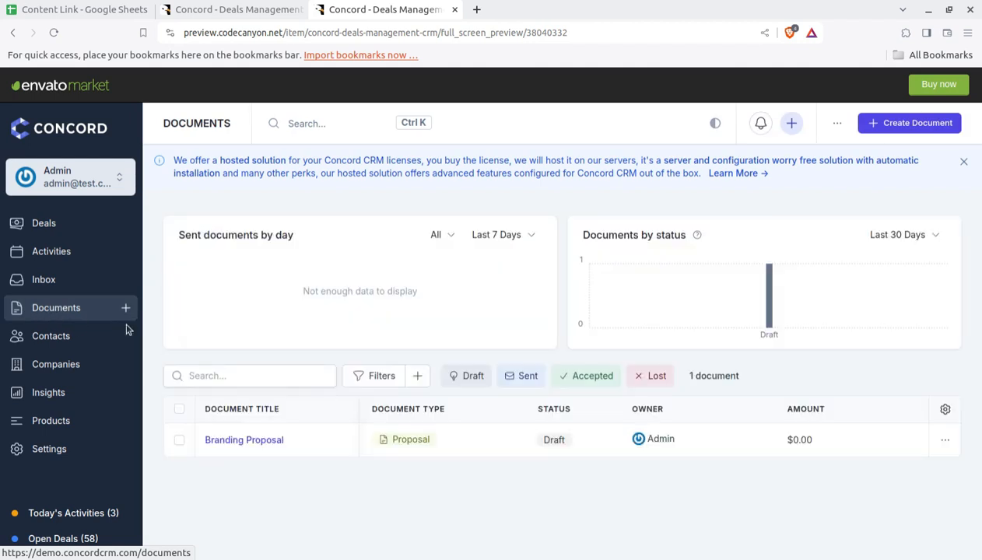
mouse_move(261, 439)
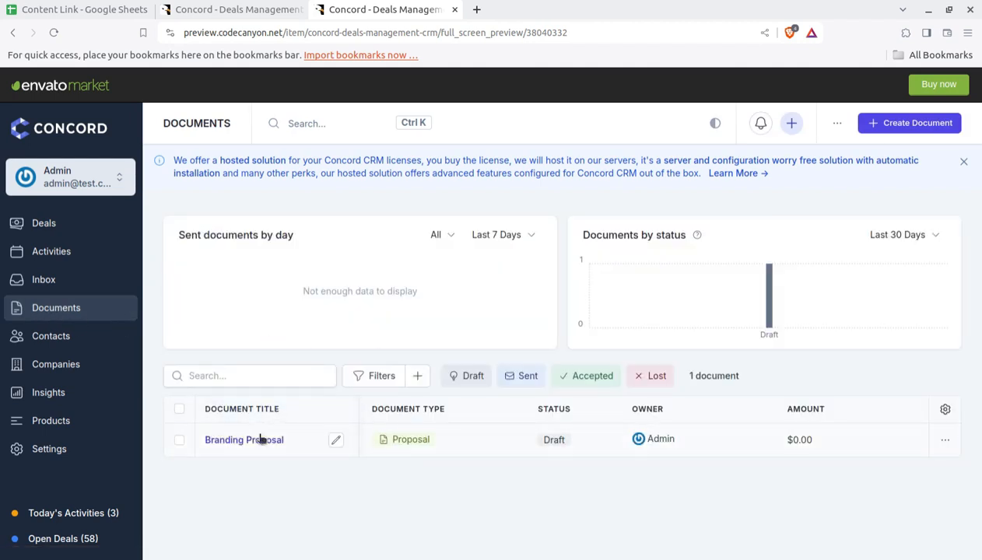
mouse_move(595, 305)
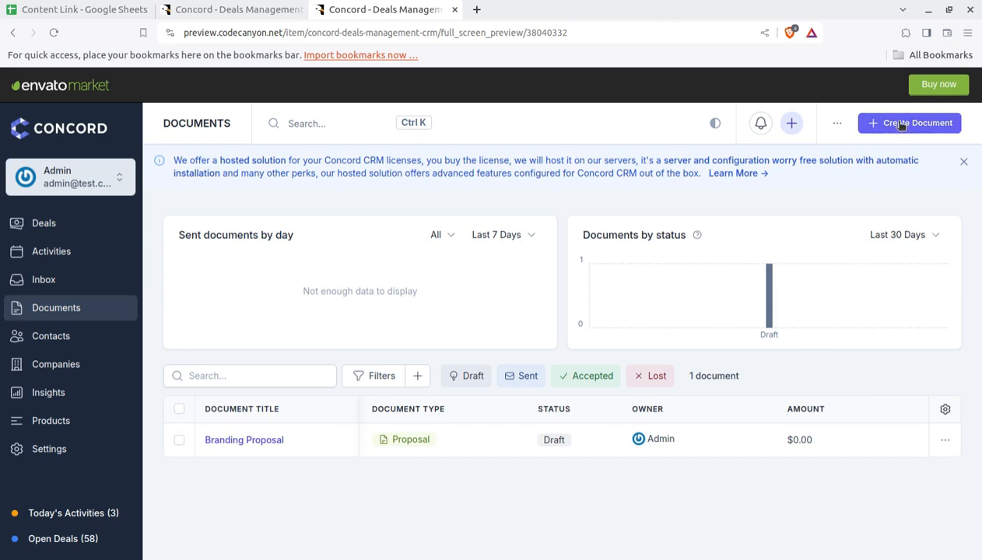
left_click(909, 123)
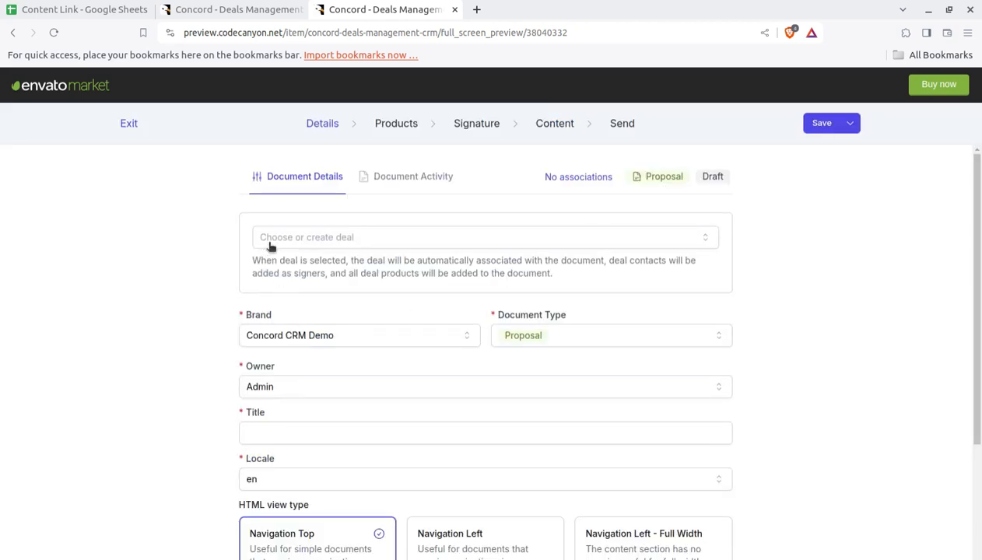
mouse_move(573, 192)
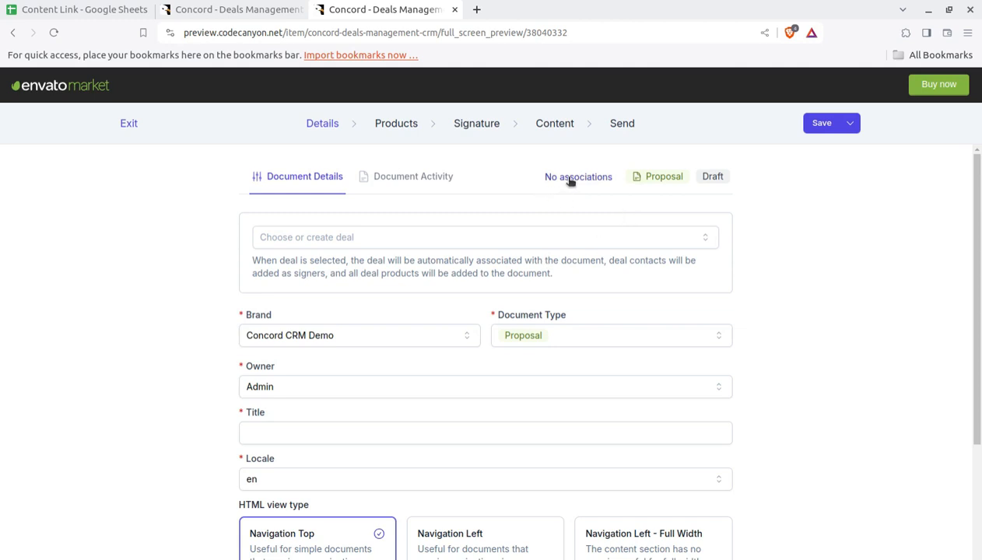
scroll("down", 3)
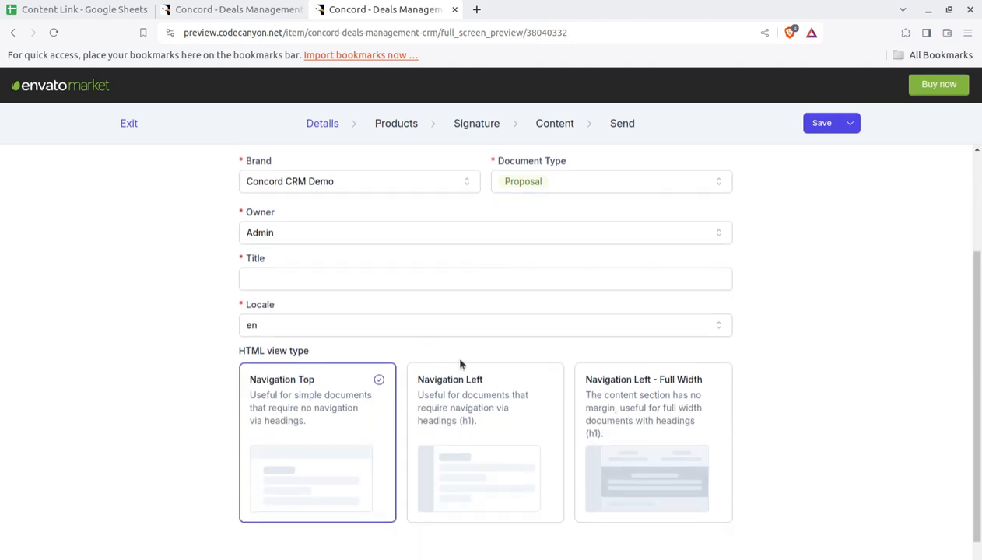
mouse_move(517, 436)
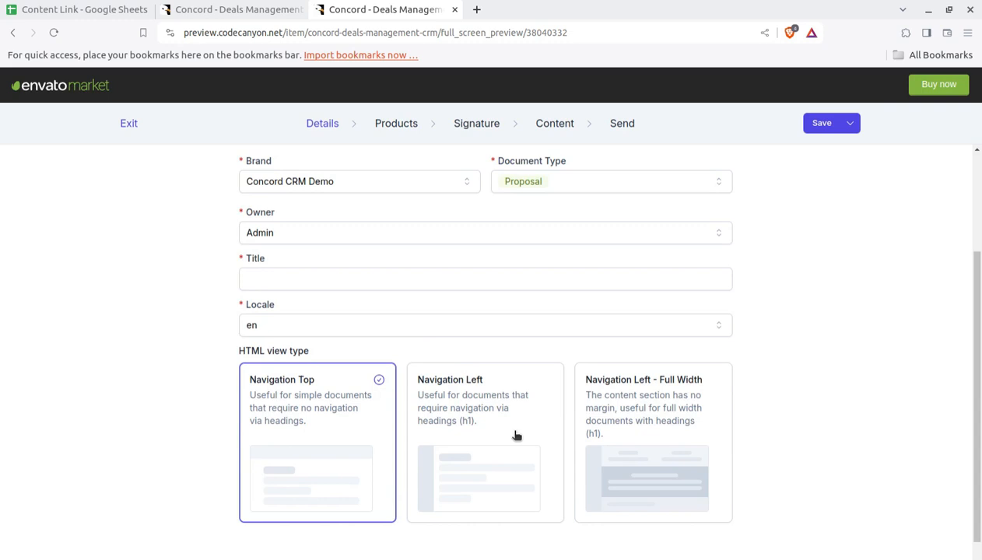
mouse_move(535, 414)
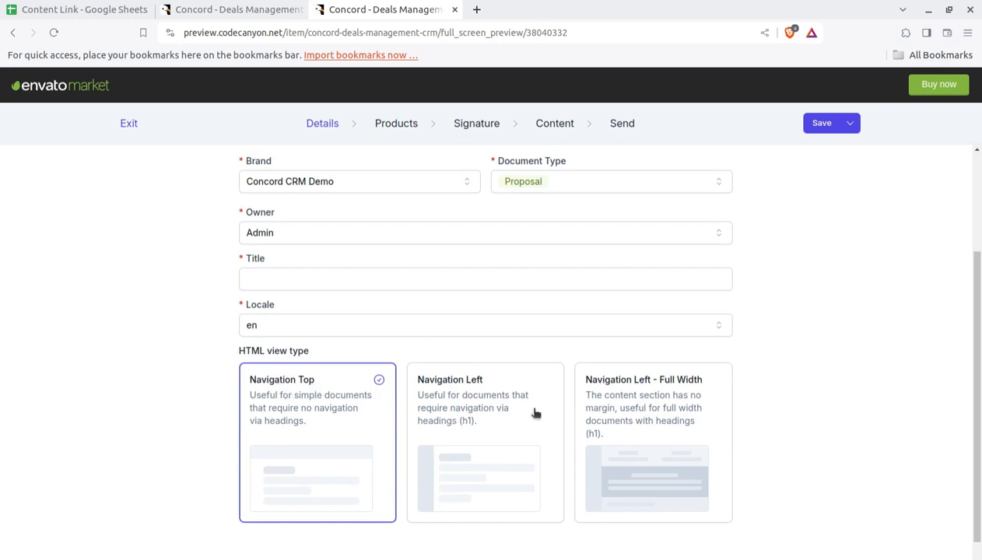
scroll("down", 3)
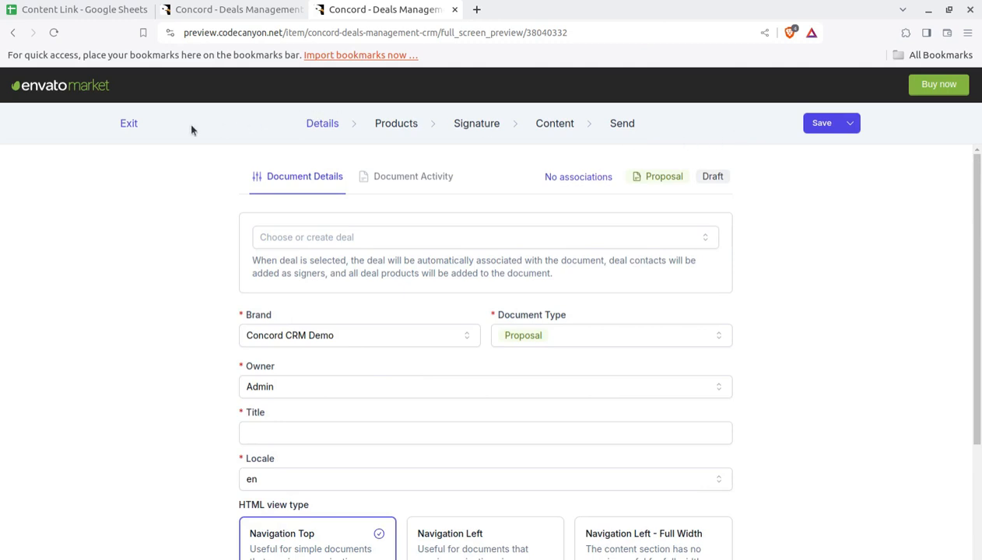
left_click(128, 123)
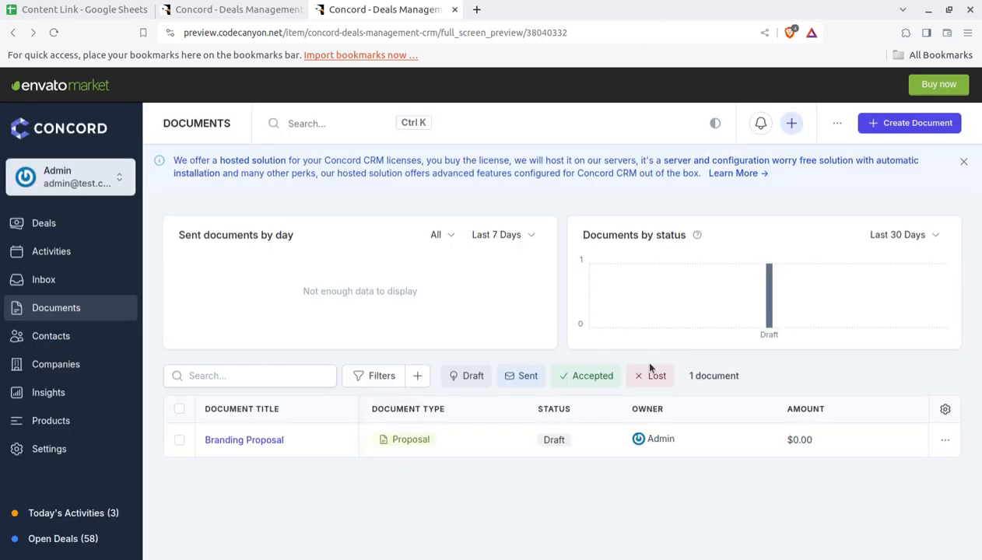
Show the Contacts list of 45 contacts and look down its rows
left_click(49, 336)
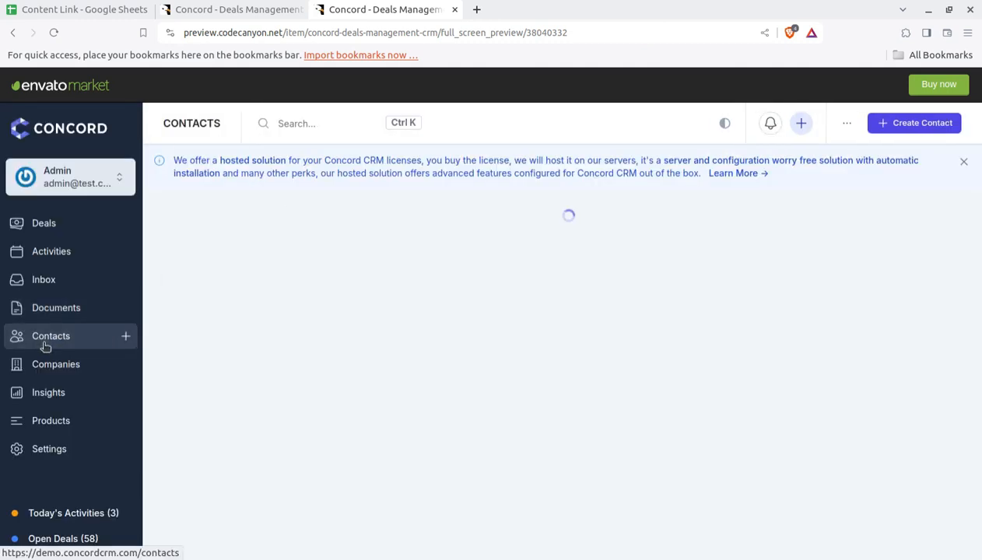
left_click(50, 336)
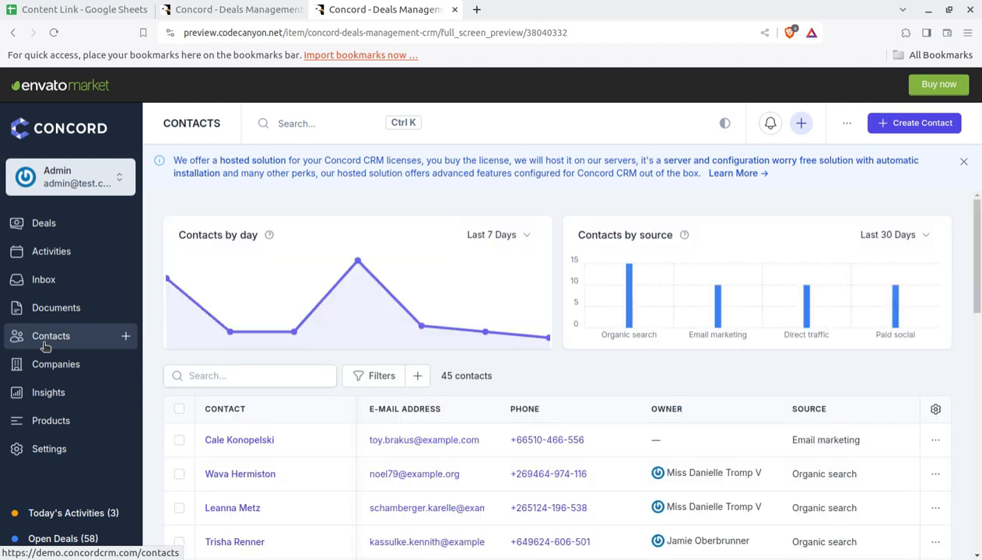
scroll("down", 3)
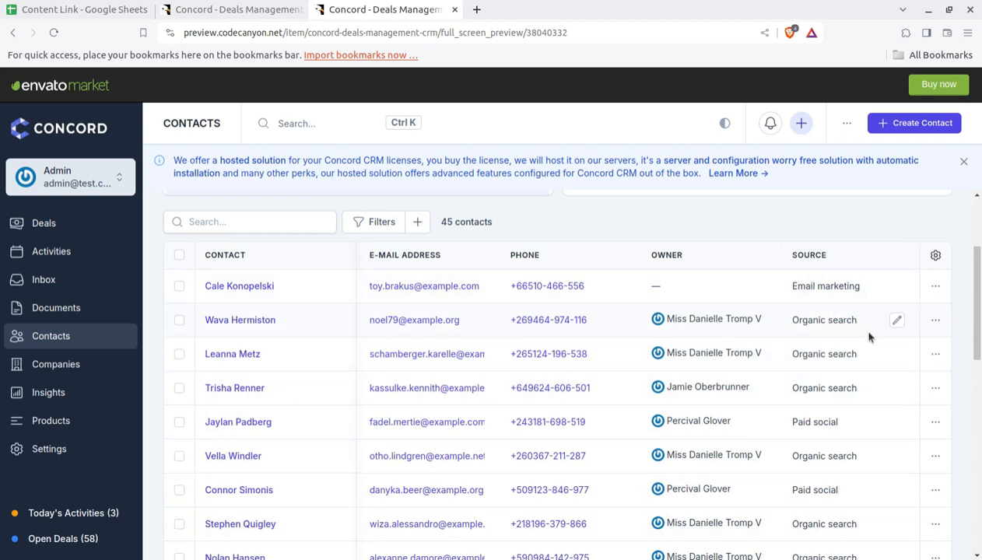
Preview the empty Create Contact form, then move on to the Companies list
left_click(914, 123)
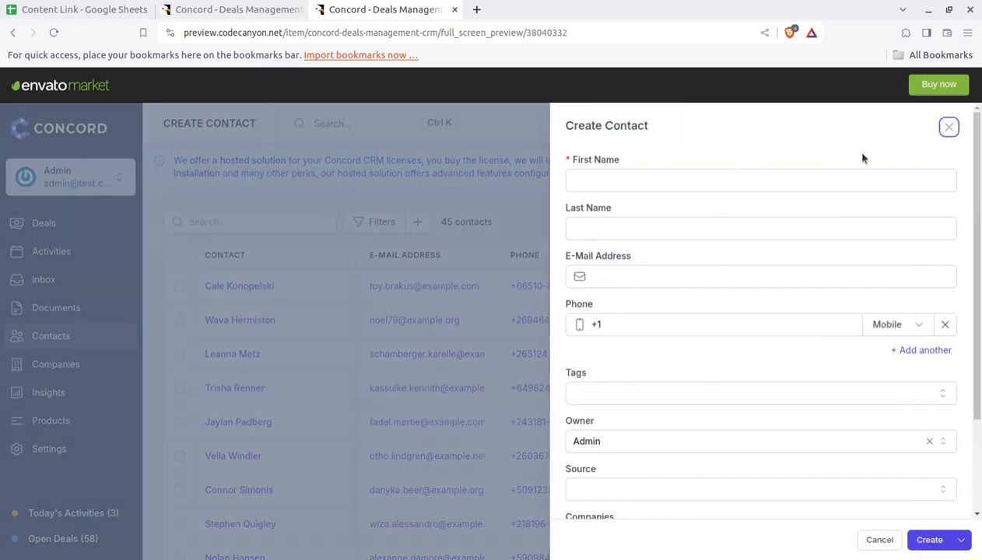
left_click(760, 180)
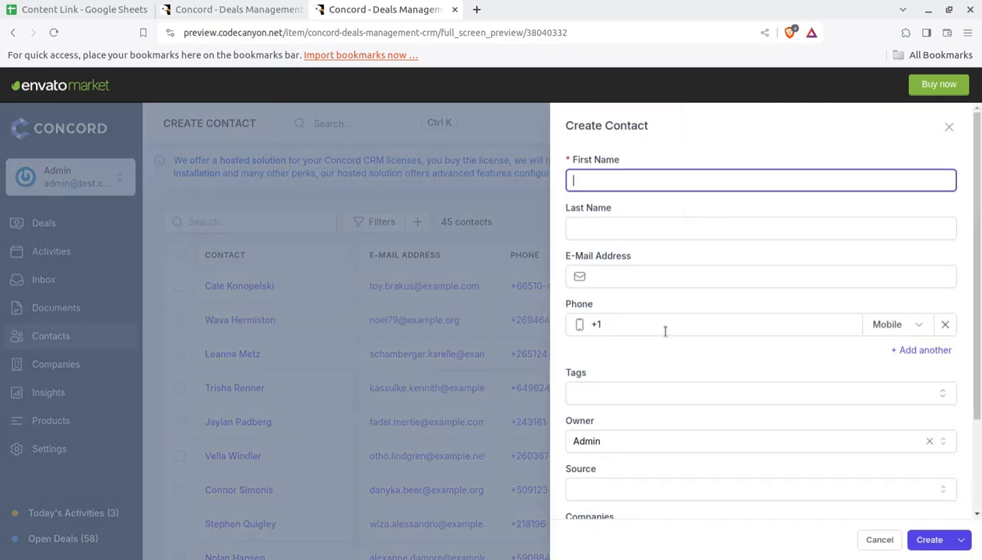
scroll("down", 3)
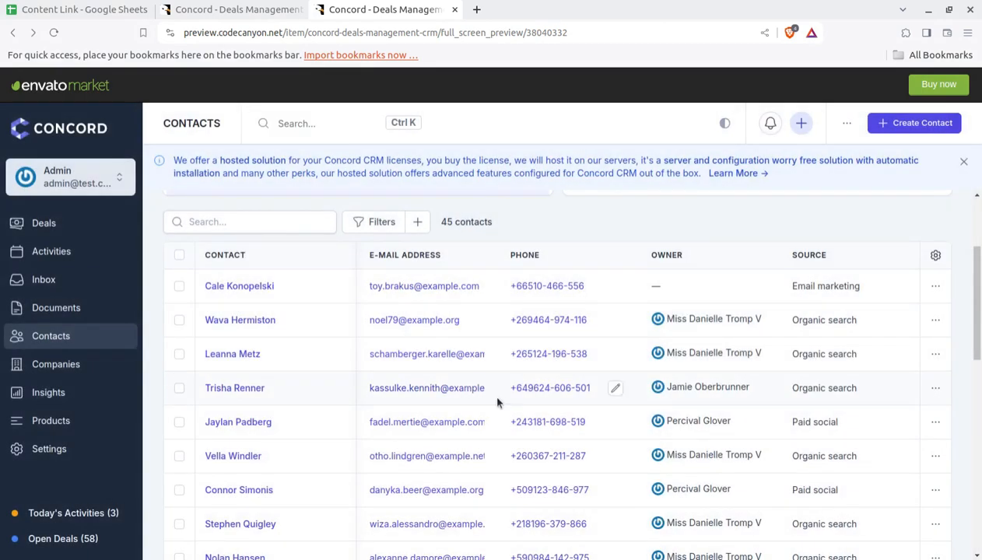
left_click(56, 364)
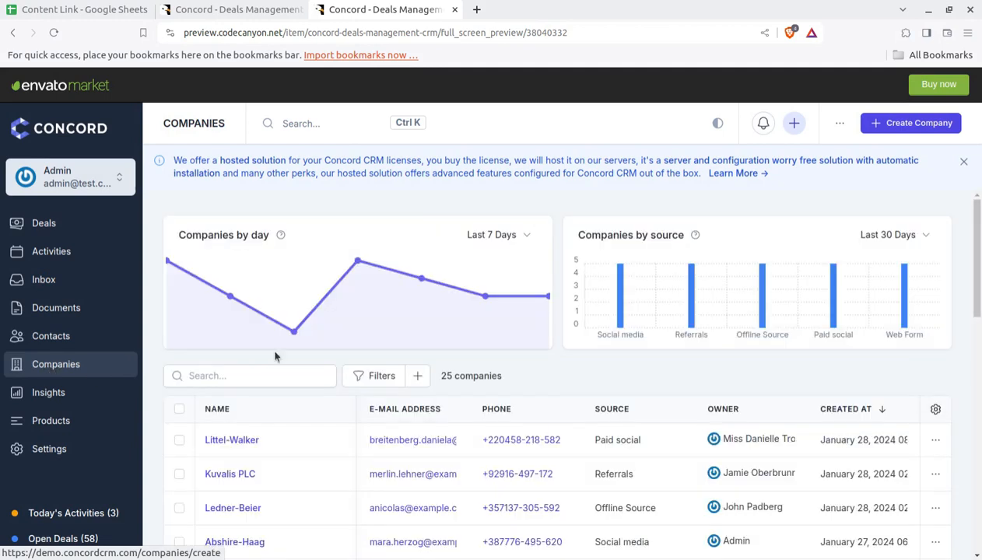
Look over the 25 companies, preview the Create Company form, then head to Insights
scroll("down", 3)
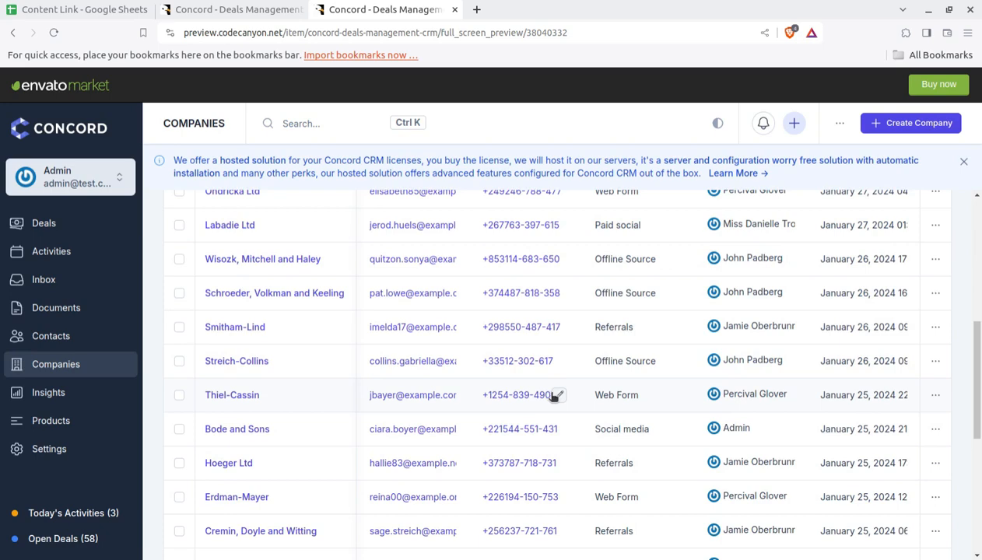
left_click(910, 123)
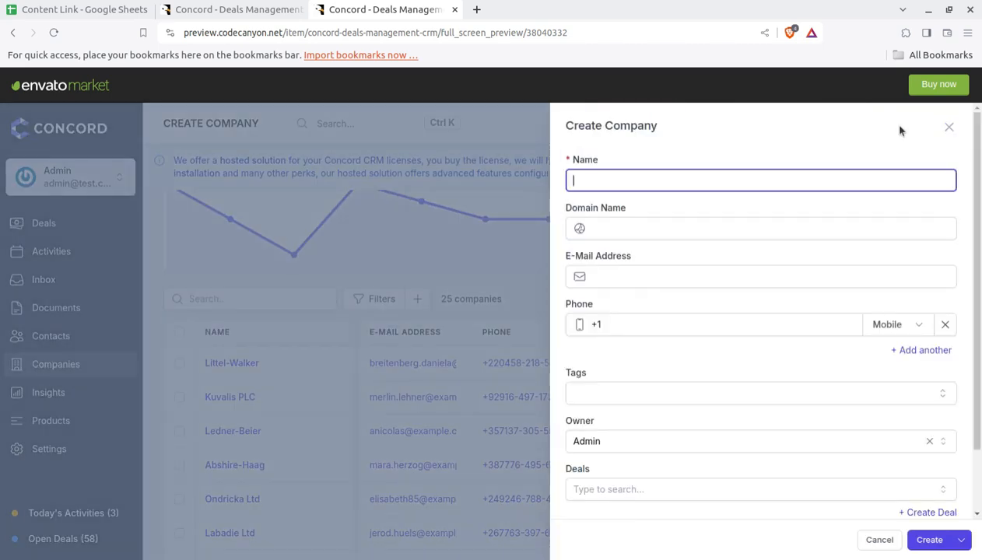
scroll("down", 3)
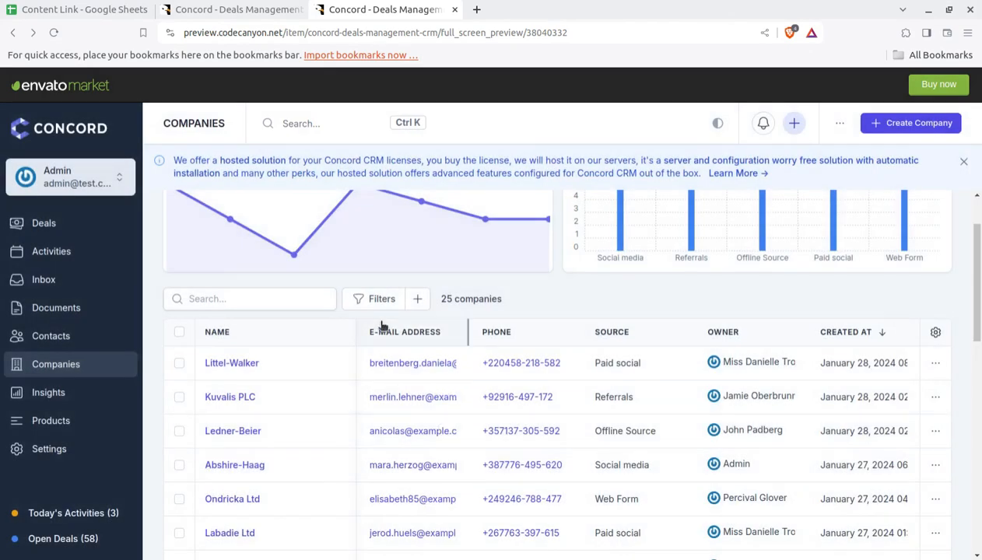
left_click(48, 393)
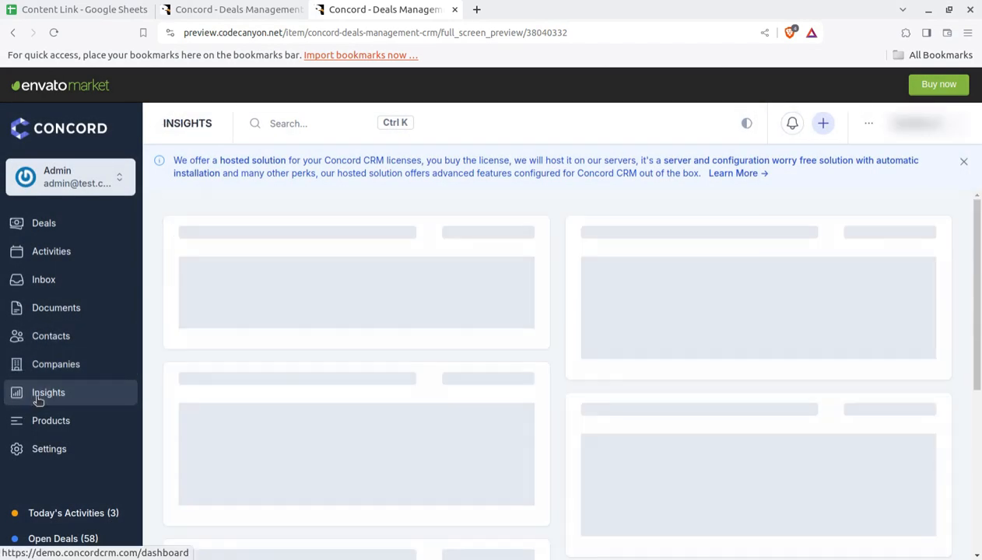
Review the Insights dashboard down to its contacts and documents panels, then go to Products
left_click(48, 392)
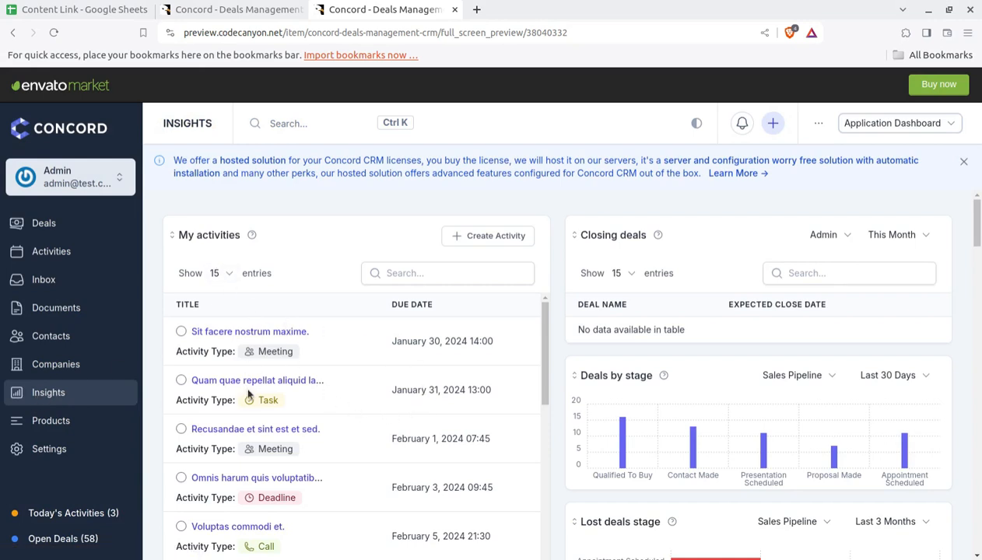
mouse_move(589, 268)
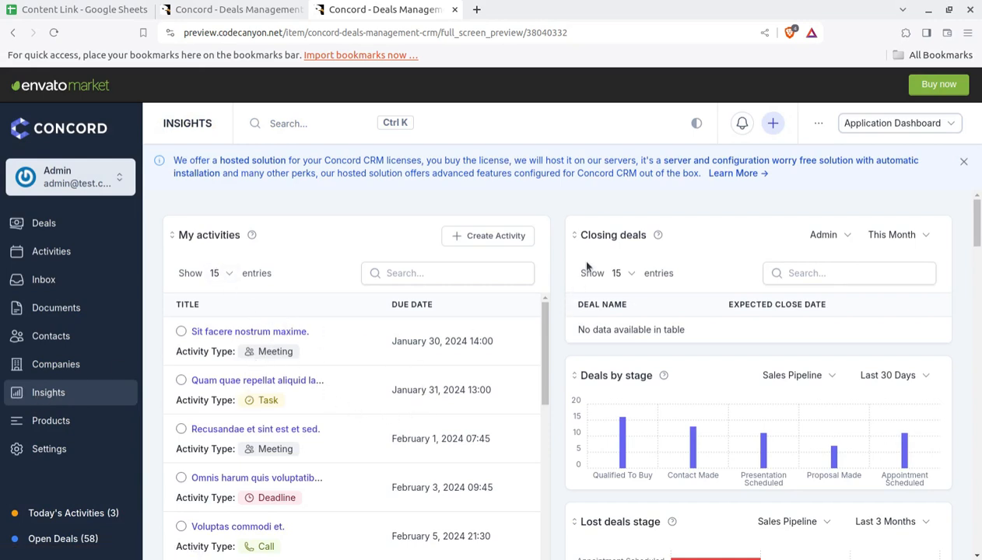
scroll("down", 3)
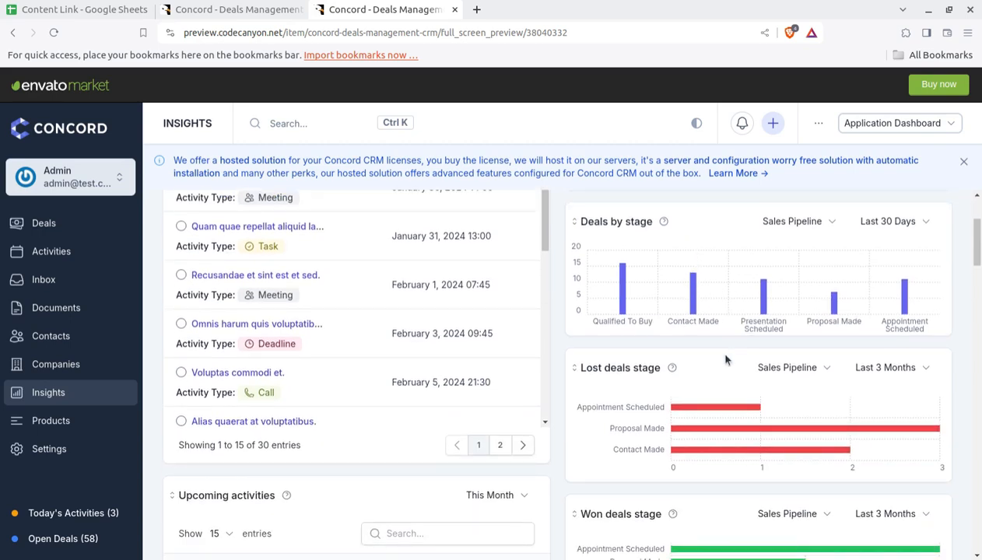
scroll("down", 3)
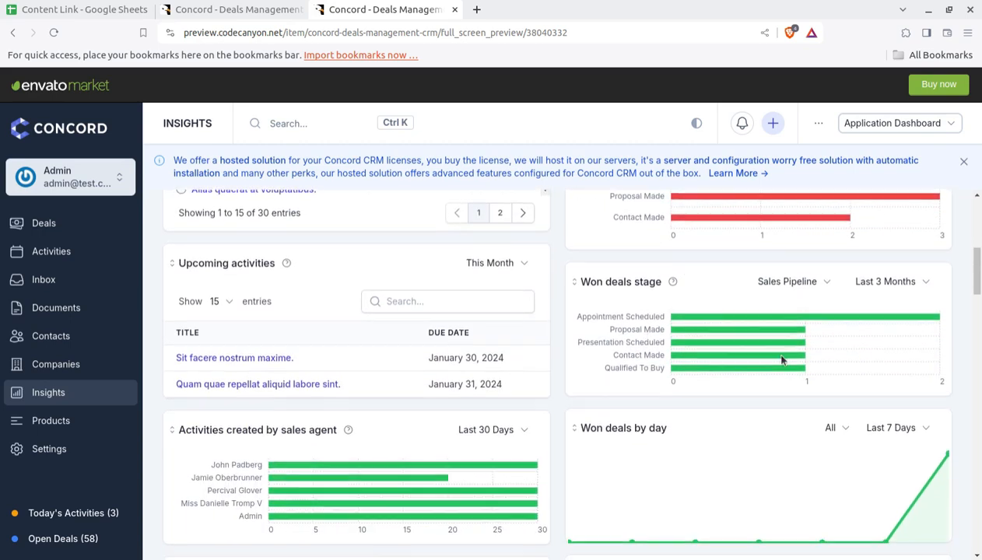
scroll("down", 3)
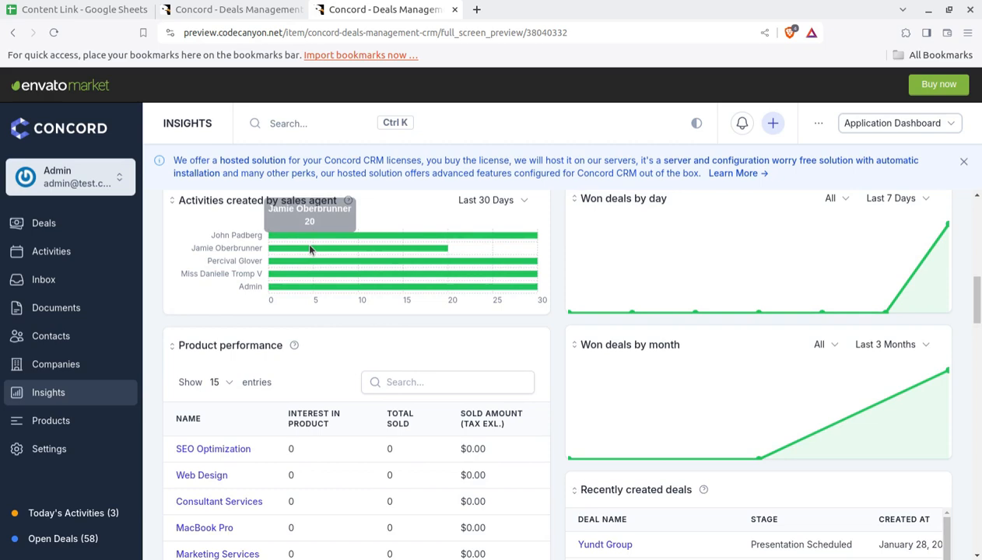
scroll("down", 3)
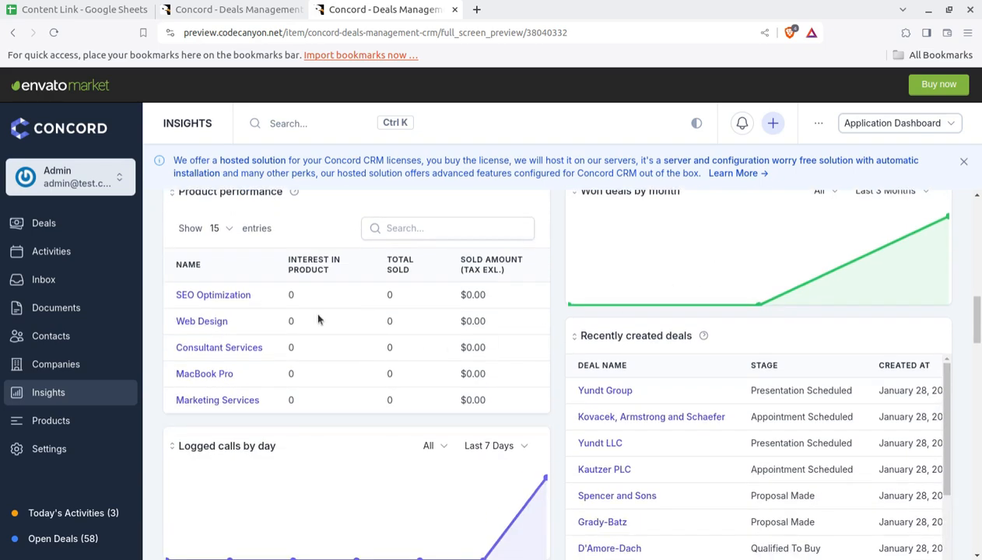
scroll("down", 3)
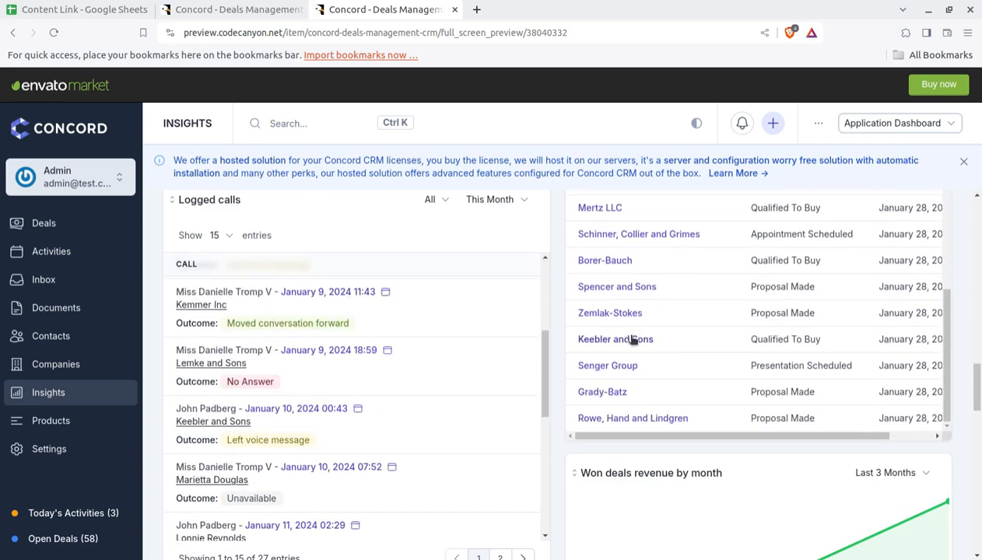
scroll("down", 3)
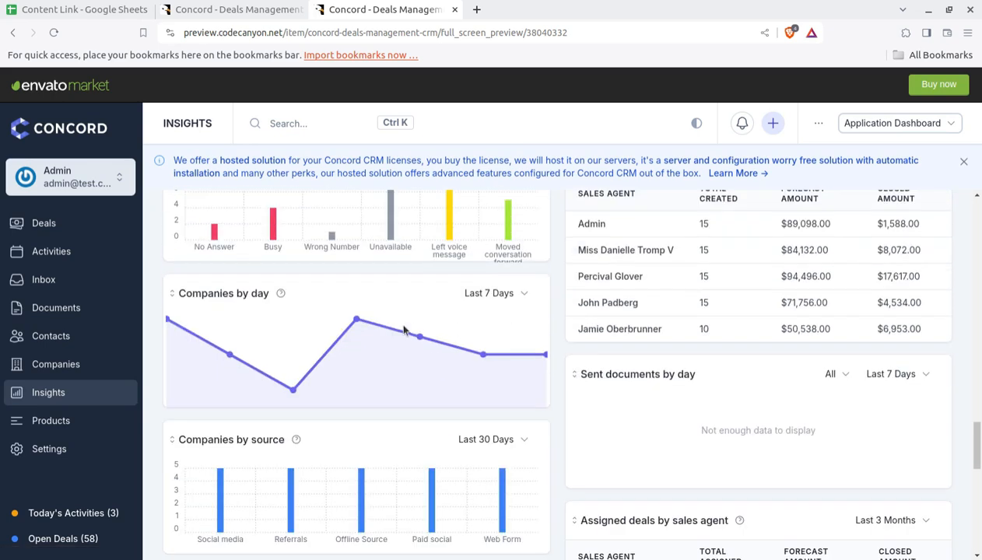
scroll("down", 3)
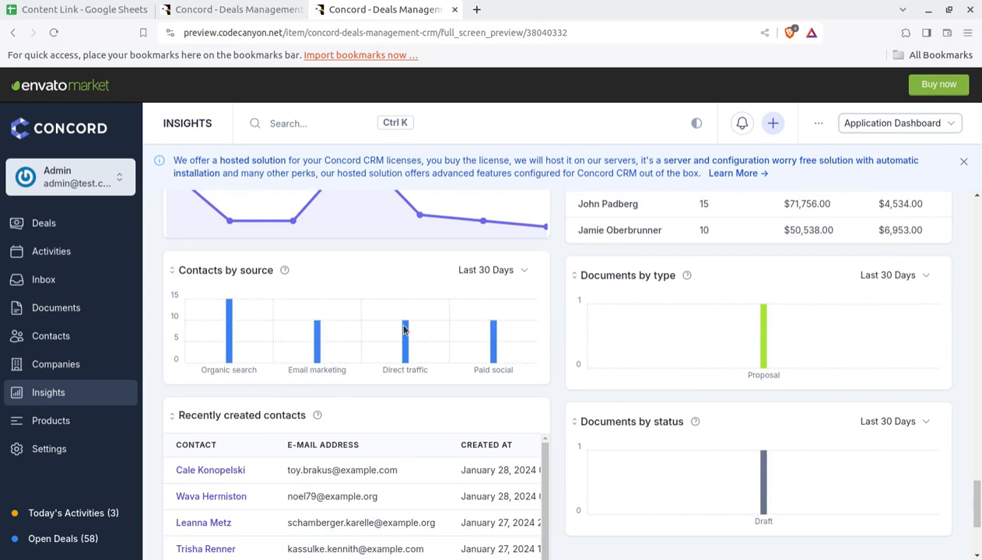
scroll("down", 3)
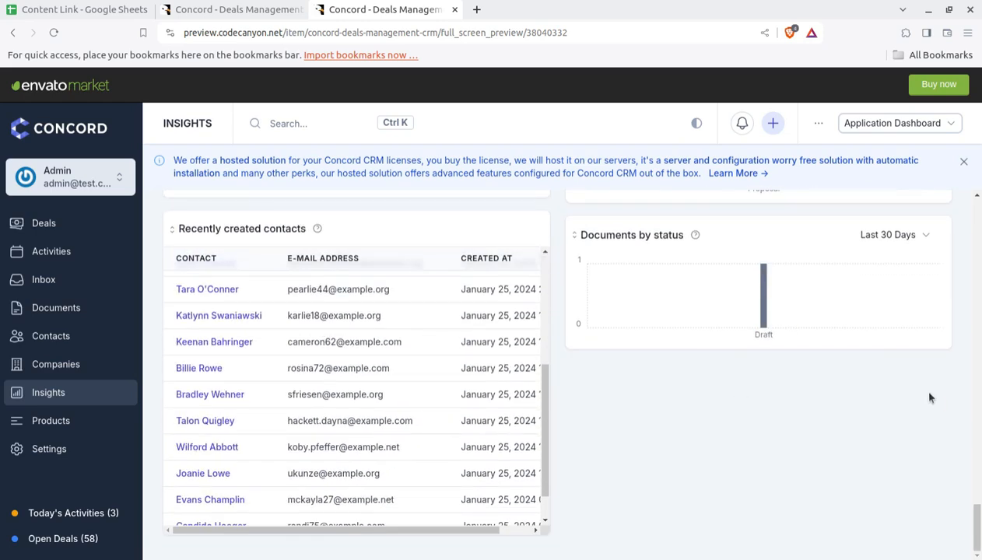
mouse_move(48, 393)
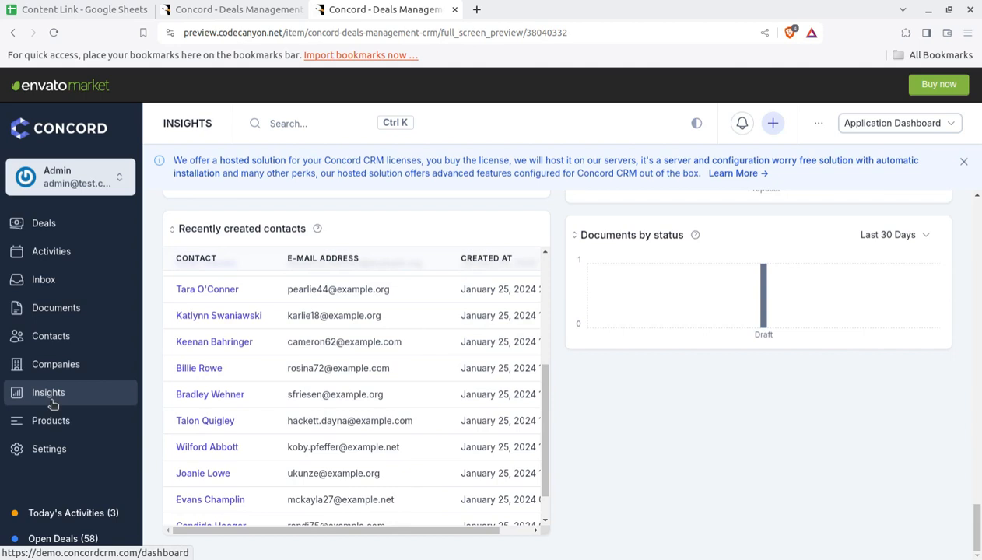
left_click(50, 420)
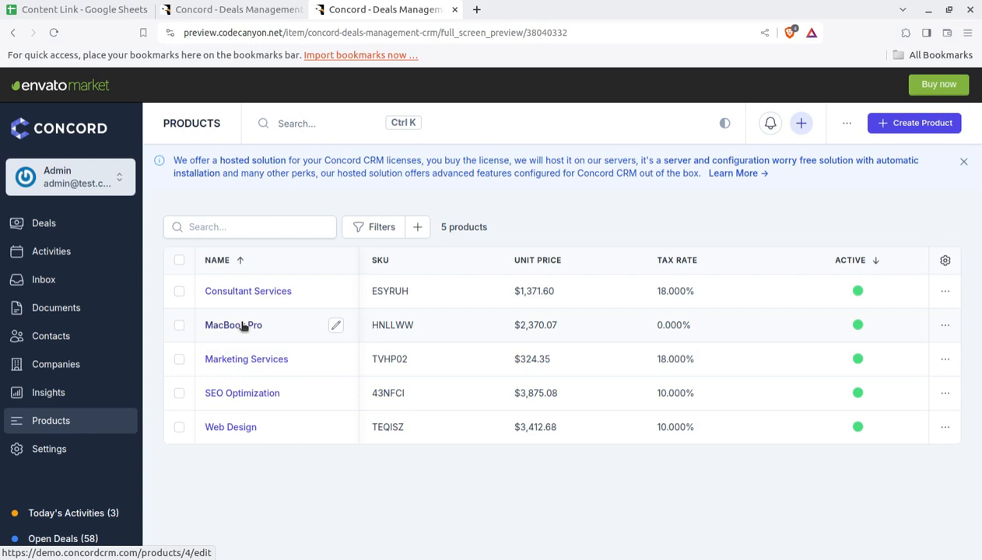
mouse_move(247, 291)
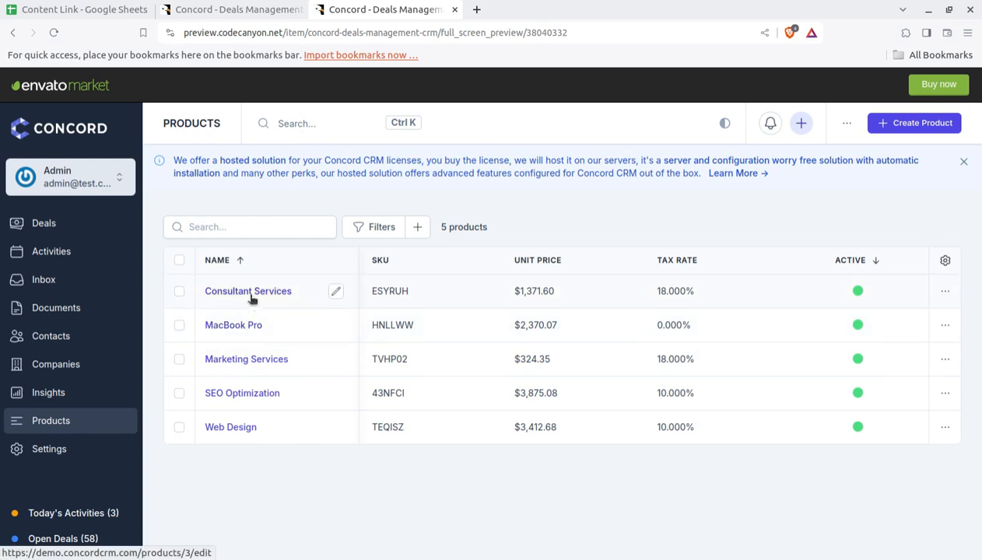
mouse_move(915, 174)
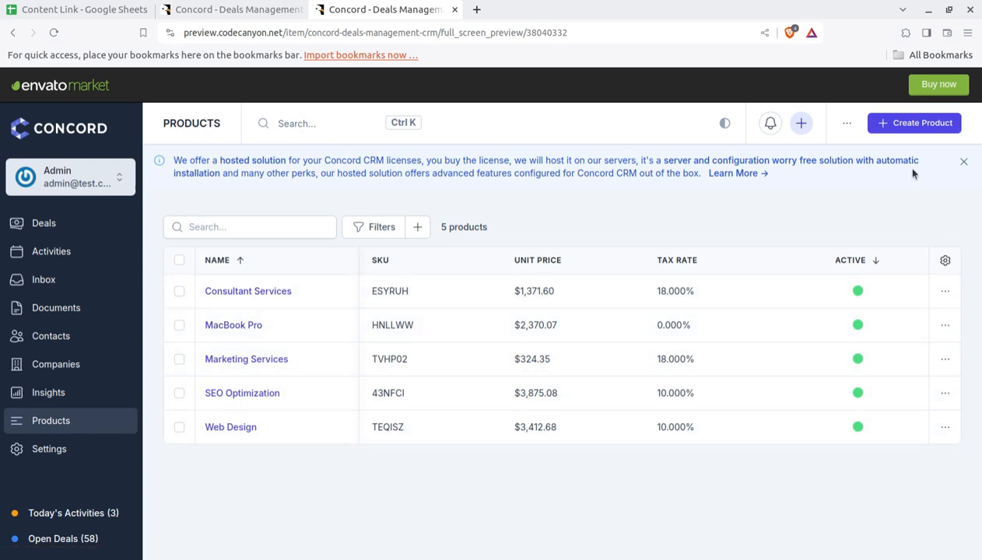
Preview and cancel the Create Product form, then show today's three activities
left_click(914, 123)
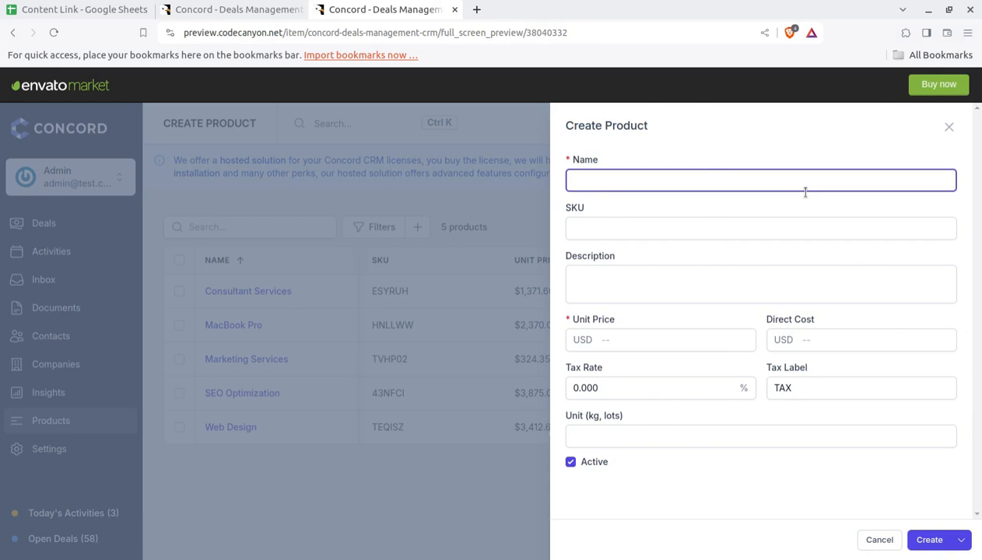
left_click(880, 540)
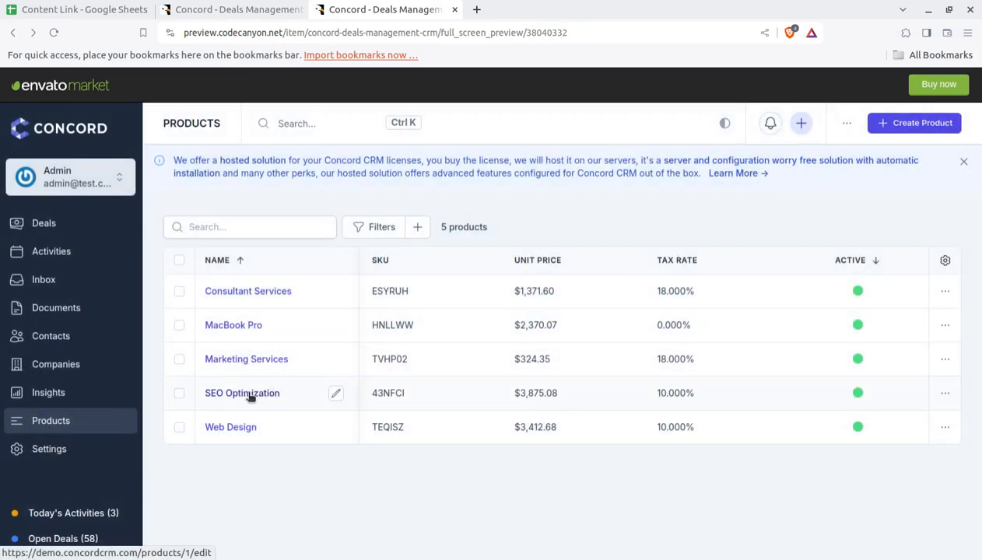
mouse_move(244, 398)
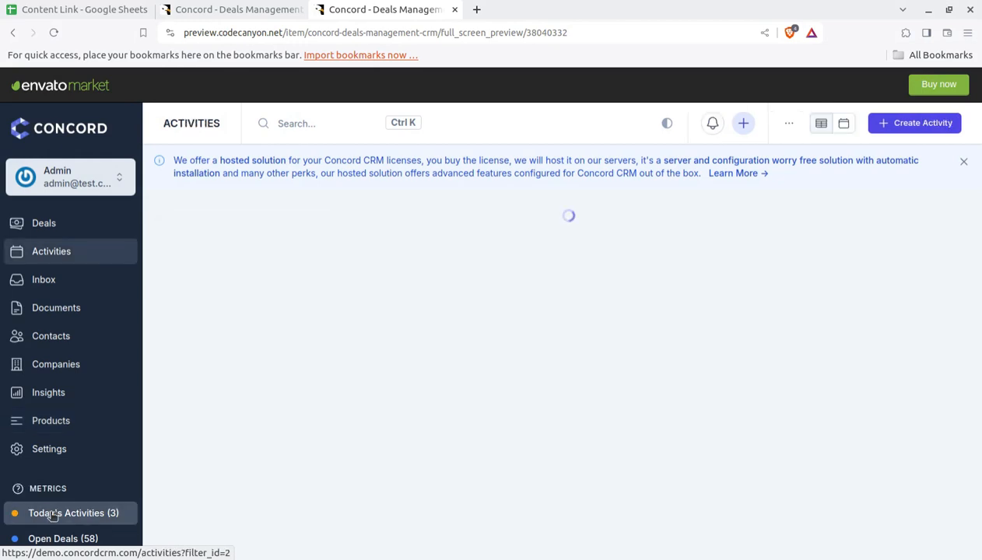
left_click(66, 514)
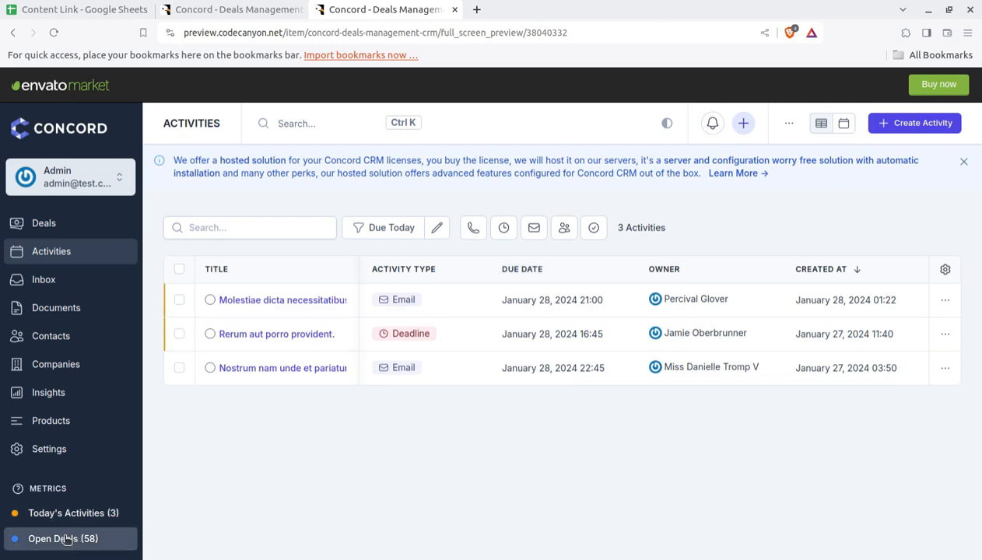
Show the 58 open deals with by-stage and won-by-day charts
left_click(44, 224)
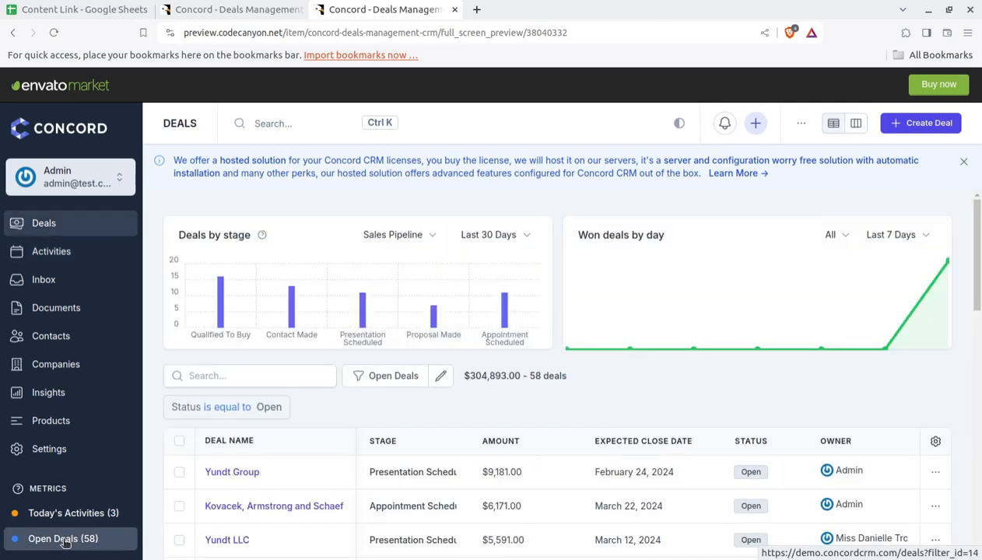
scroll("down", 3)
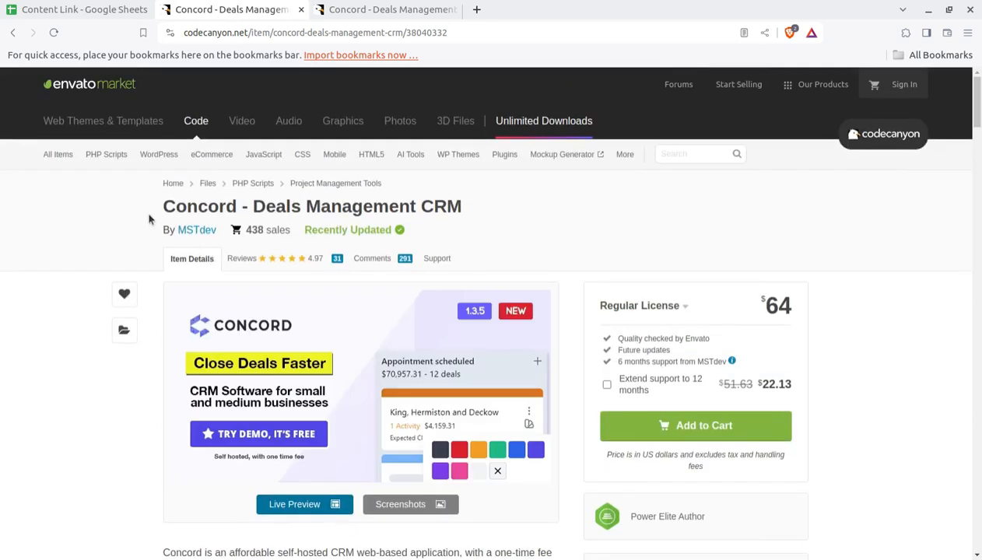
Highlight the Concord - Deals Management CRM title and view its $64 listing details
double_click(199, 205)
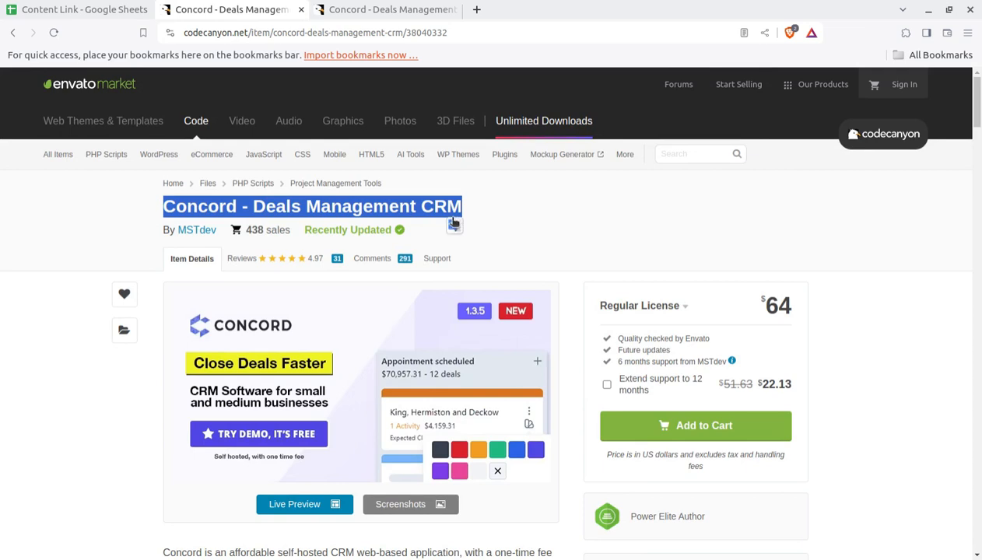
mouse_move(511, 224)
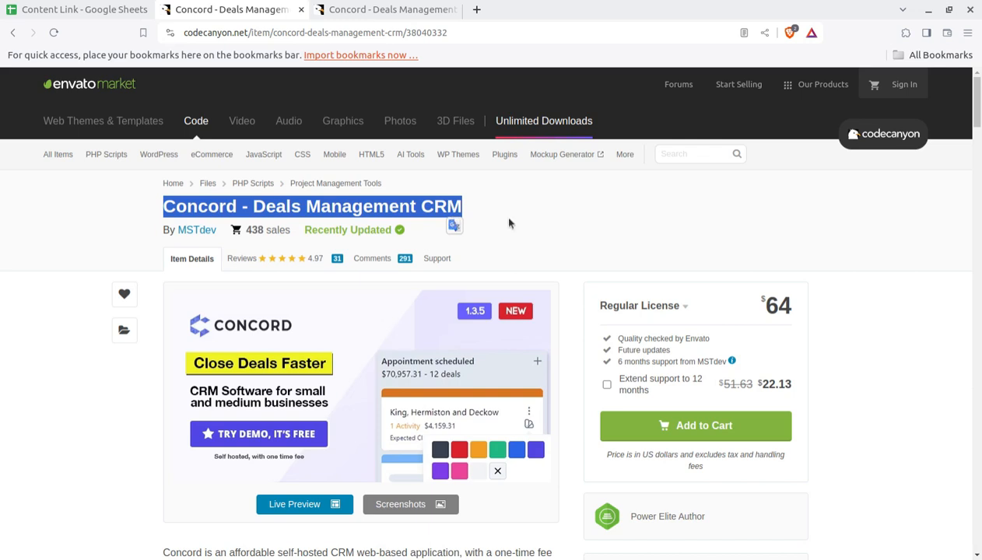
mouse_move(486, 262)
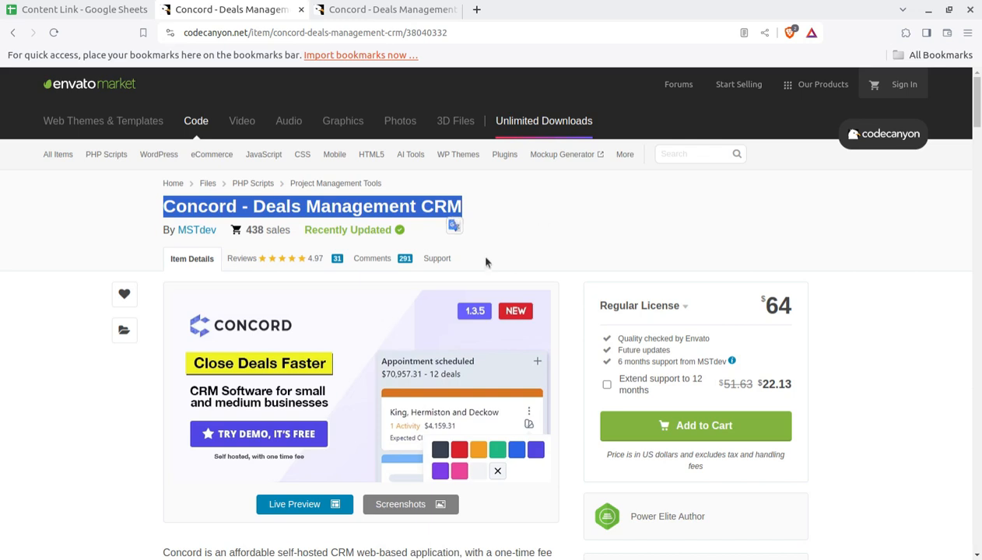
scroll("down", 3)
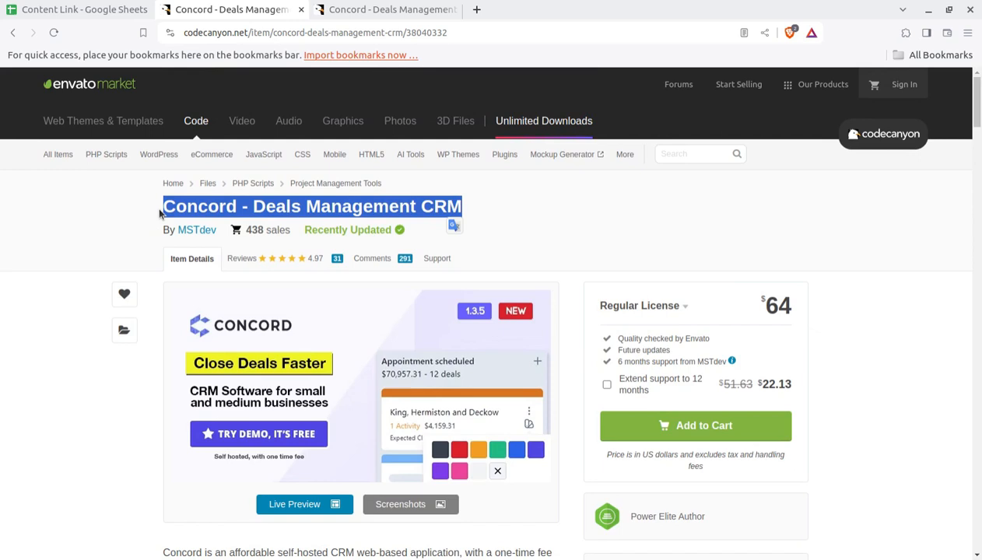
mouse_move(753, 310)
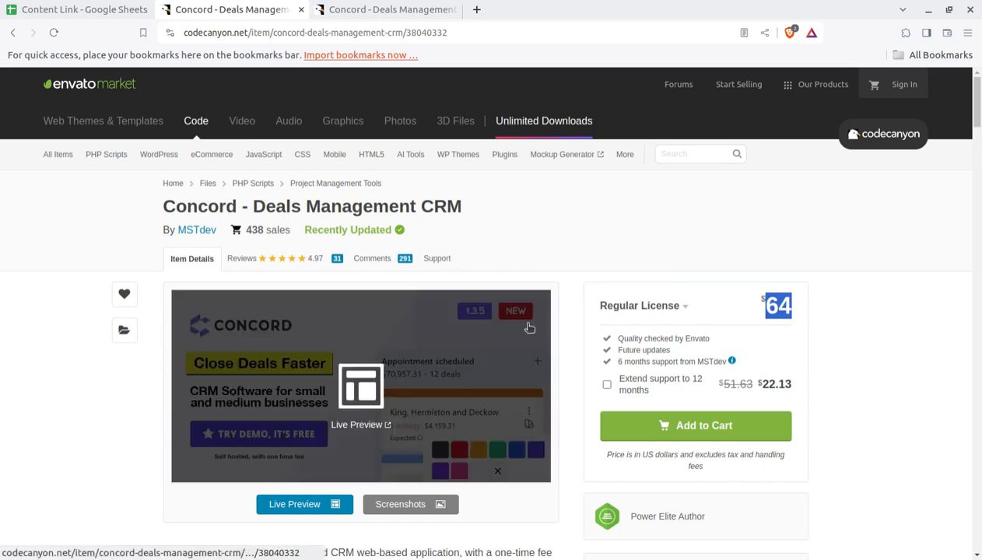
scroll("down", 3)
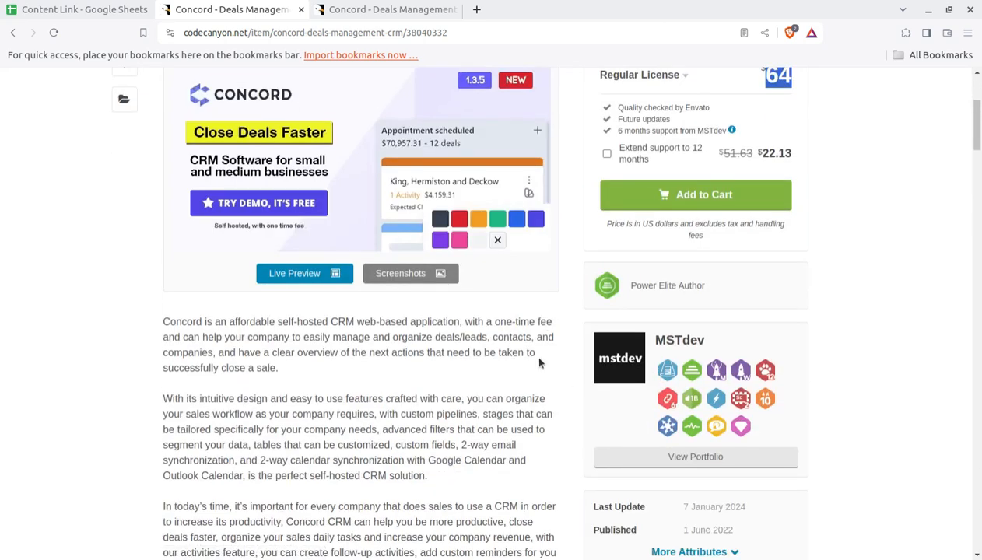
mouse_move(498, 369)
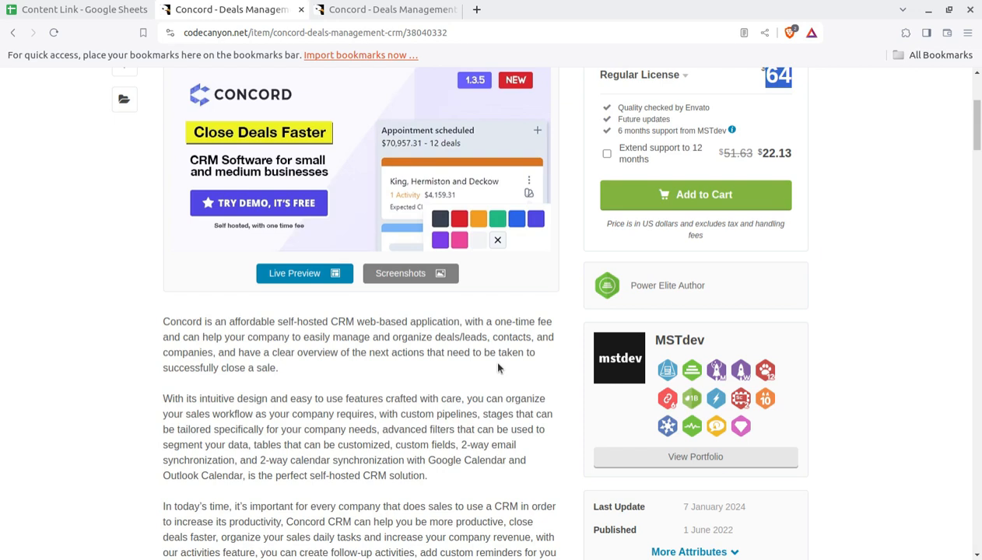
scroll("down", 3)
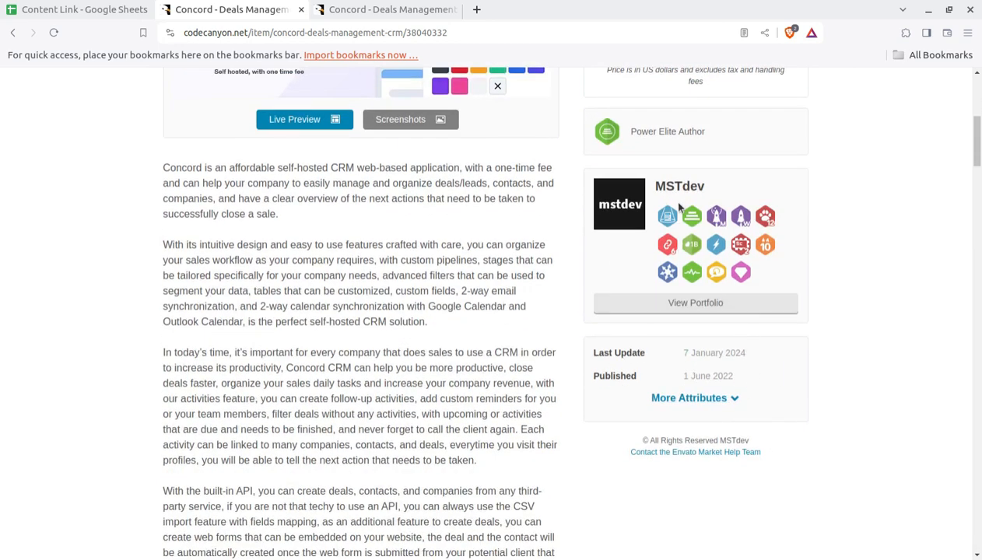
double_click(679, 186)
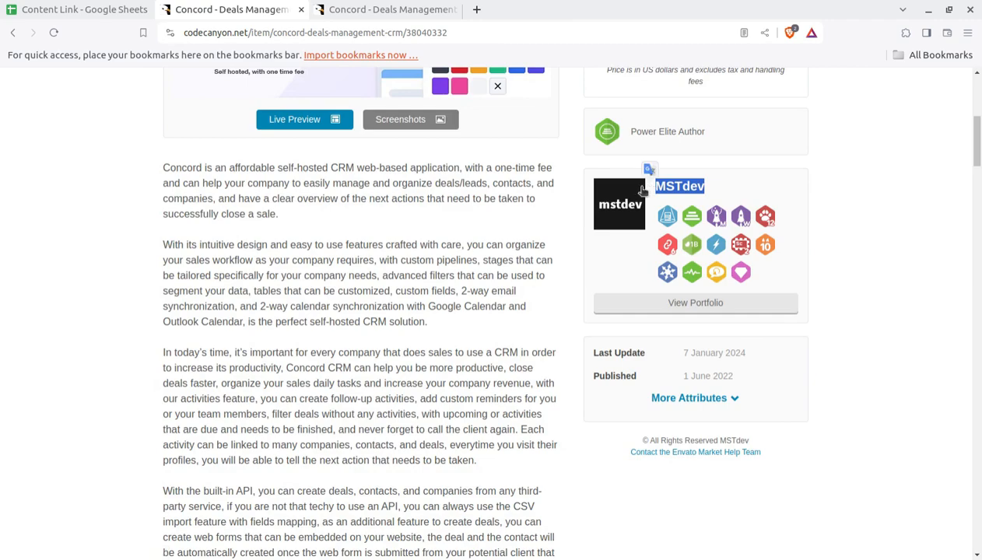
left_click_drag(226, 276, 283, 479)
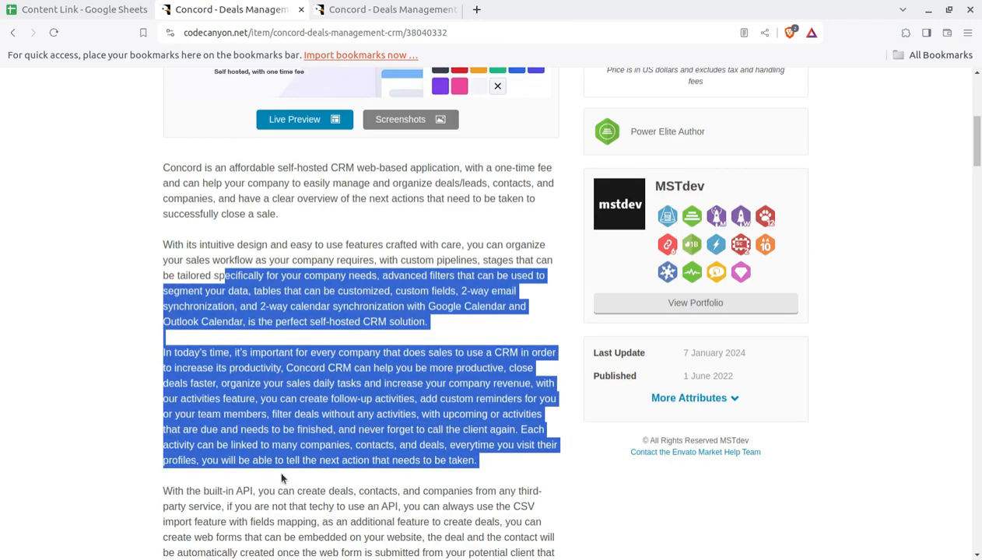
scroll("up", 3)
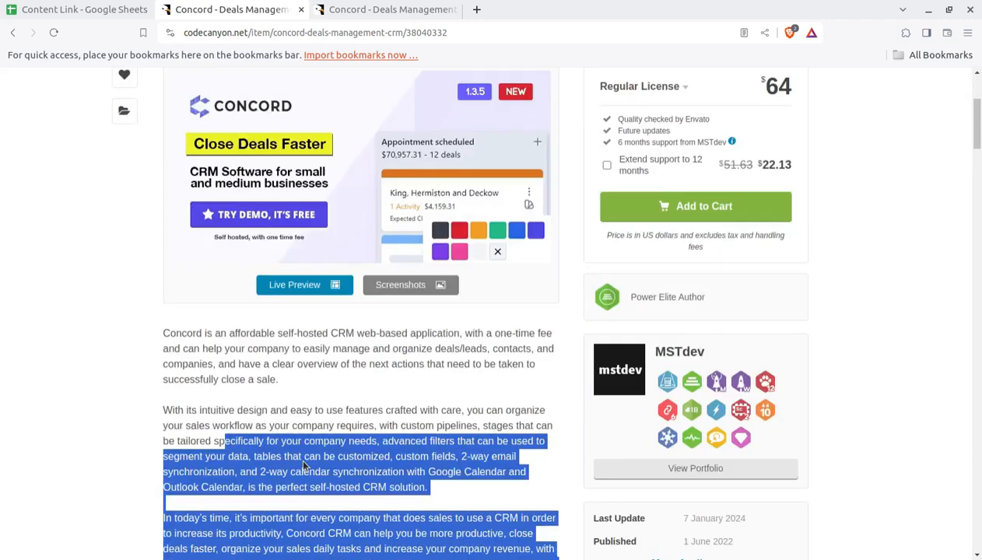
scroll("down", 3)
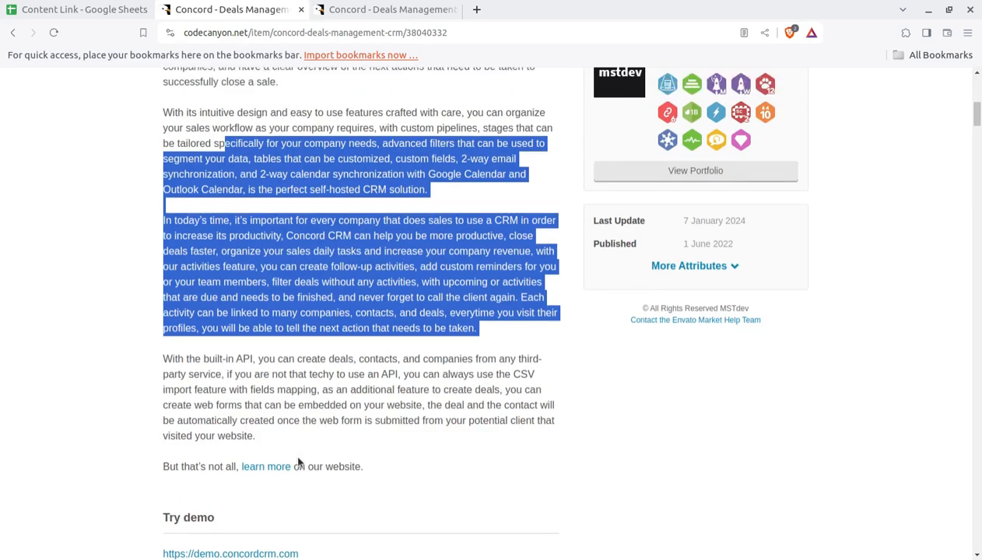
scroll("up", 3)
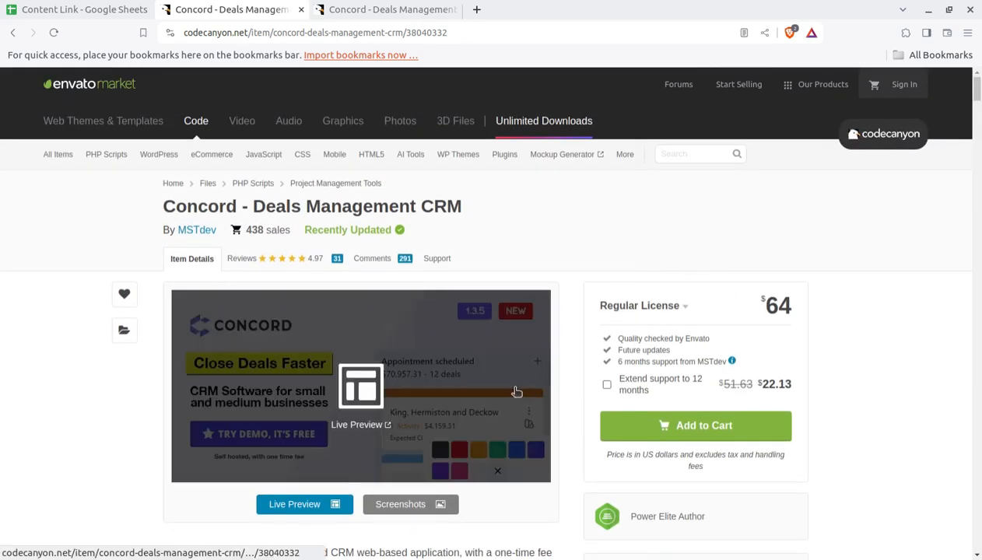
mouse_move(486, 383)
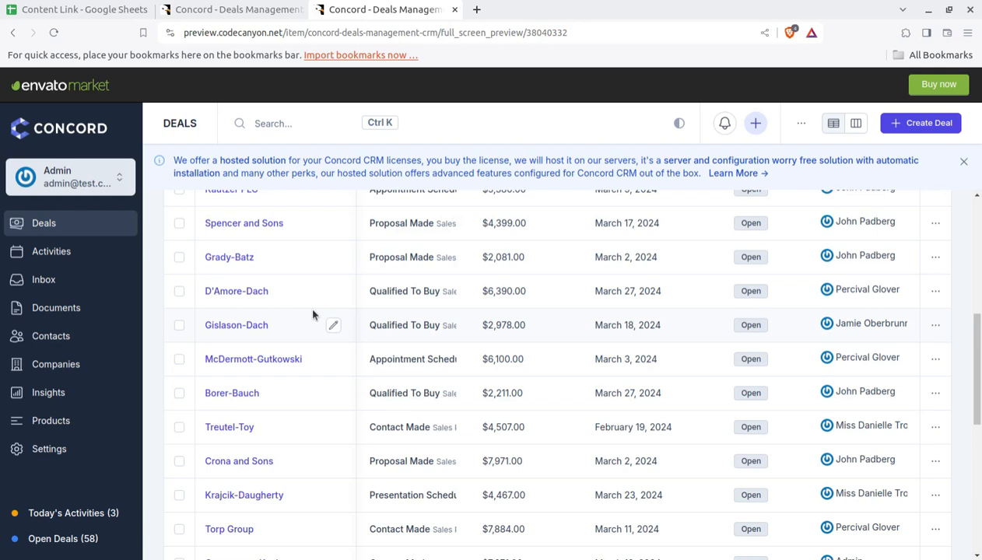
Scroll the open deals table showing entries 1 to 25 of 58
scroll("down", 3)
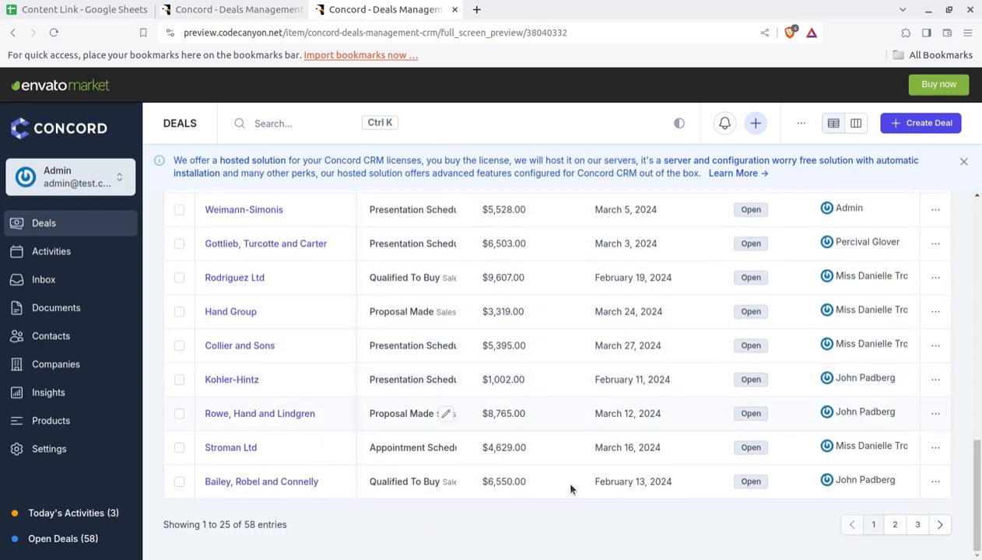